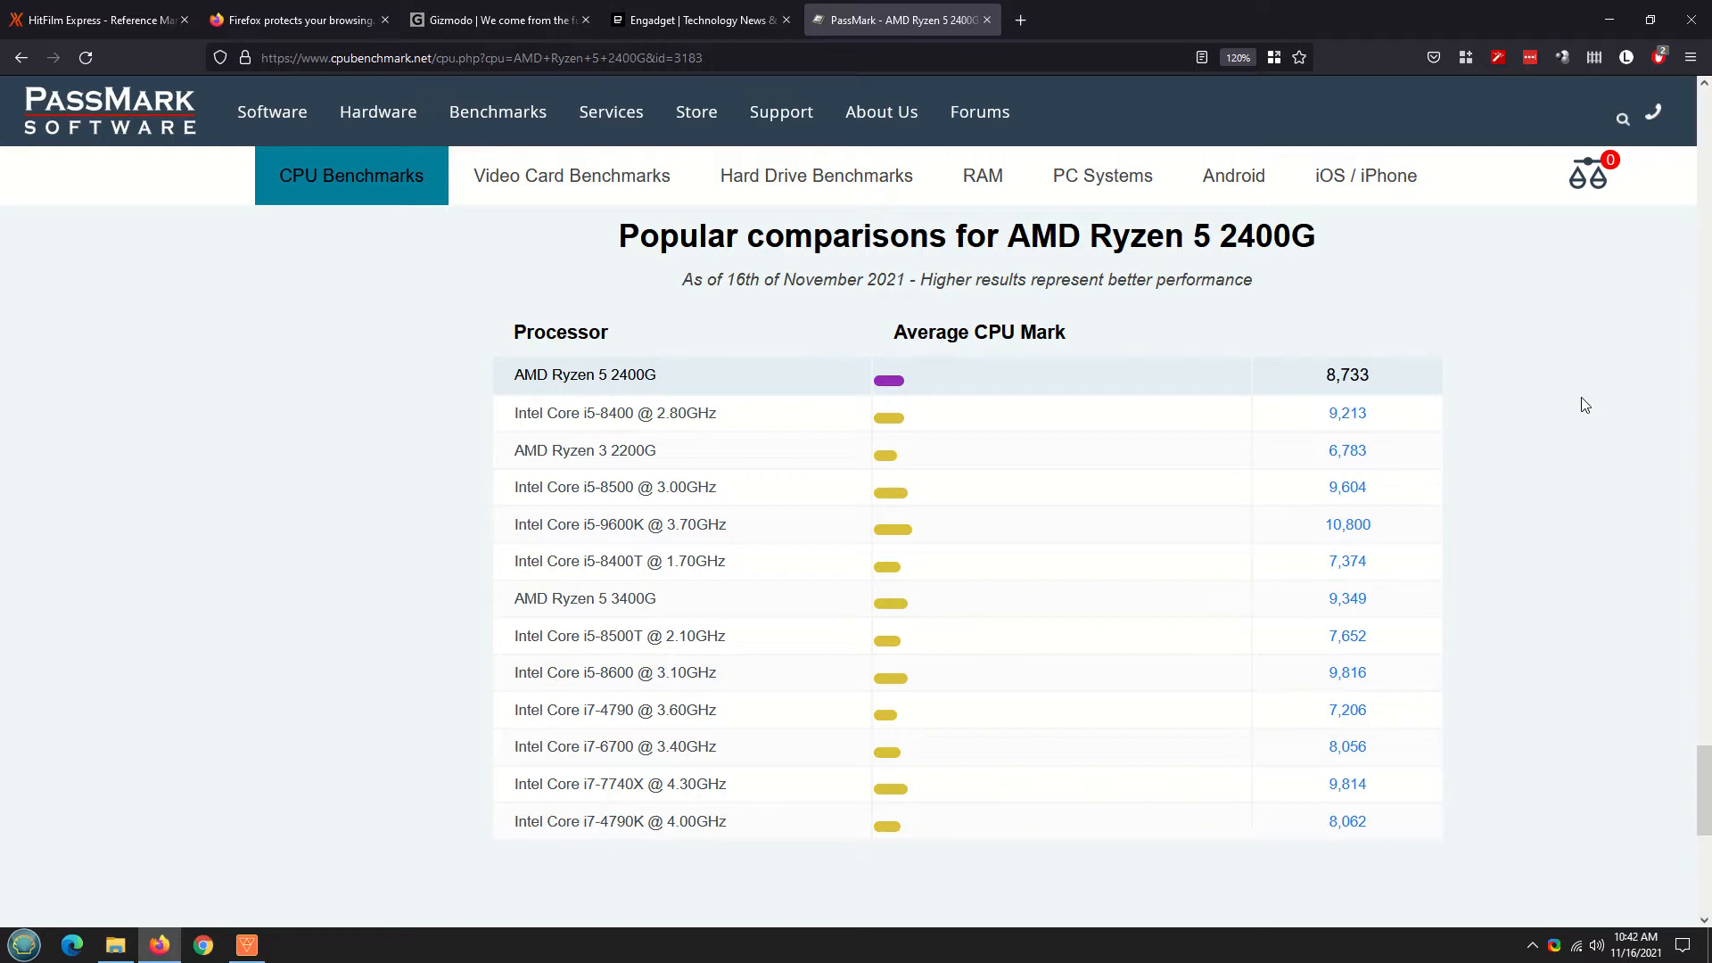
# Close the AMD Radeon Software window
pyautogui.click(93, 20)
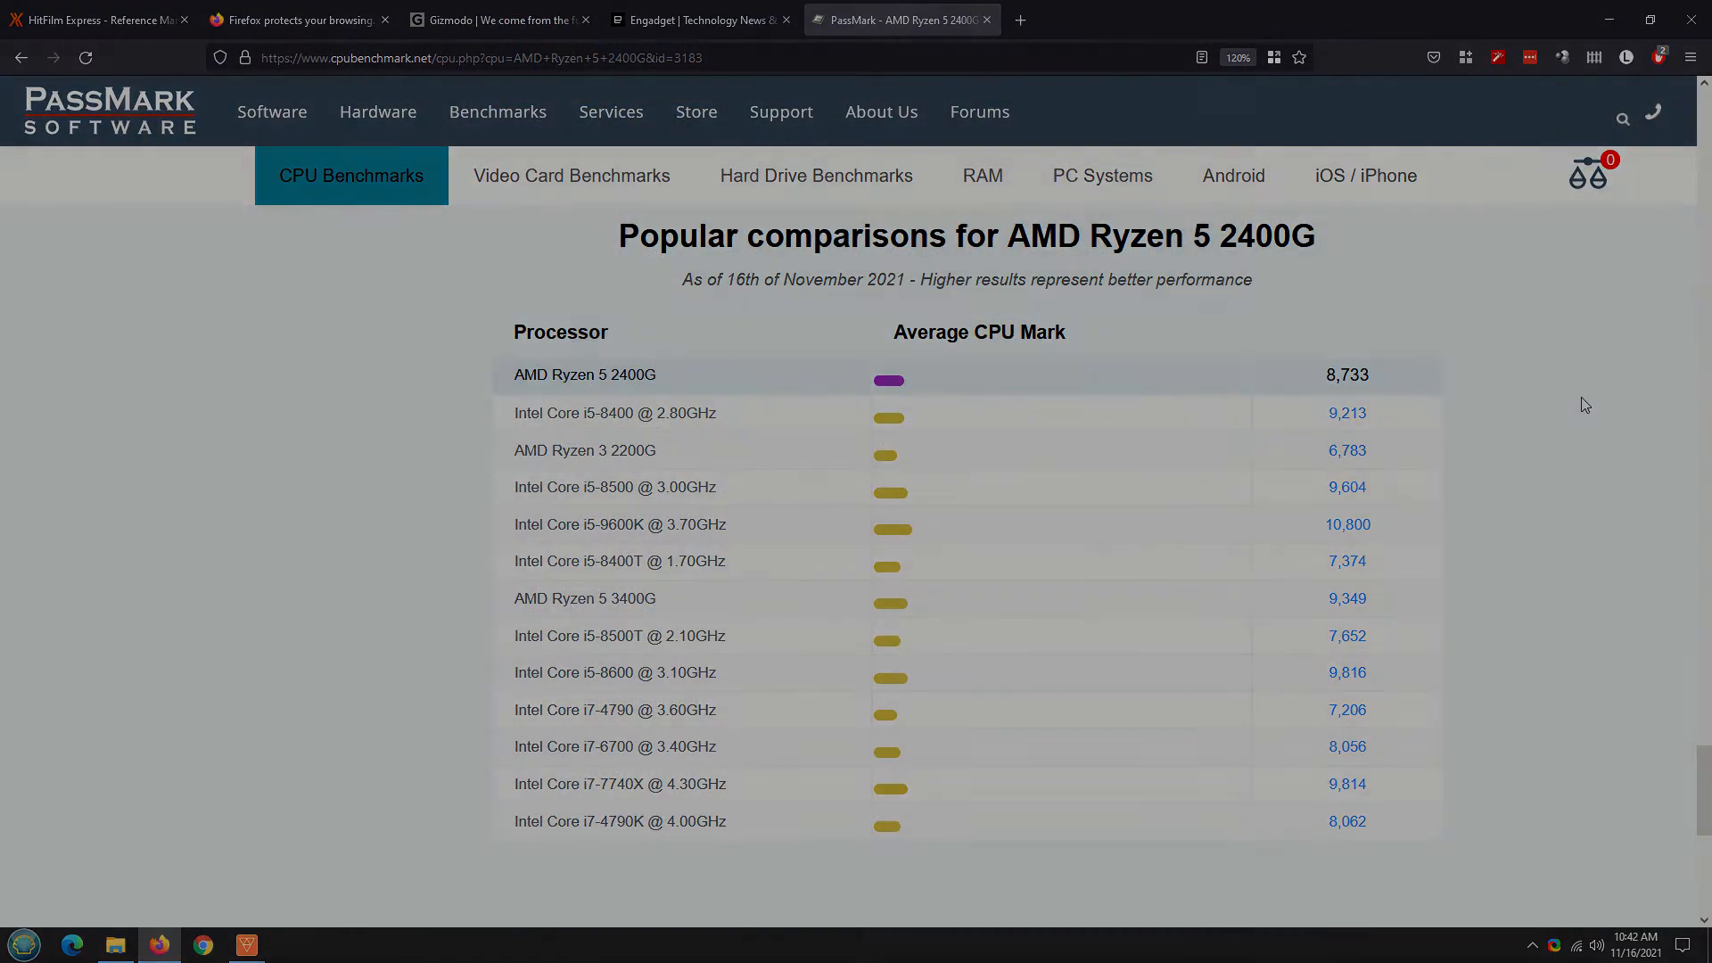
pyautogui.click(245, 944)
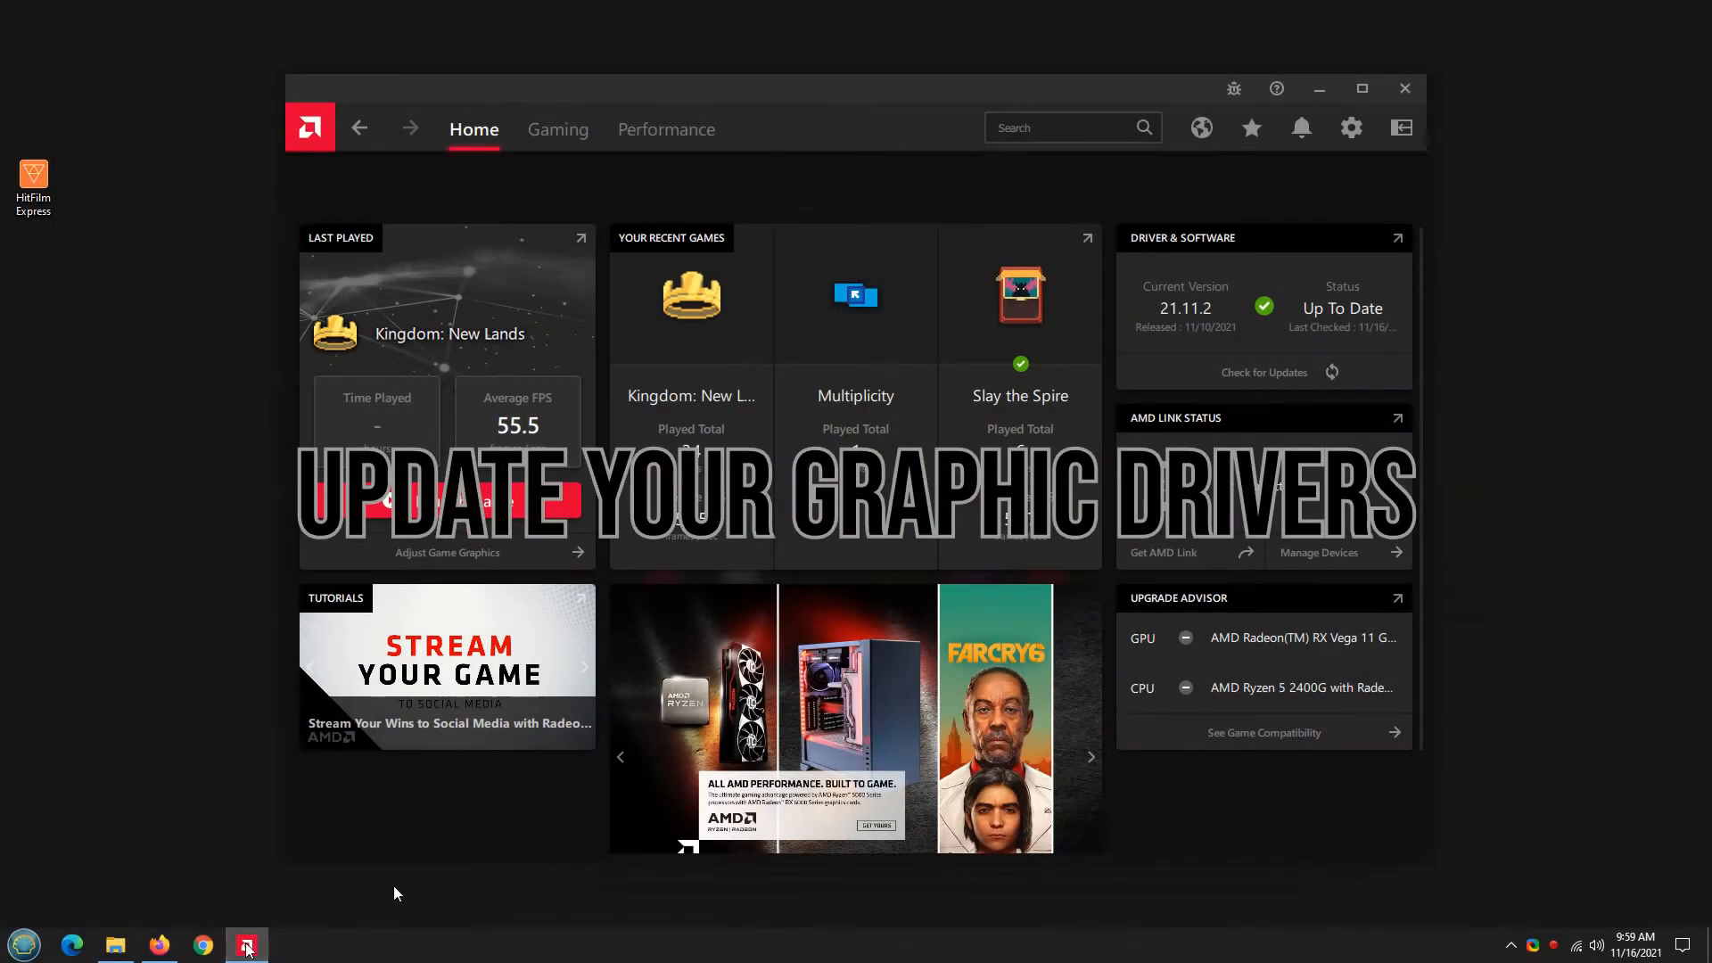
pyautogui.moveTo(1334, 344)
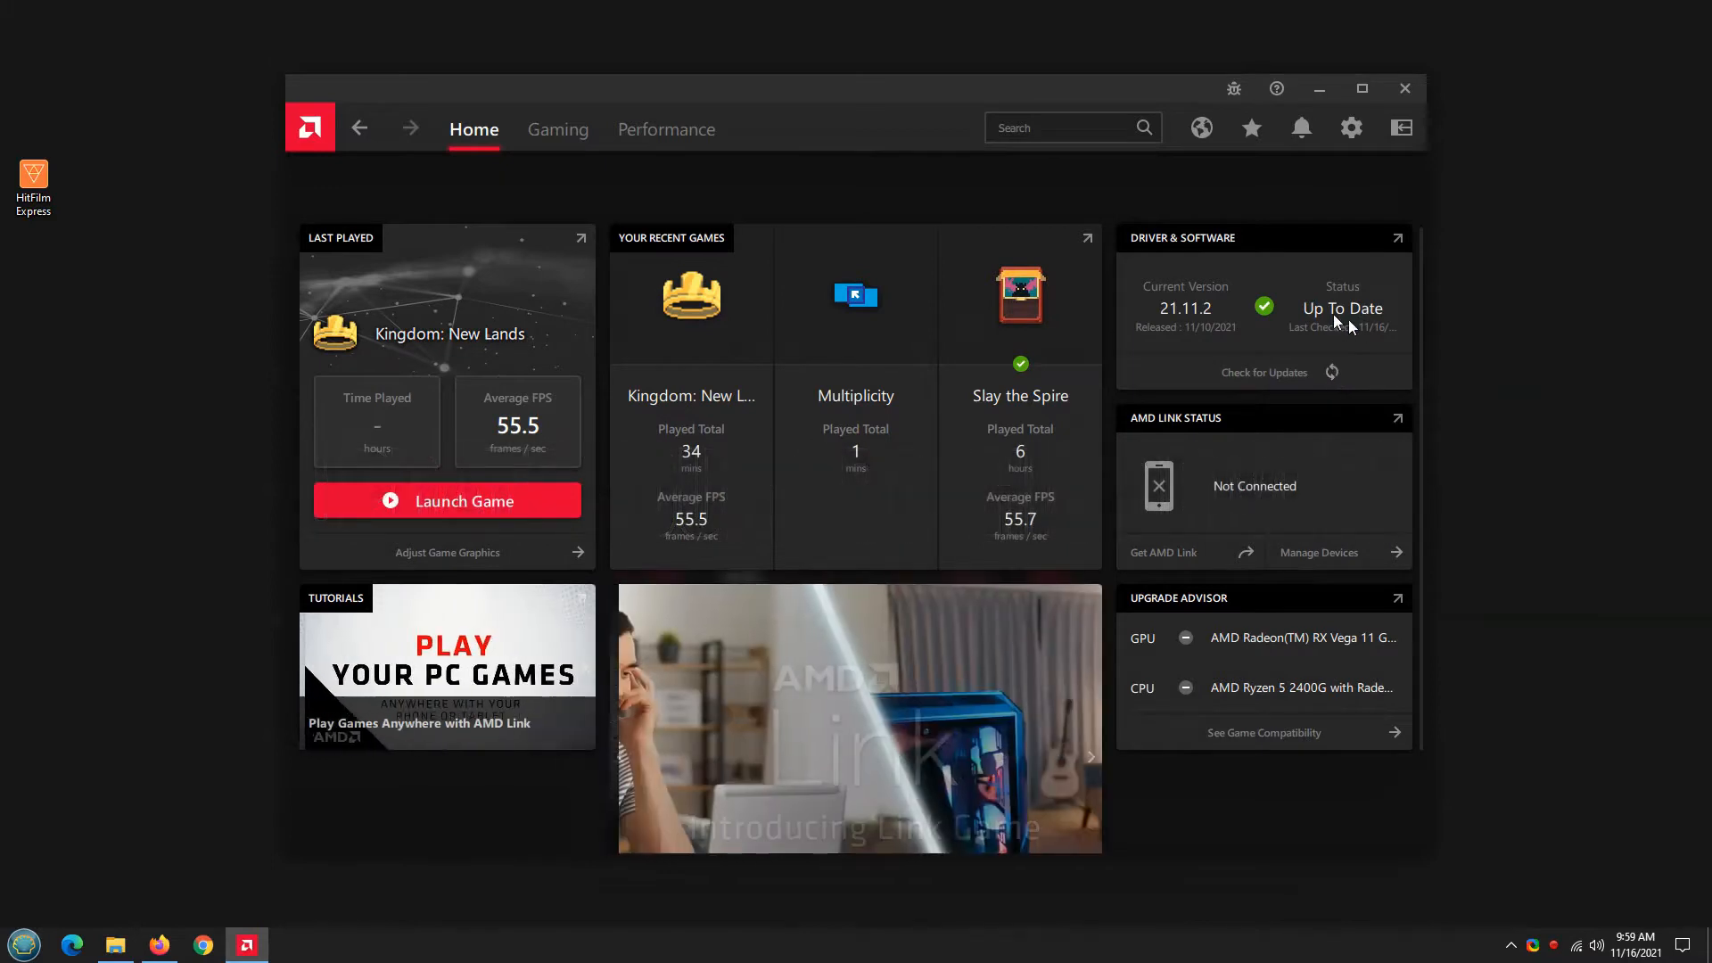
pyautogui.moveTo(1342, 326)
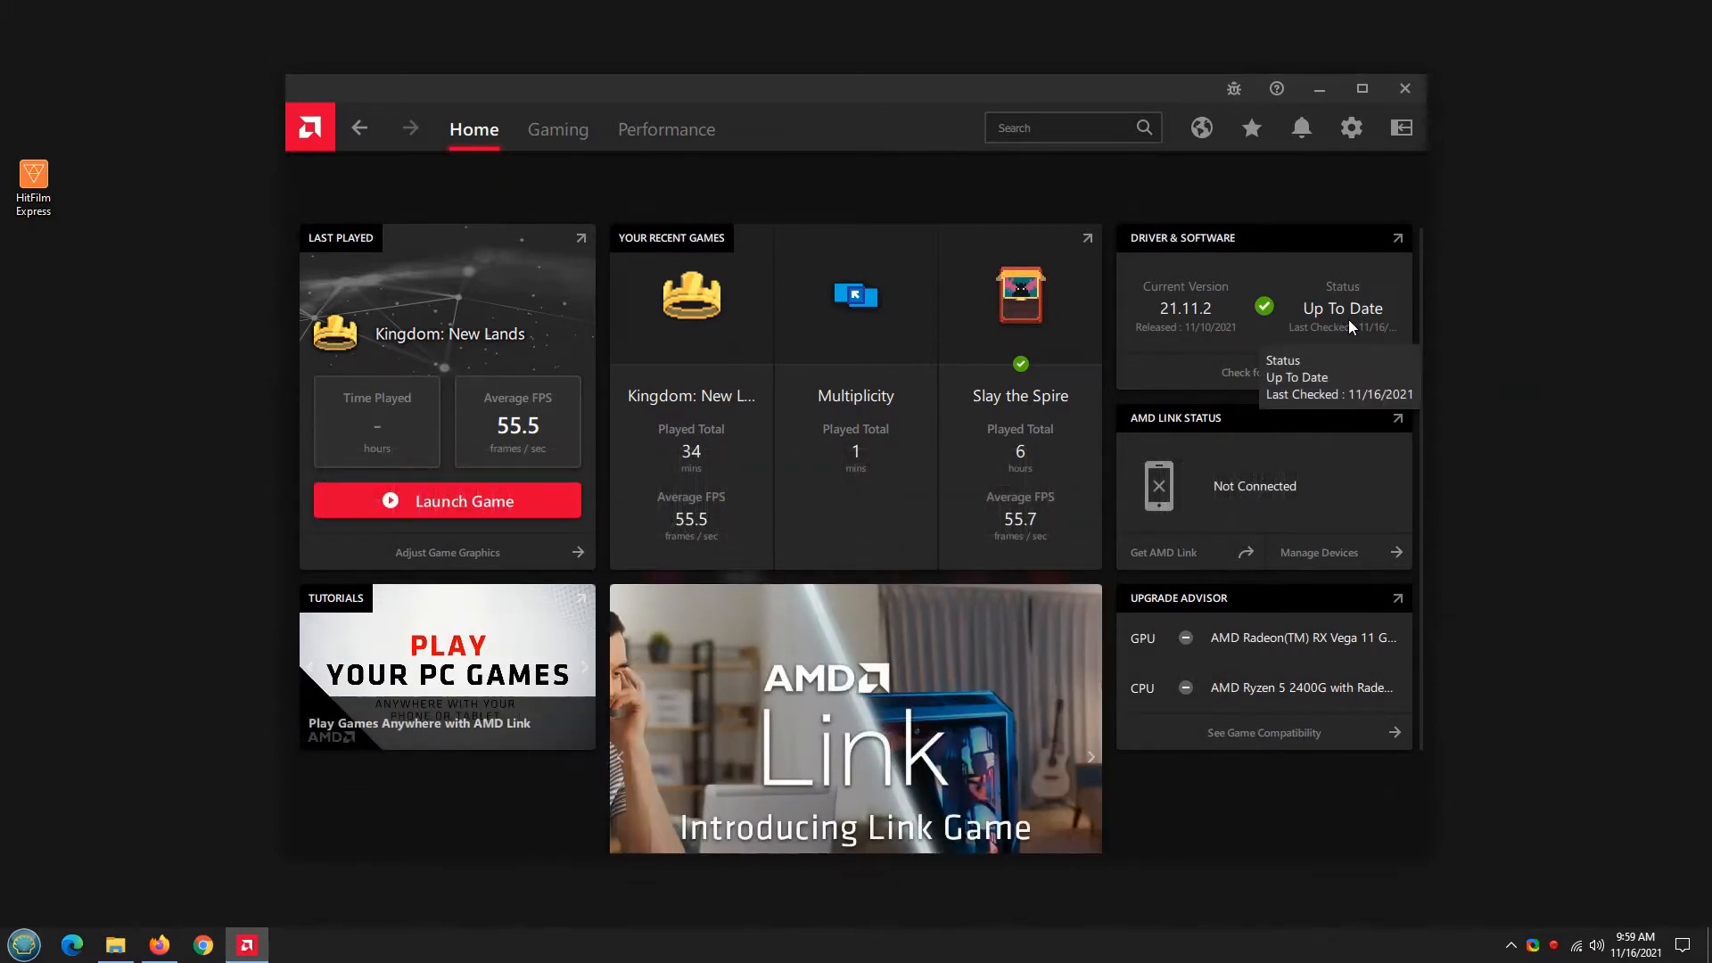
pyautogui.moveTo(1380, 254)
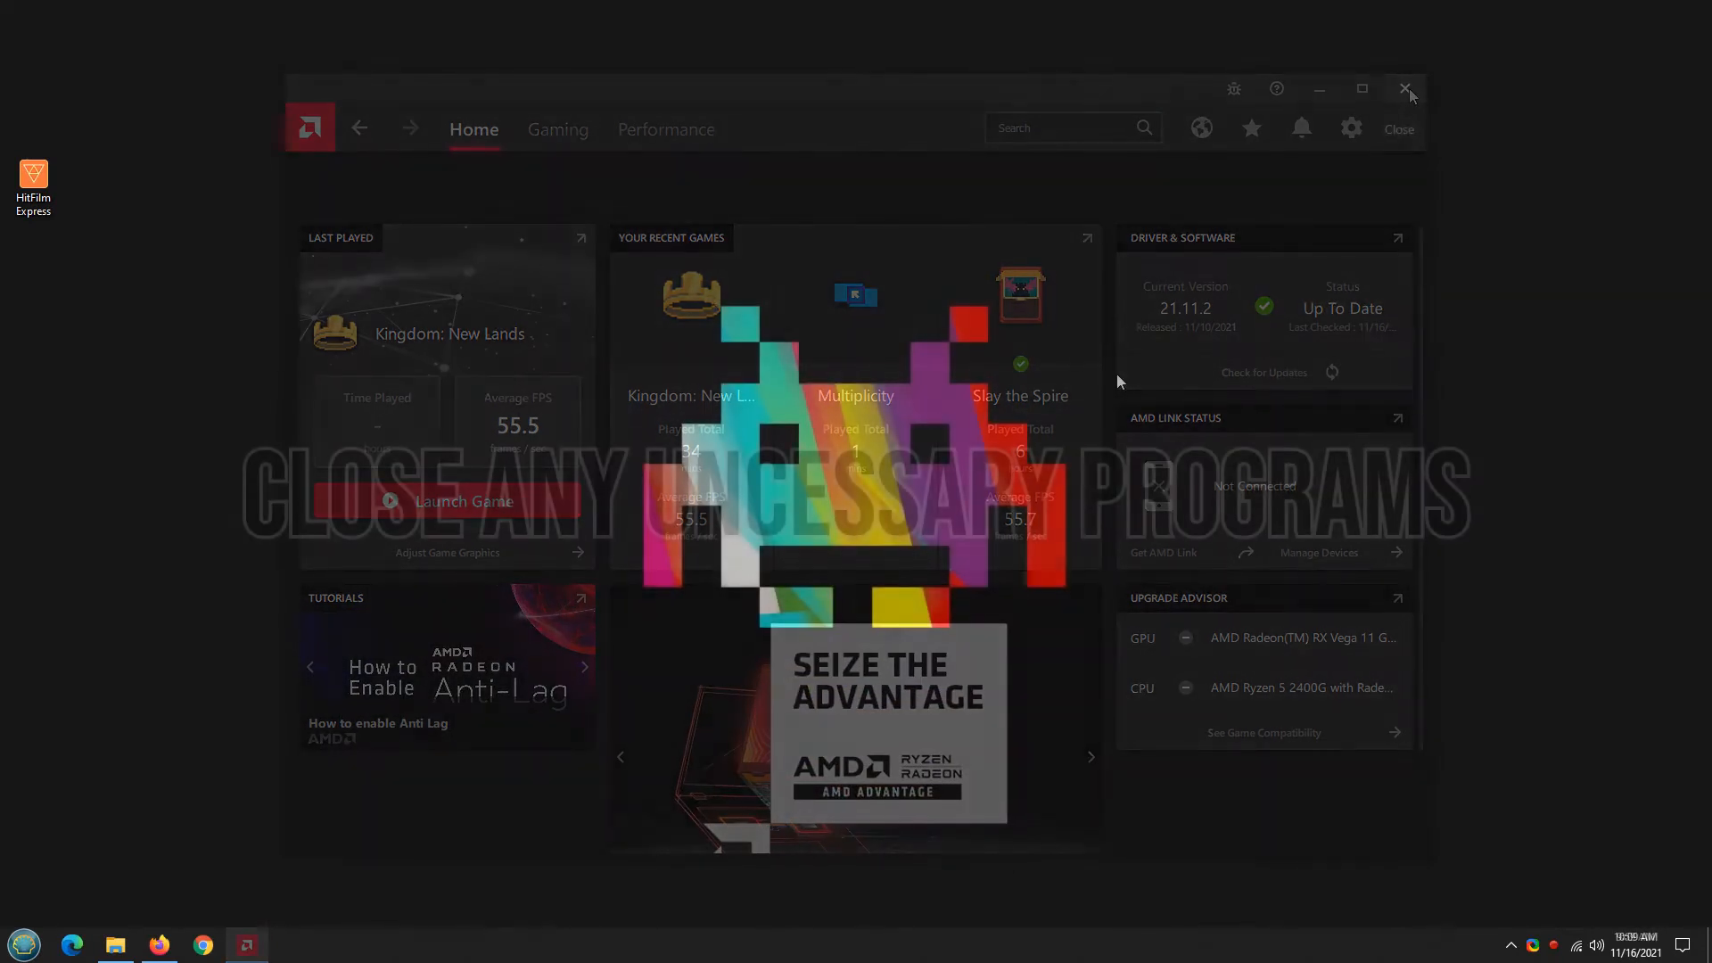
pyautogui.click(1406, 88)
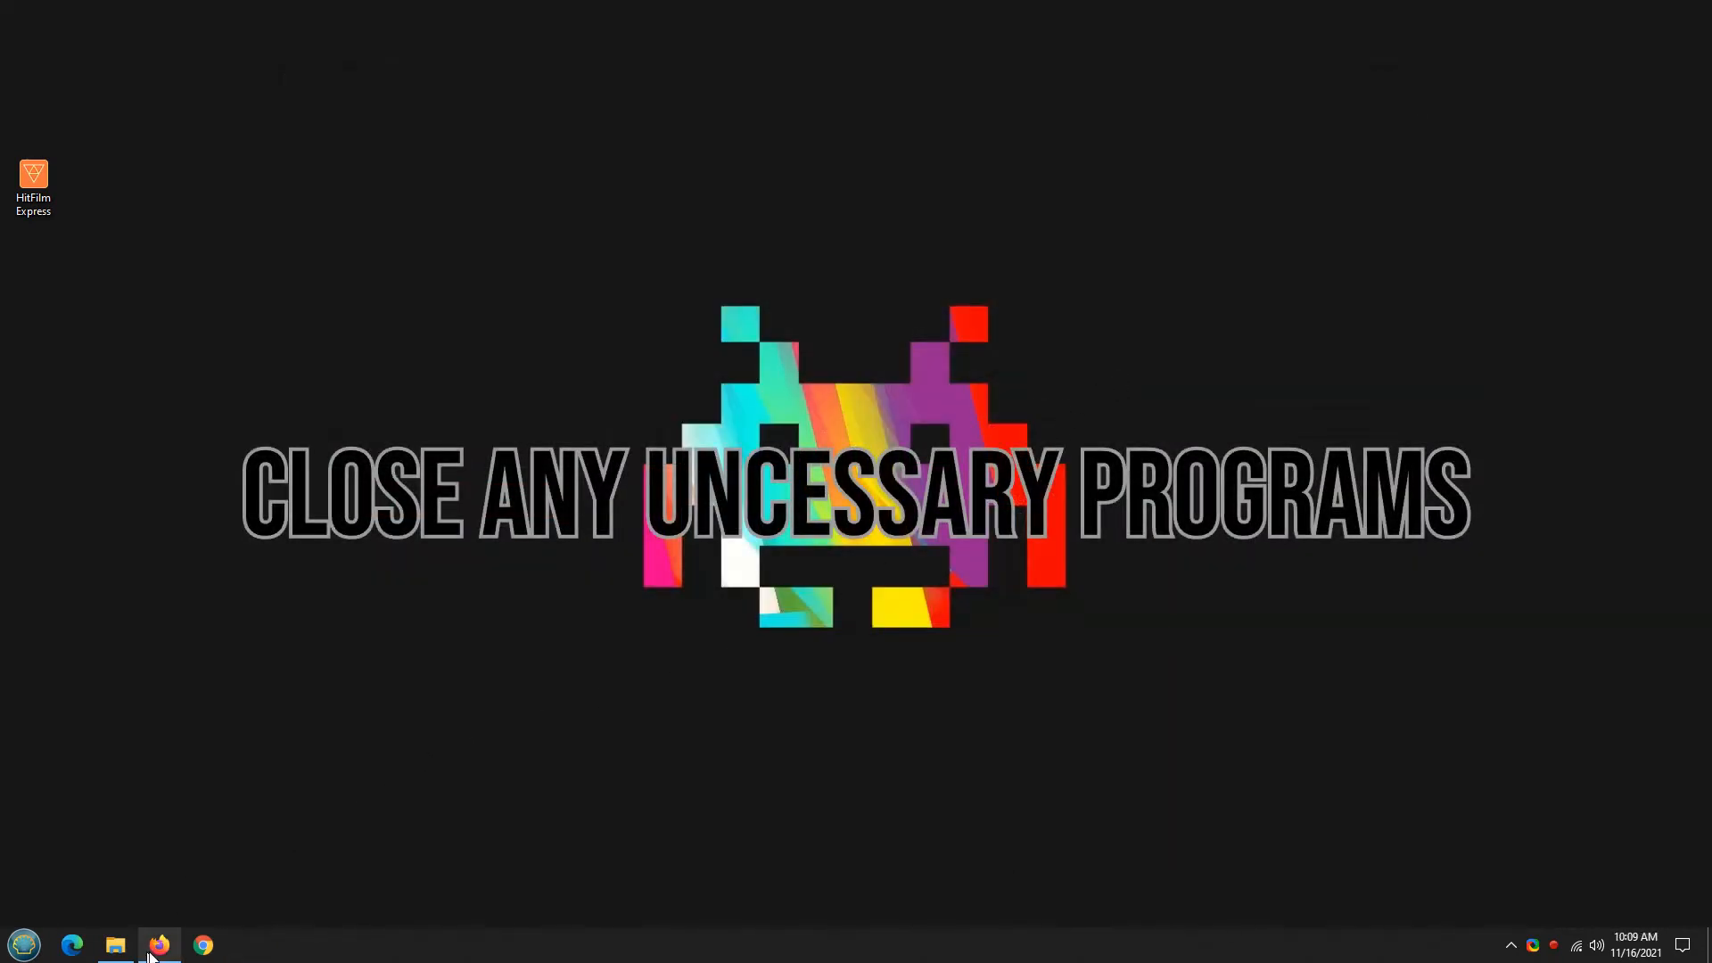
# Open and close File Explorer, then reveal the hidden system tray icons
pyautogui.click(159, 945)
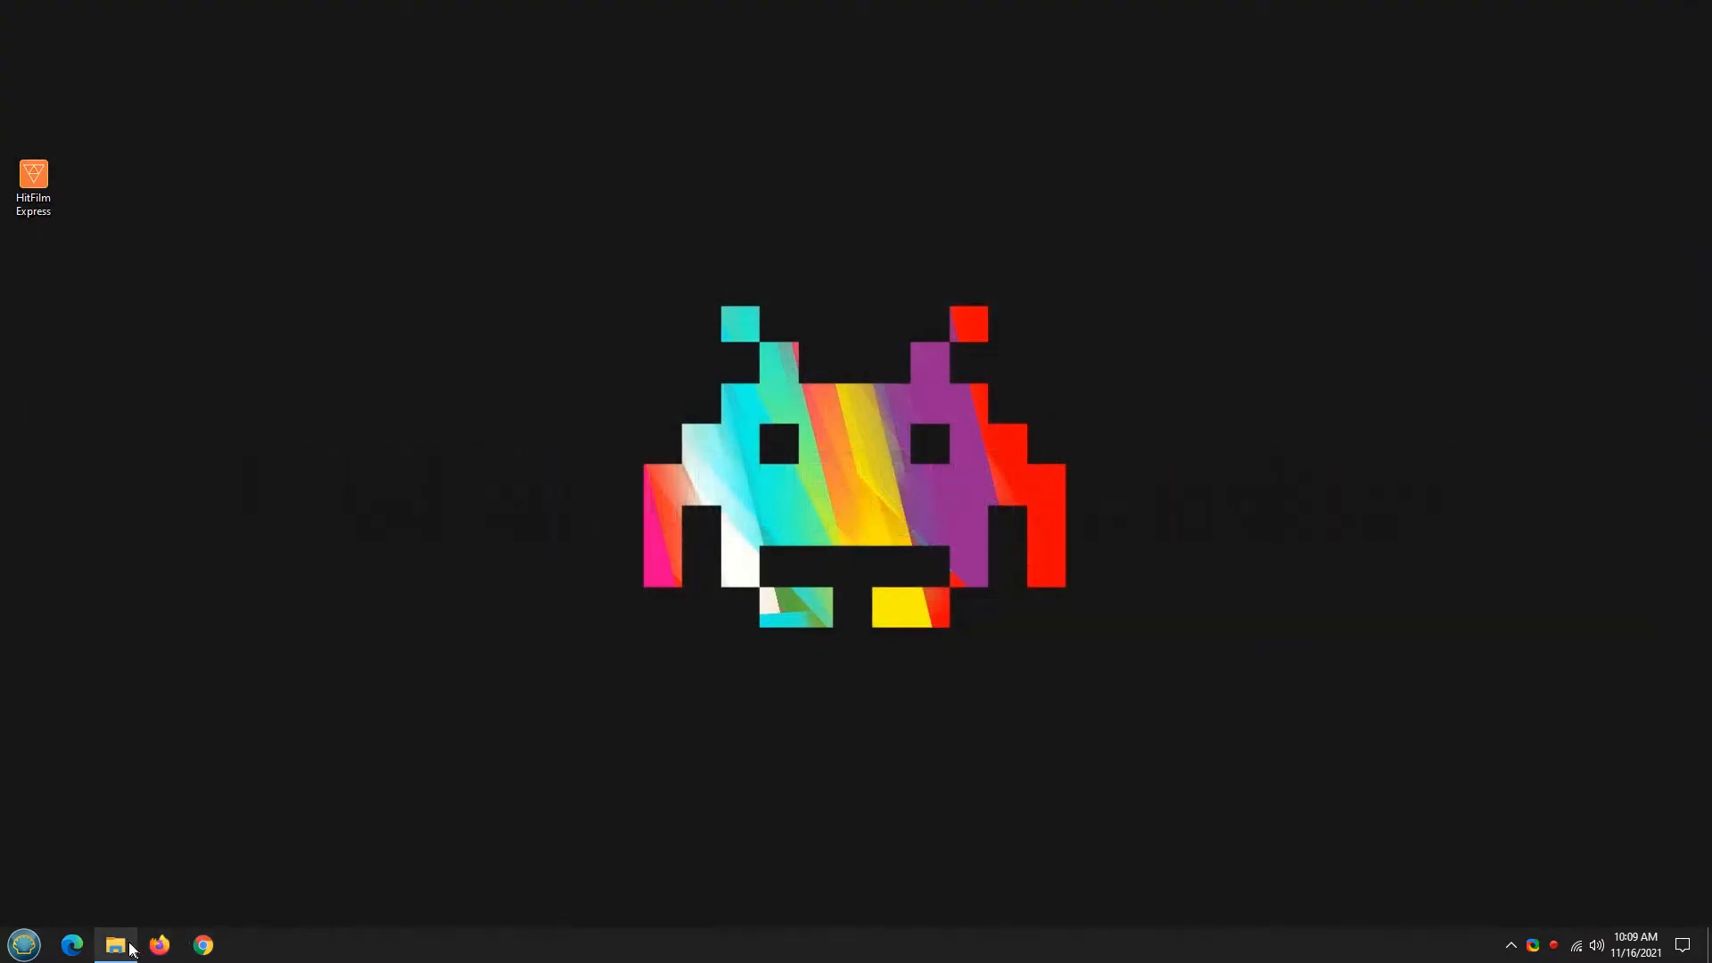
pyautogui.click(115, 945)
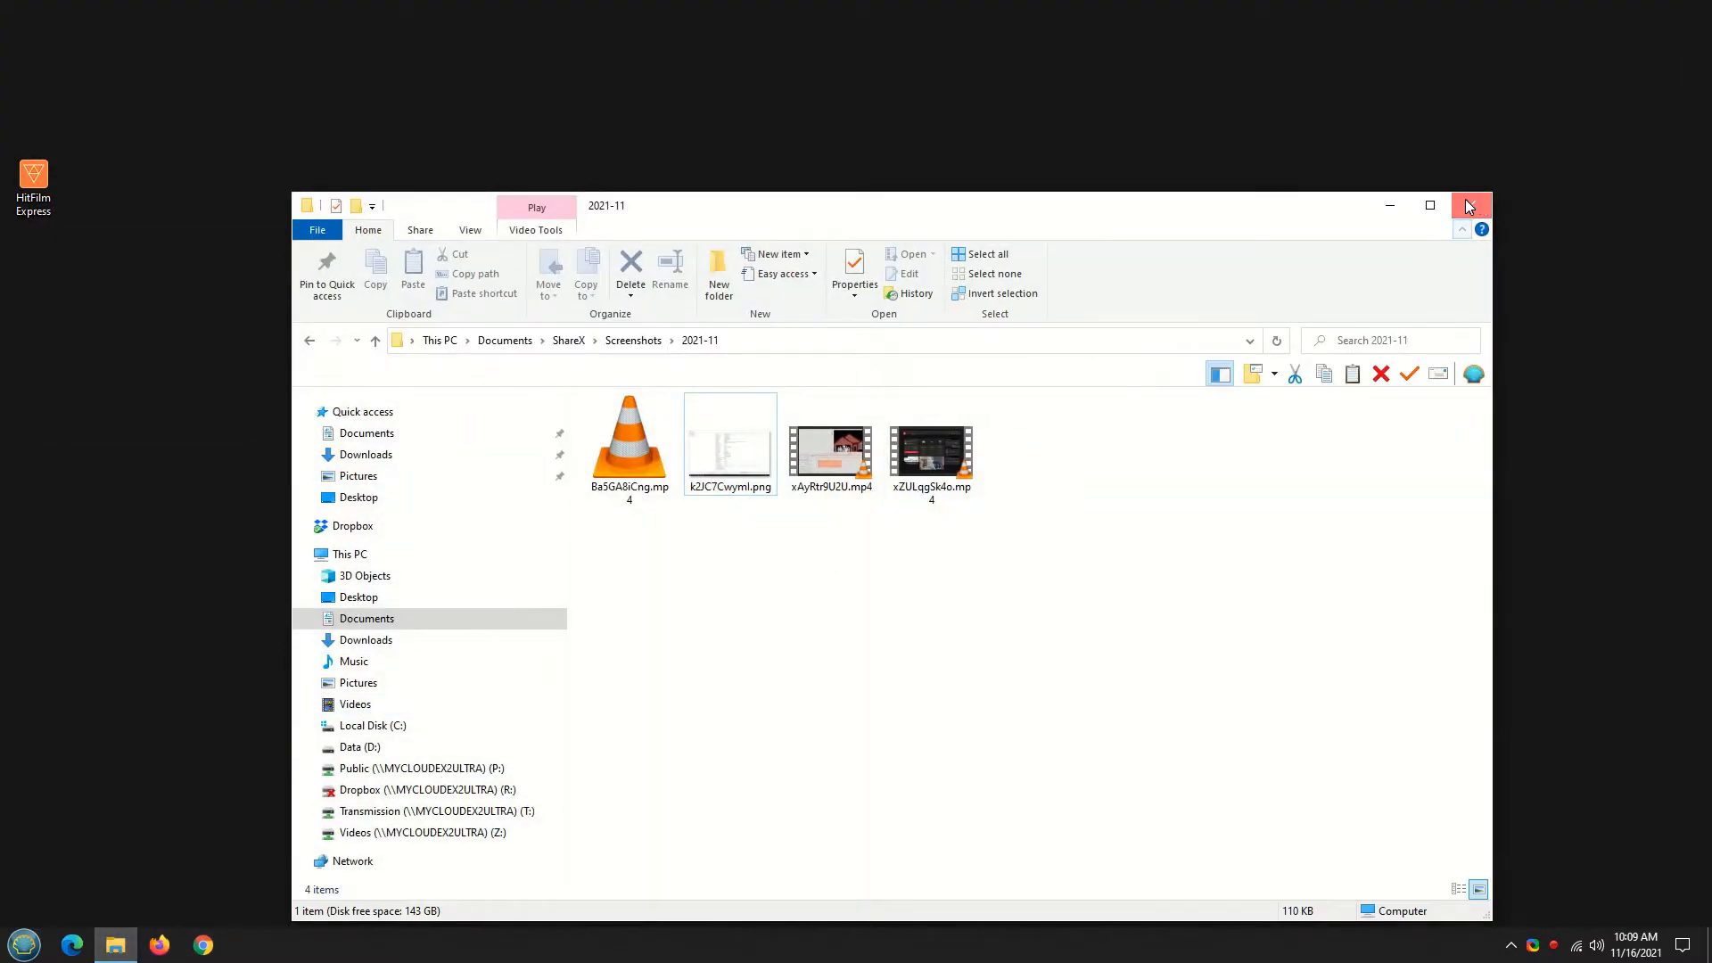
pyautogui.click(1468, 205)
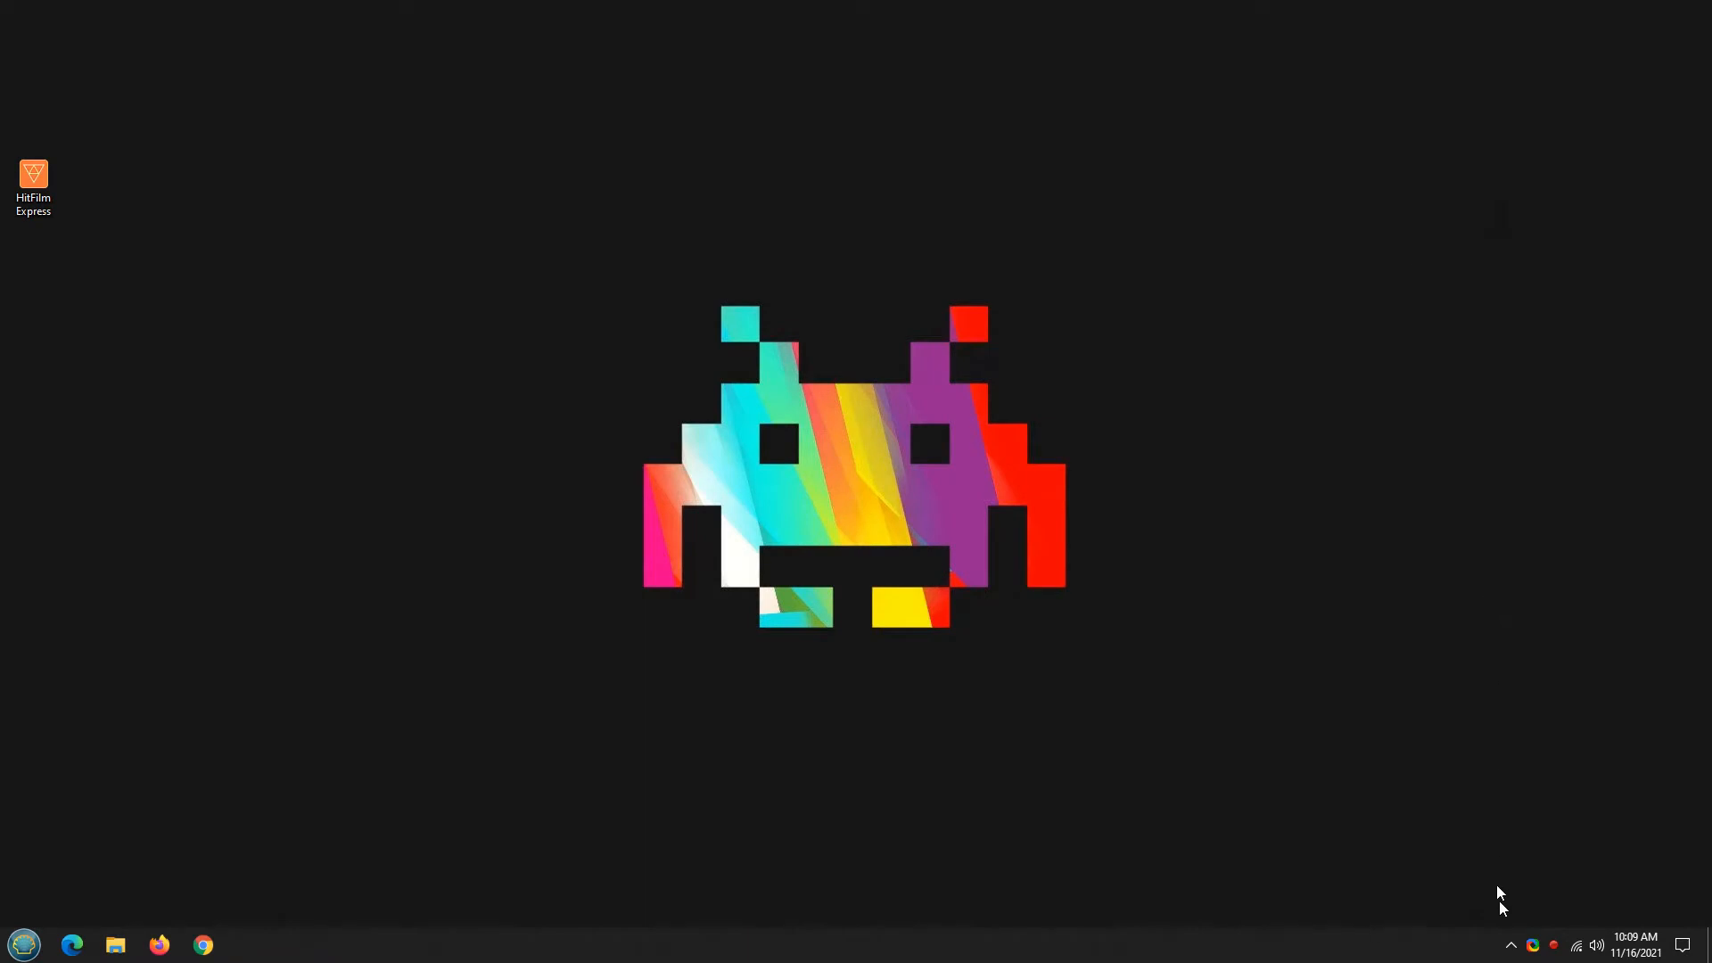
pyautogui.click(1512, 945)
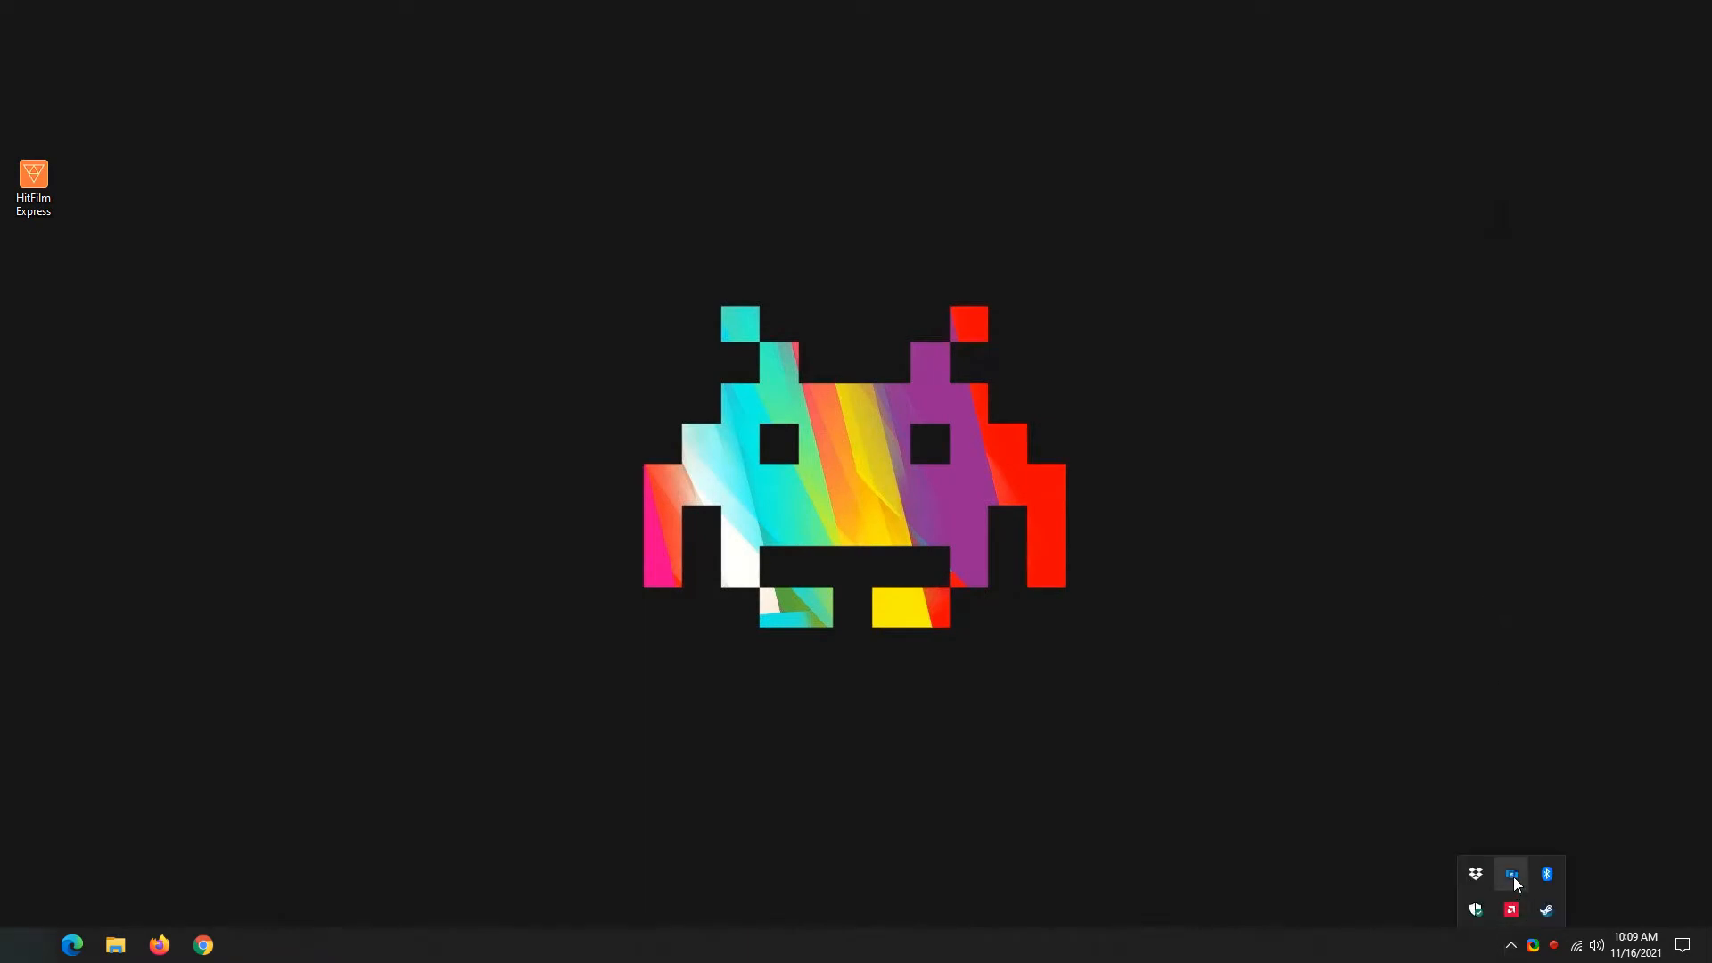
pyautogui.moveTo(1511, 874)
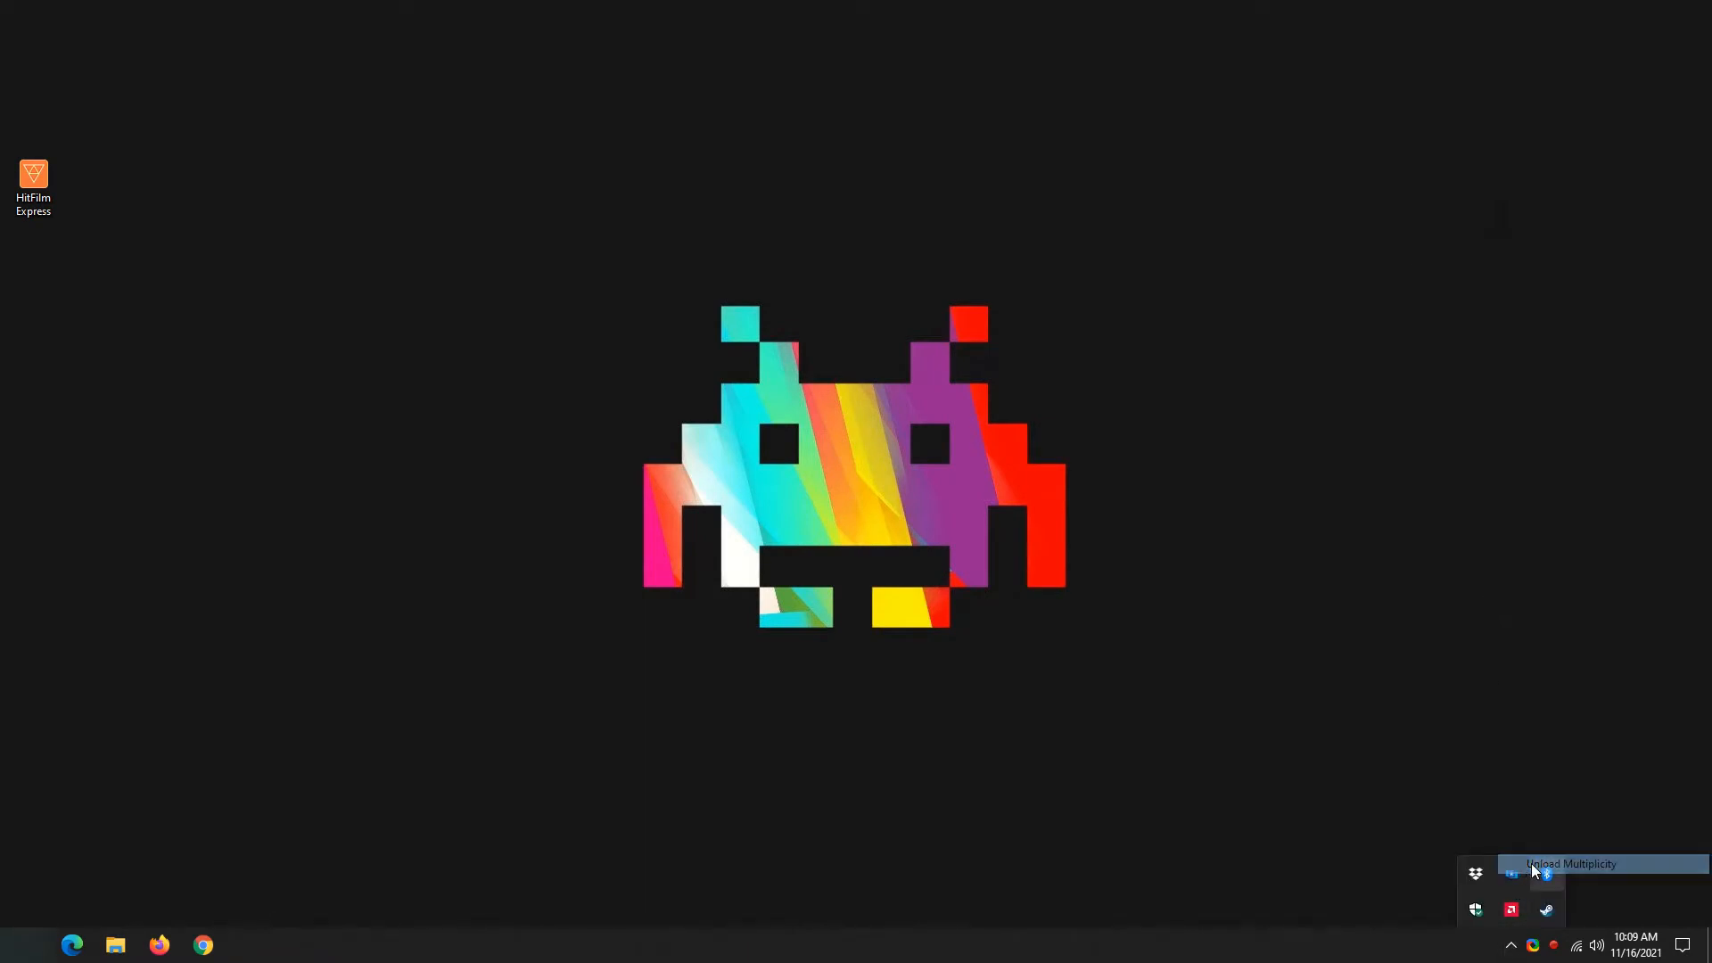
pyautogui.moveTo(1130, 682)
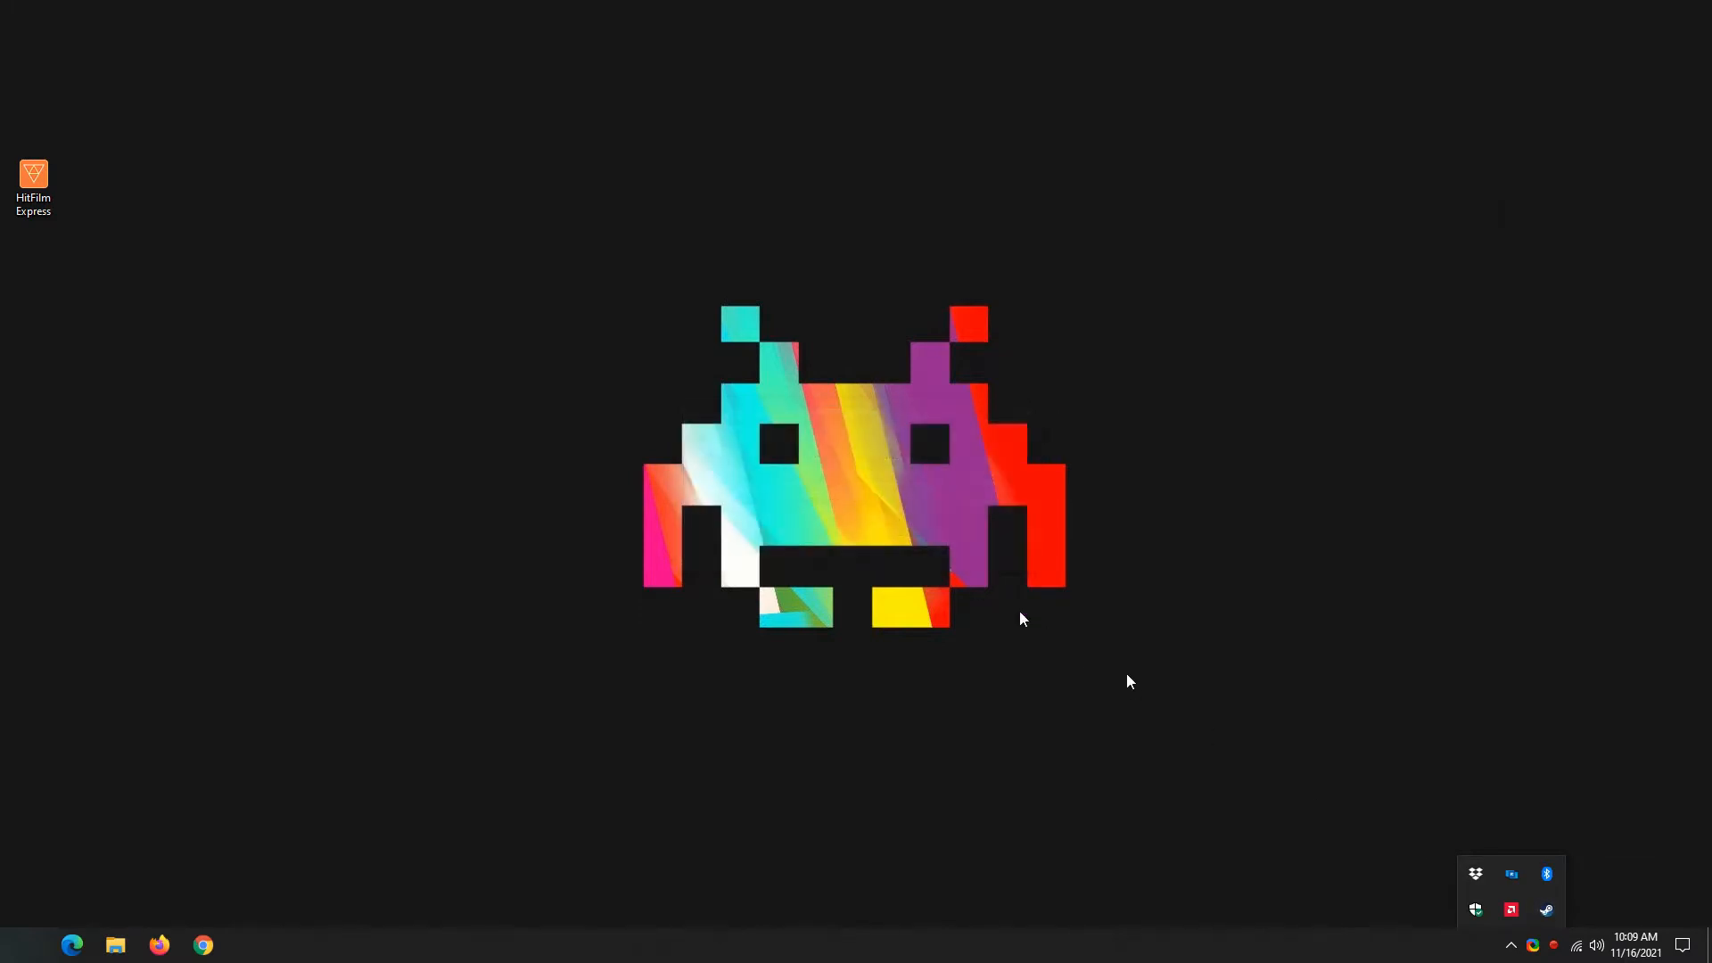
pyautogui.moveTo(1546, 910)
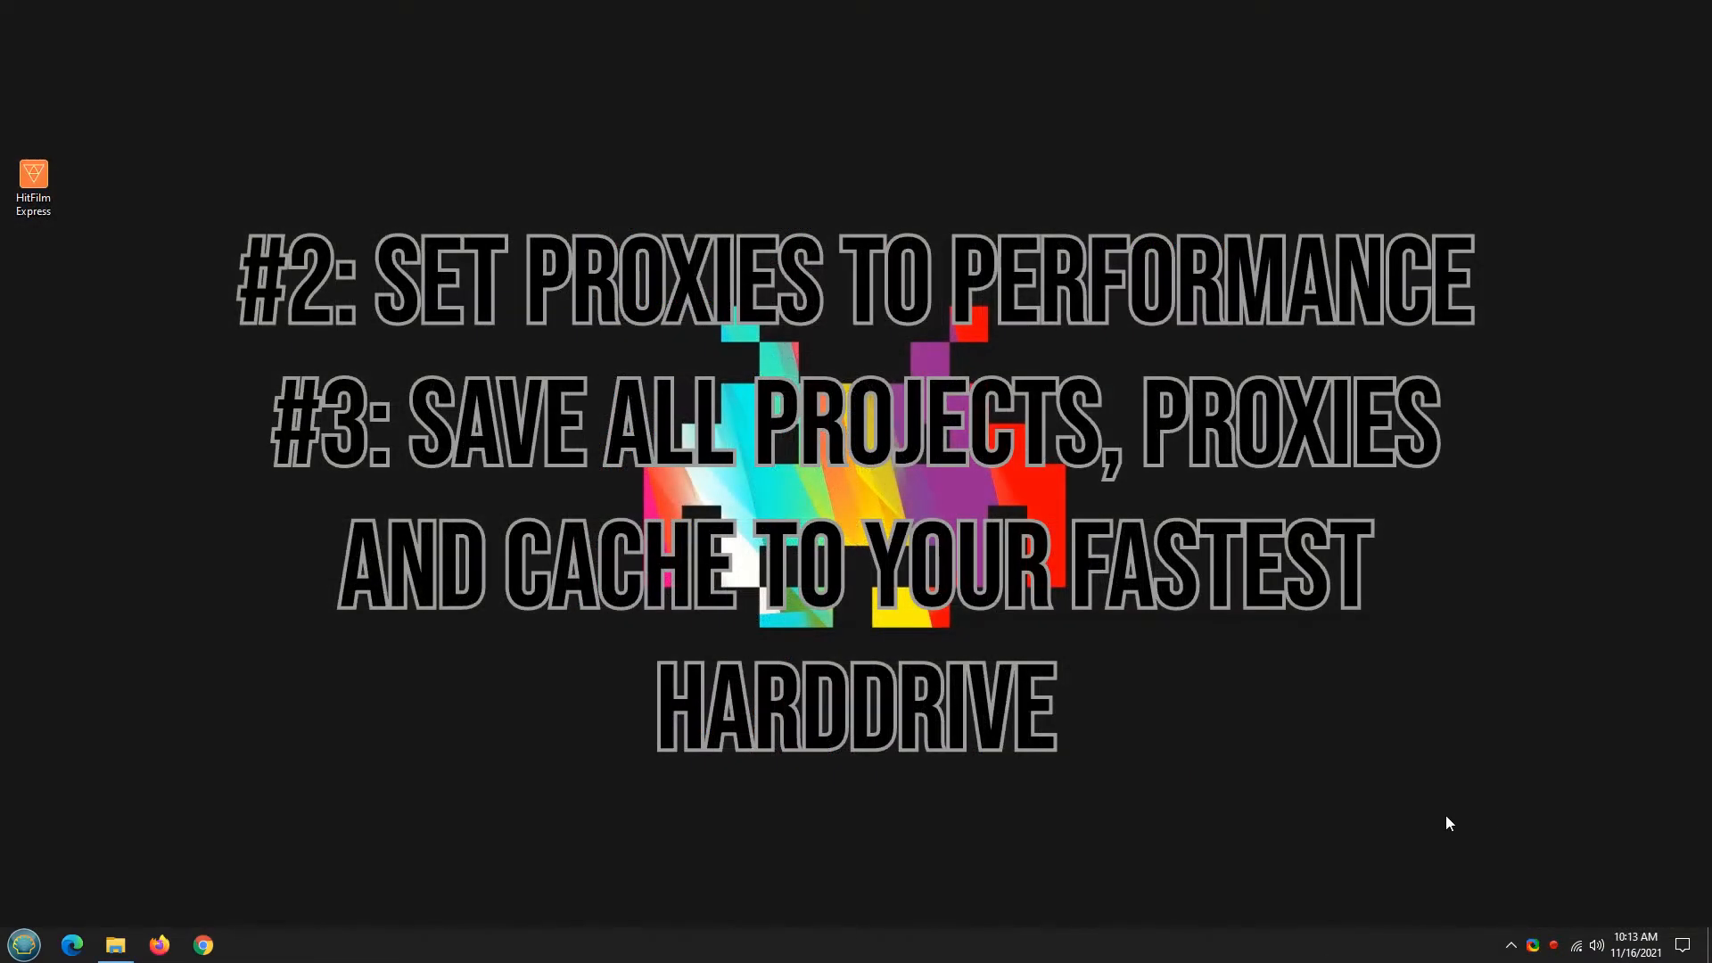
# Launch HitFilm Express and start a 1080p 30 fps project using high-performance proxies
pyautogui.click(33, 185)
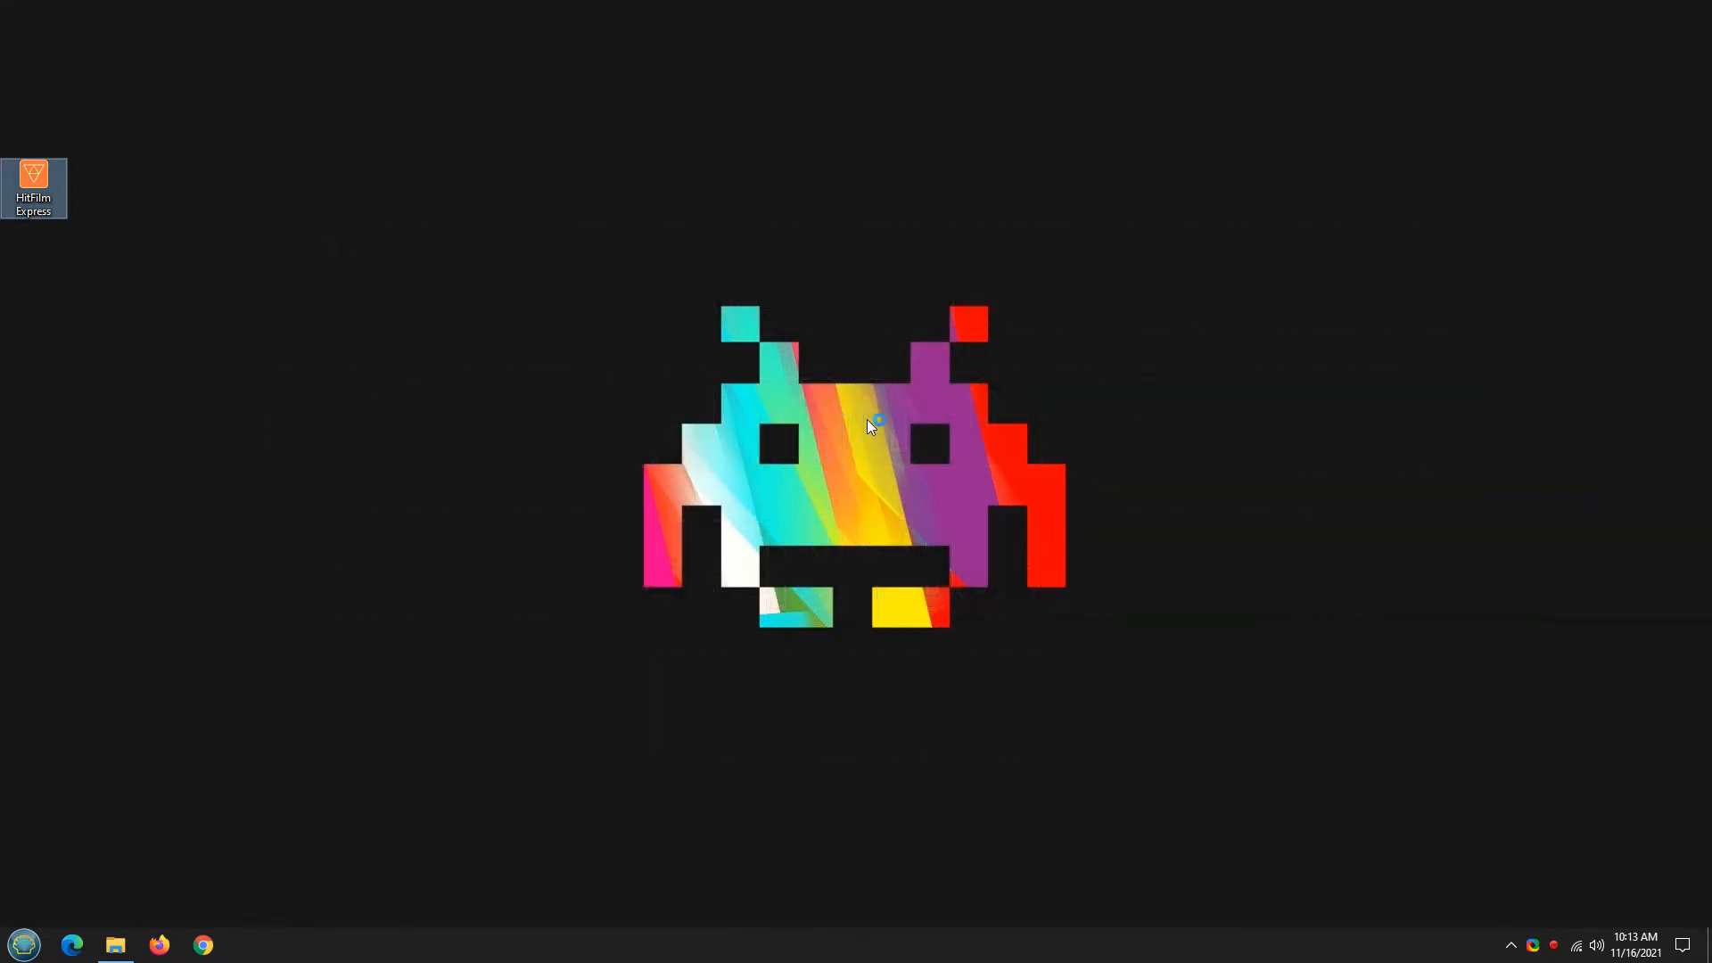
pyautogui.doubleClick(33, 186)
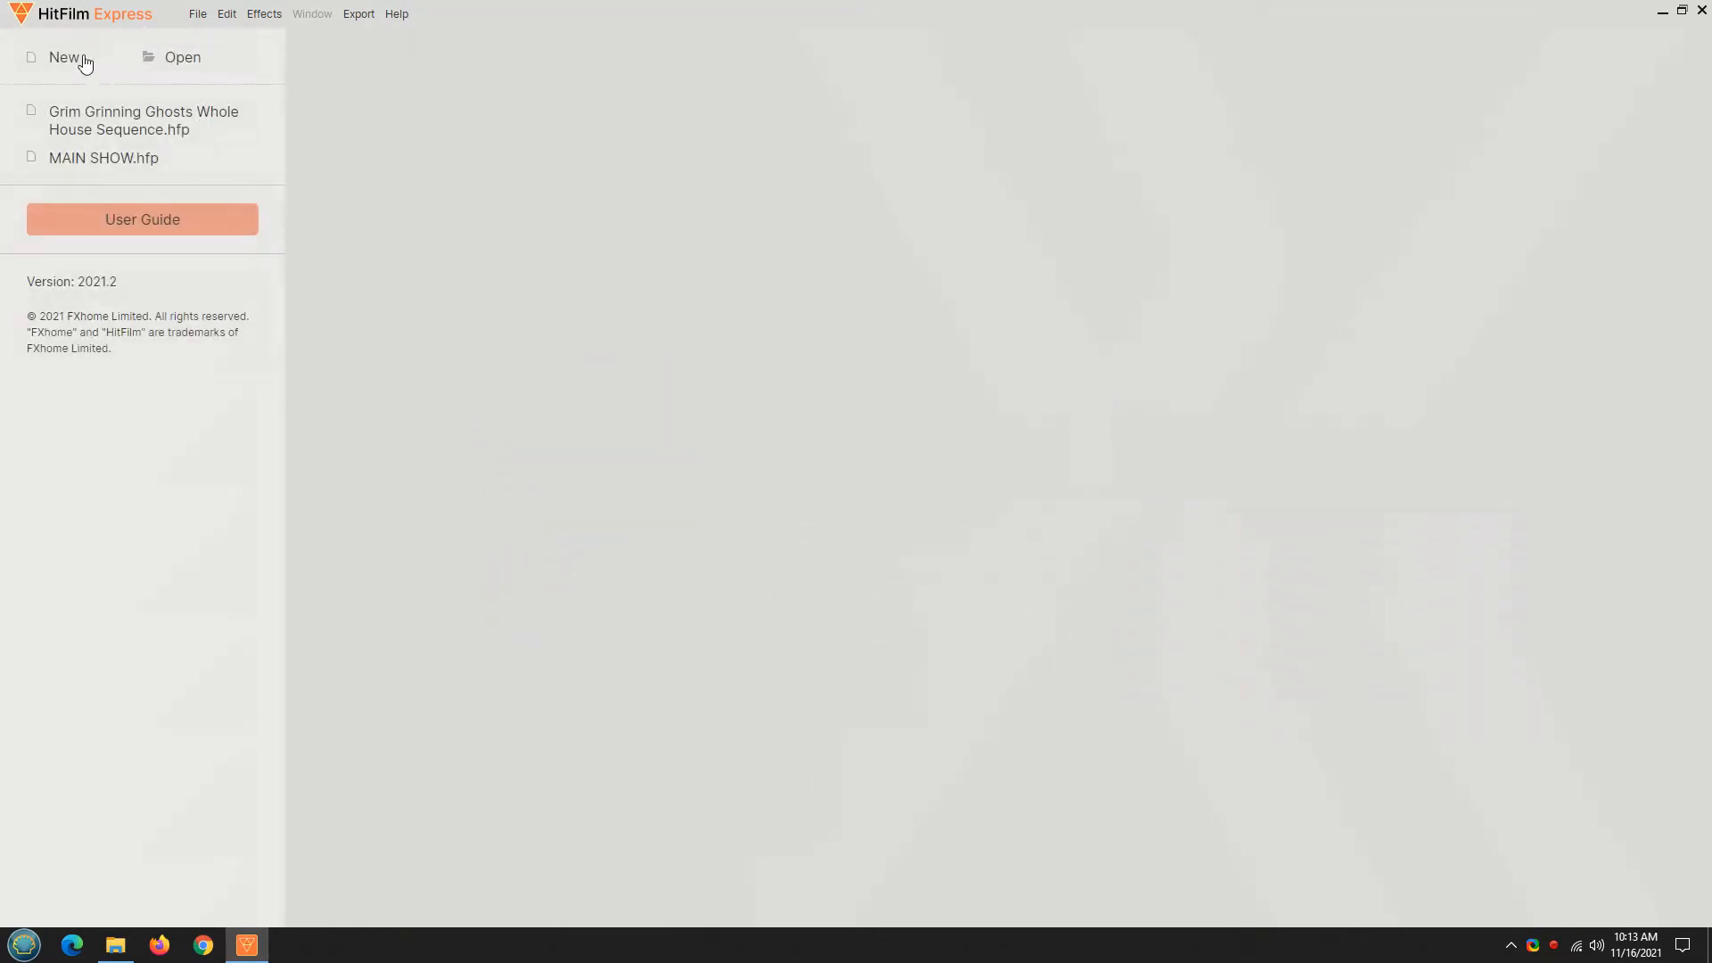
pyautogui.click(63, 57)
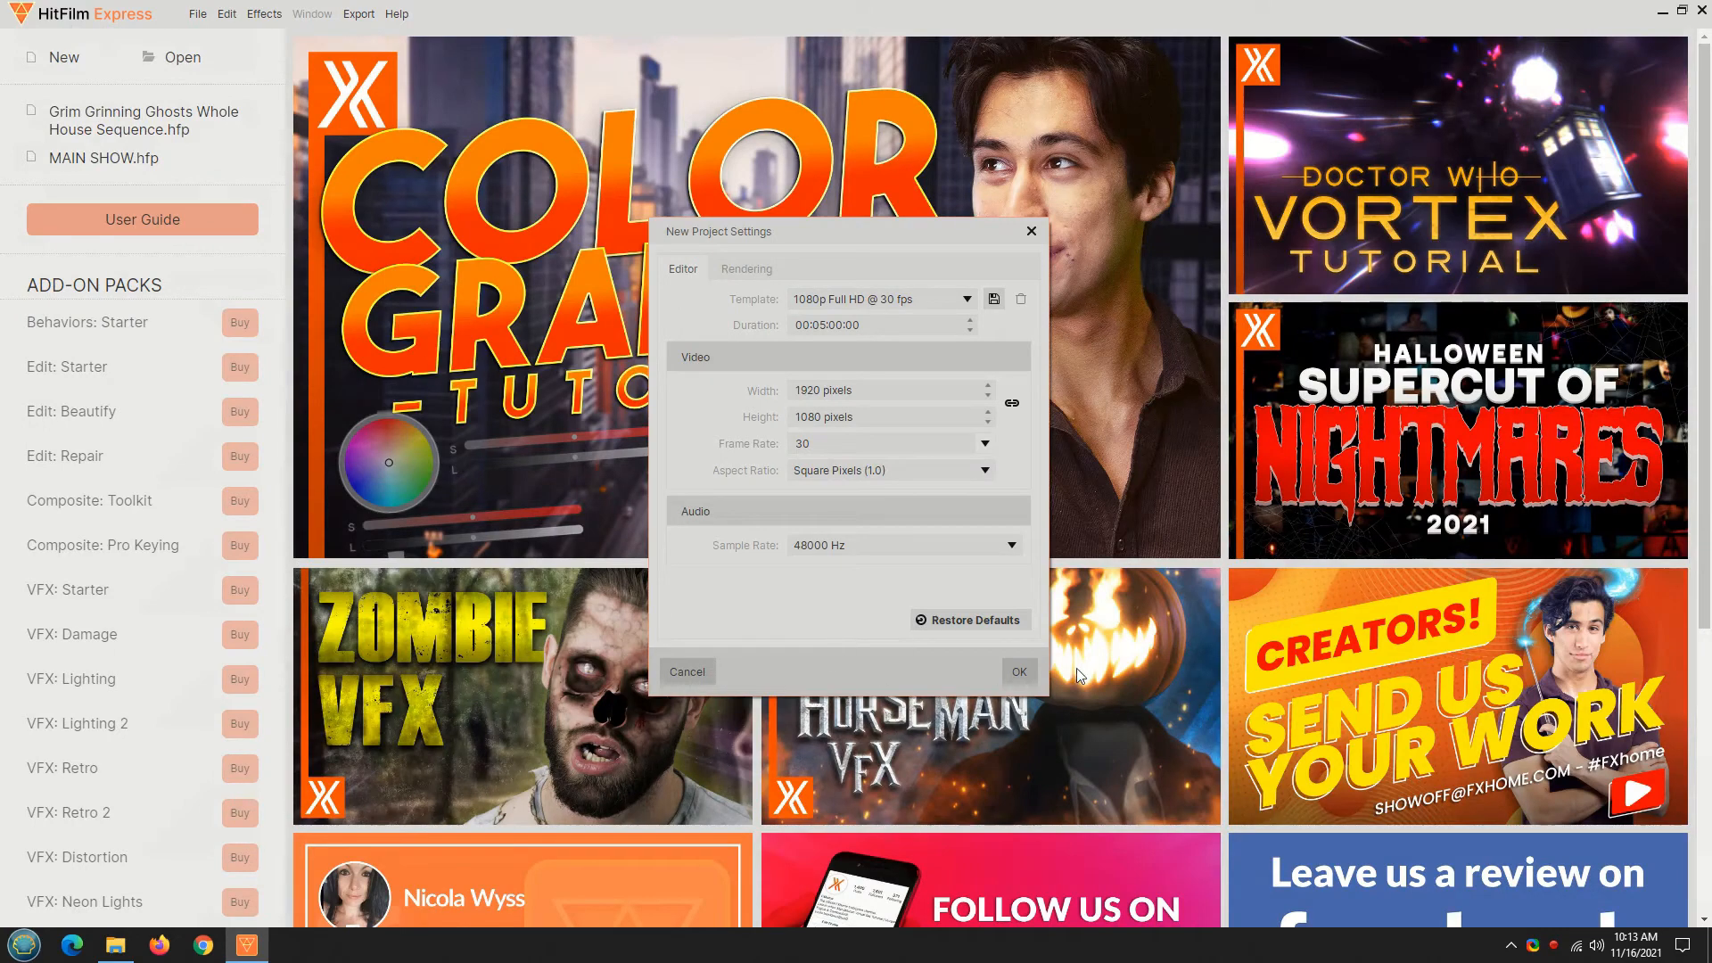
pyautogui.click(1017, 671)
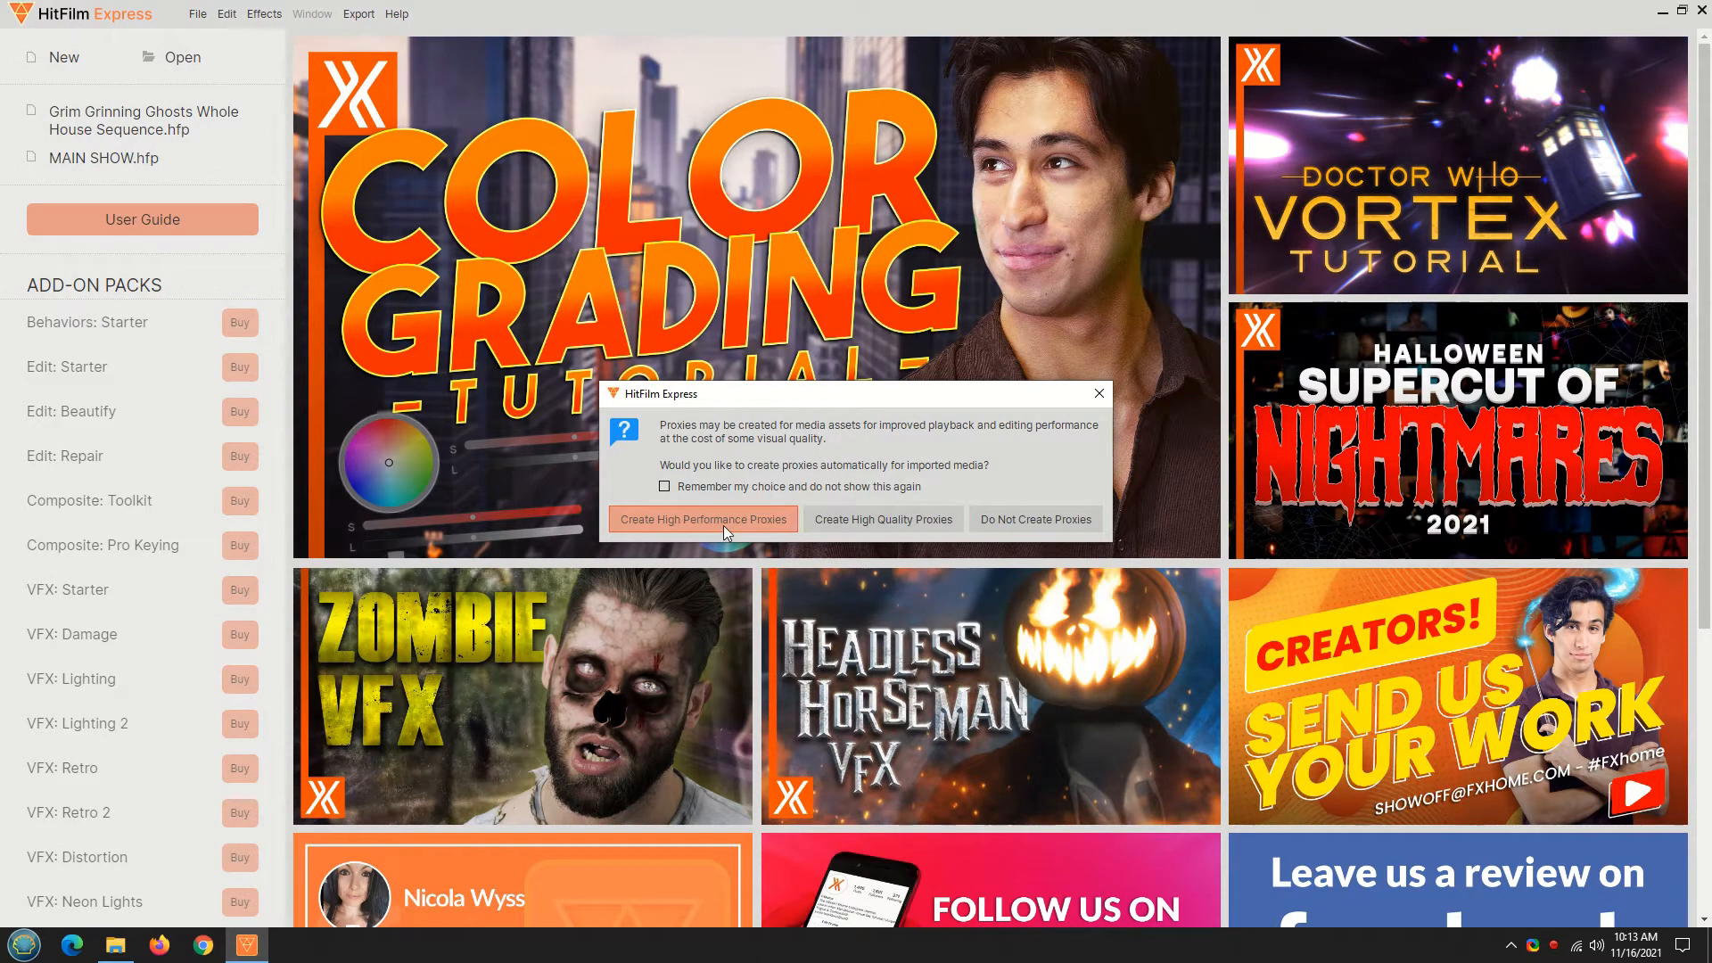
pyautogui.click(701, 519)
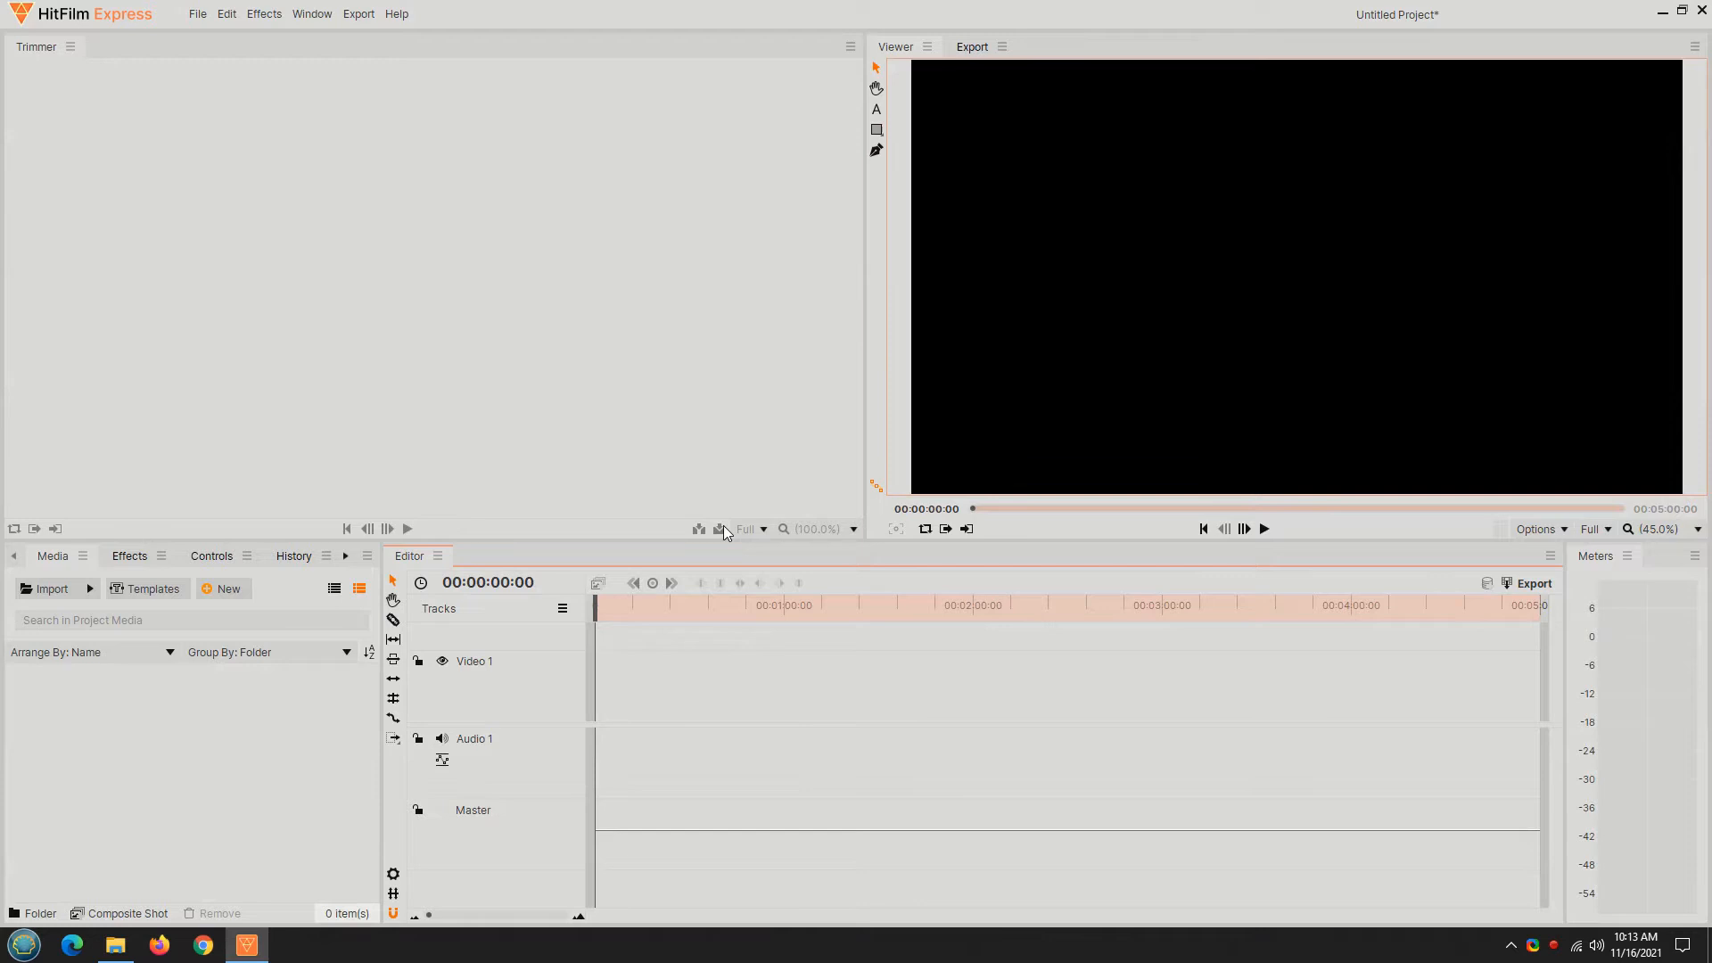
# Check the pre-render directory on the Options dialog's Proxies & Pre-Renders page
pyautogui.click(198, 13)
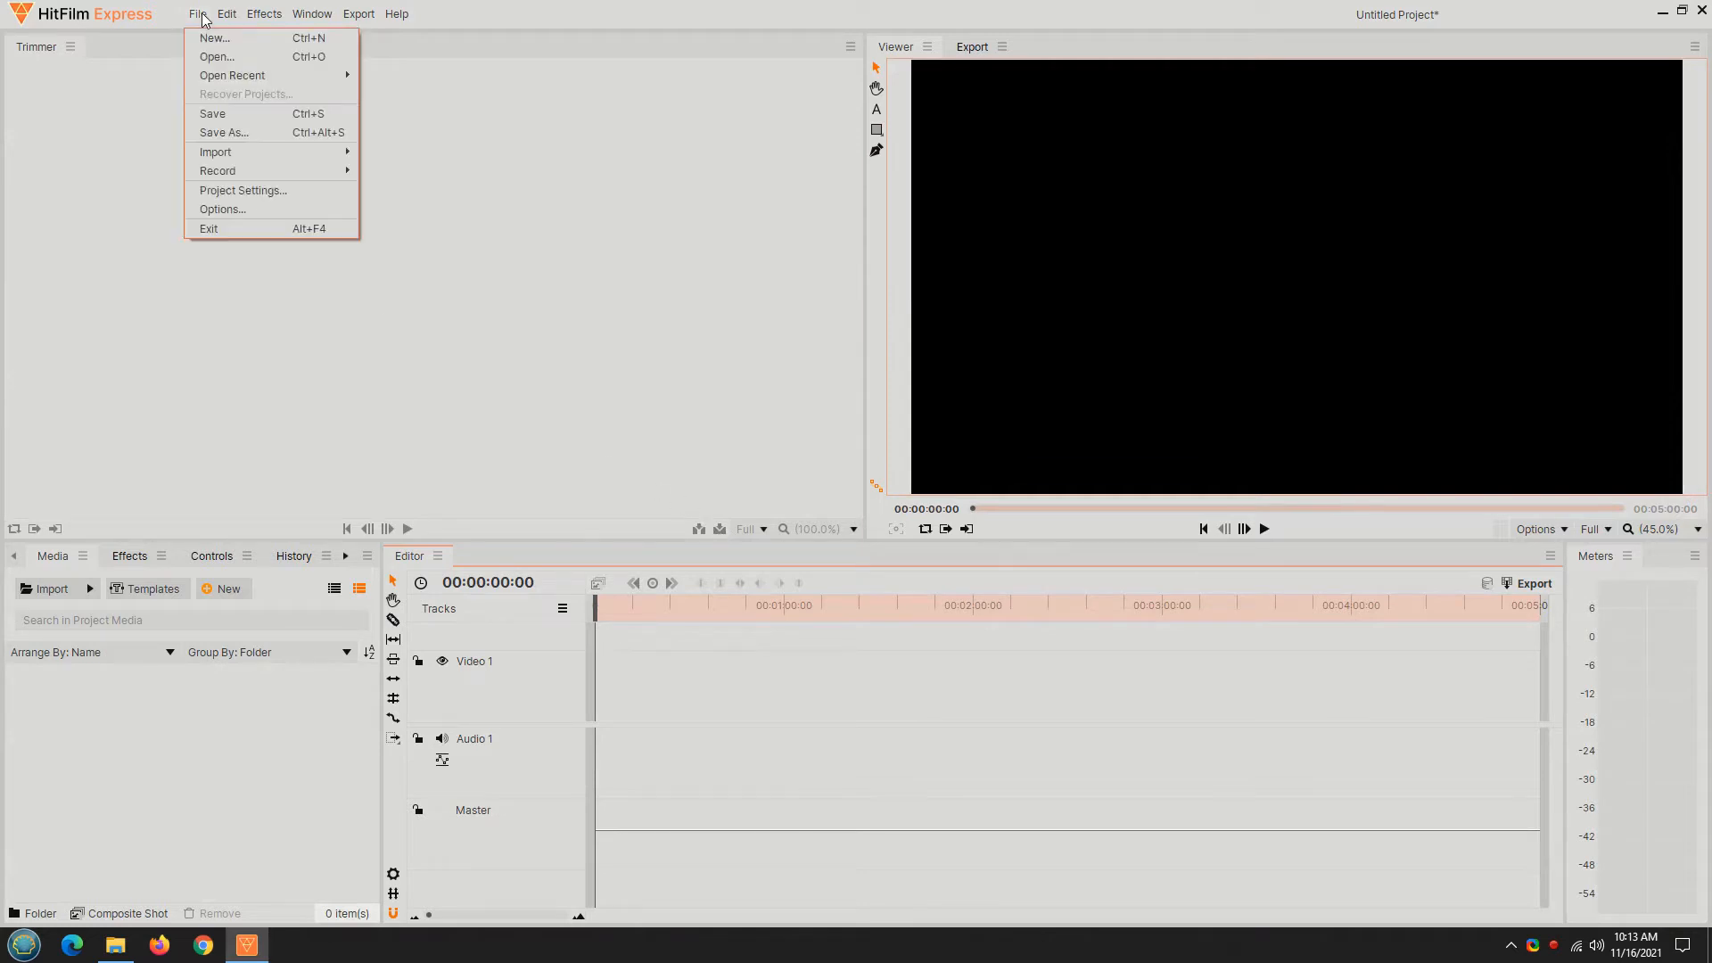
pyautogui.moveTo(222, 208)
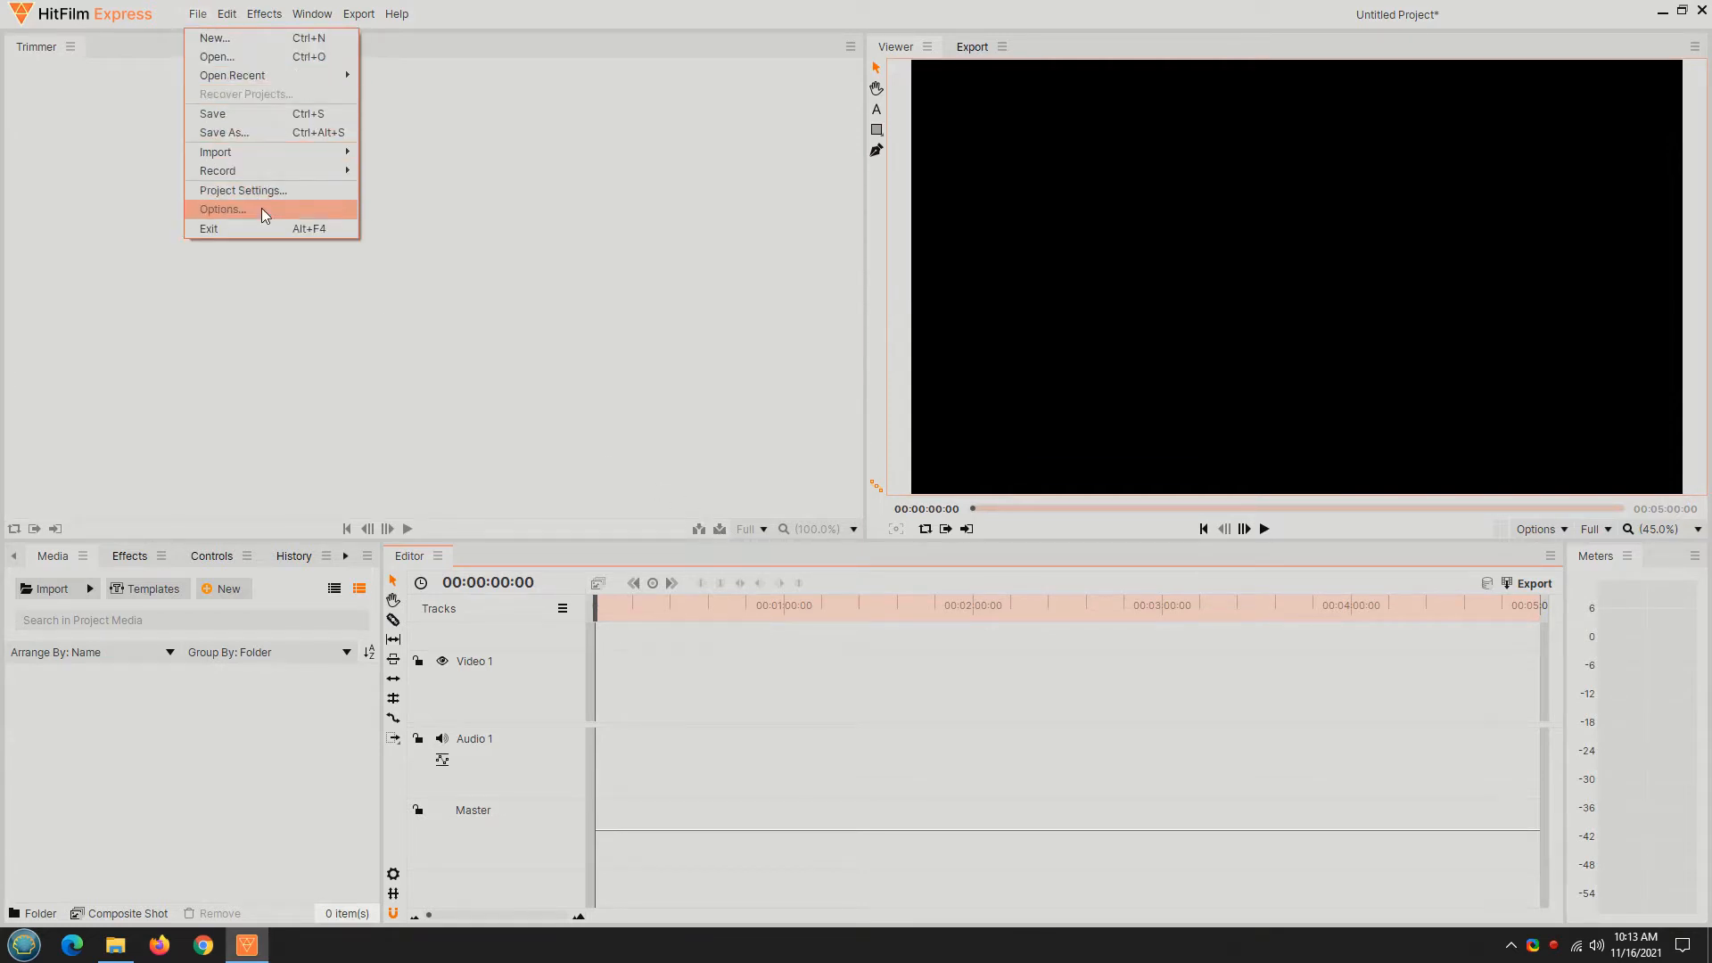
pyautogui.click(220, 209)
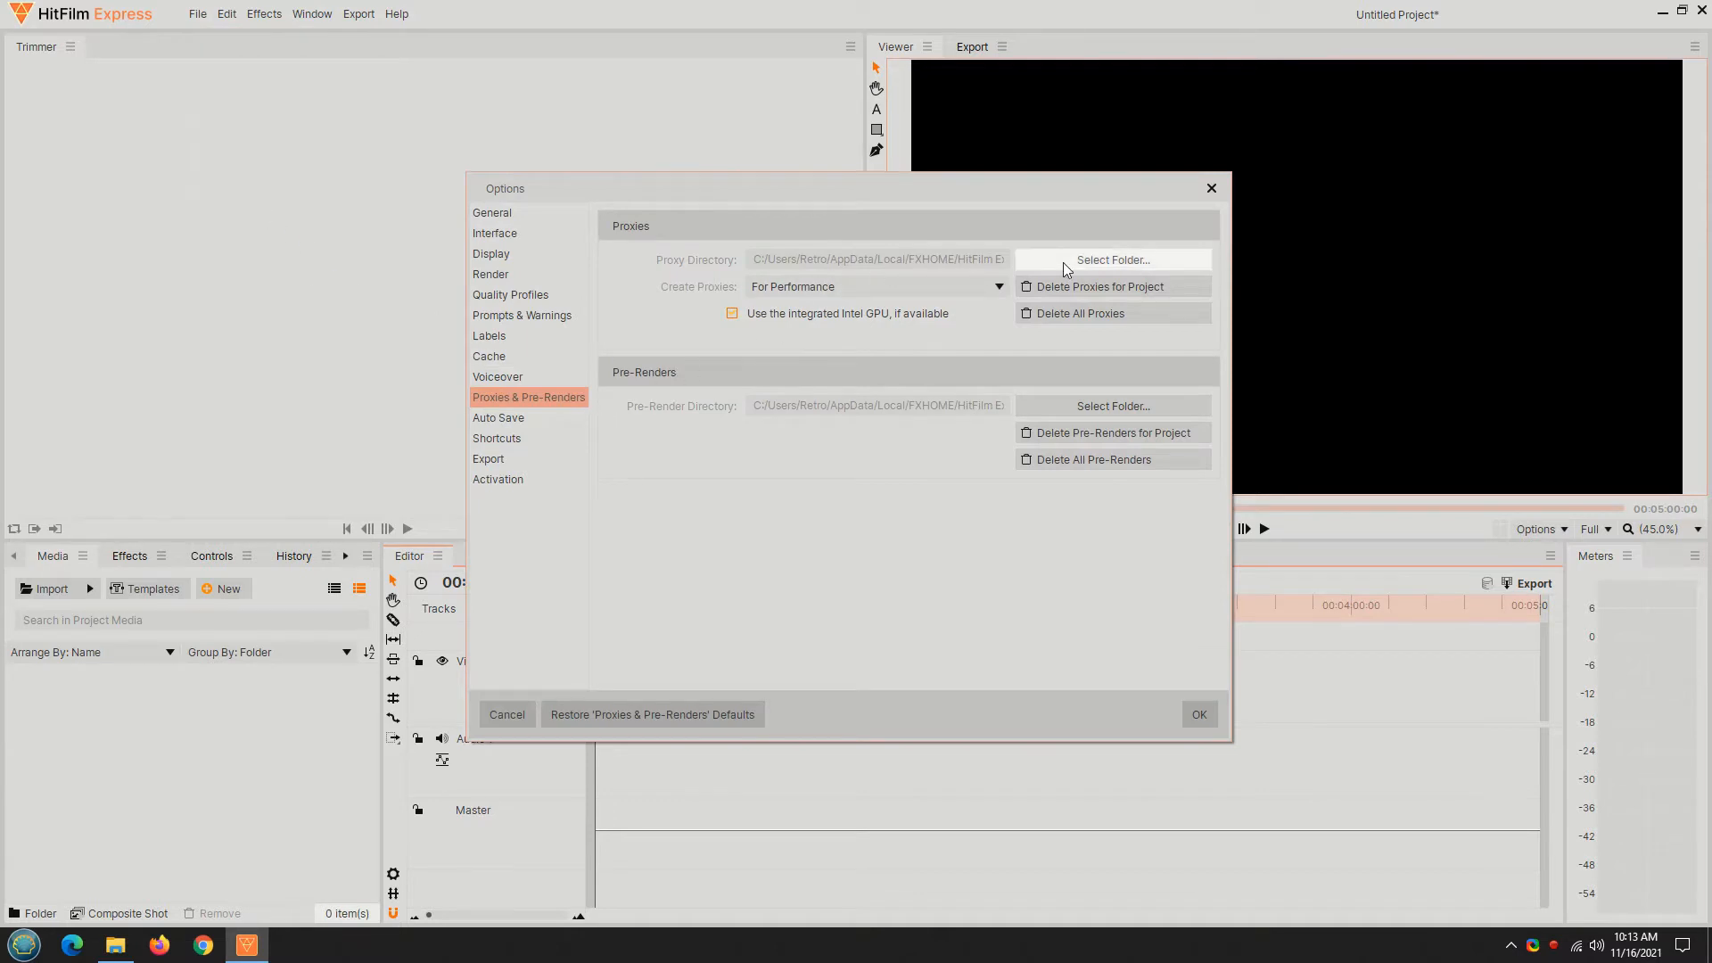
pyautogui.moveTo(1113, 405)
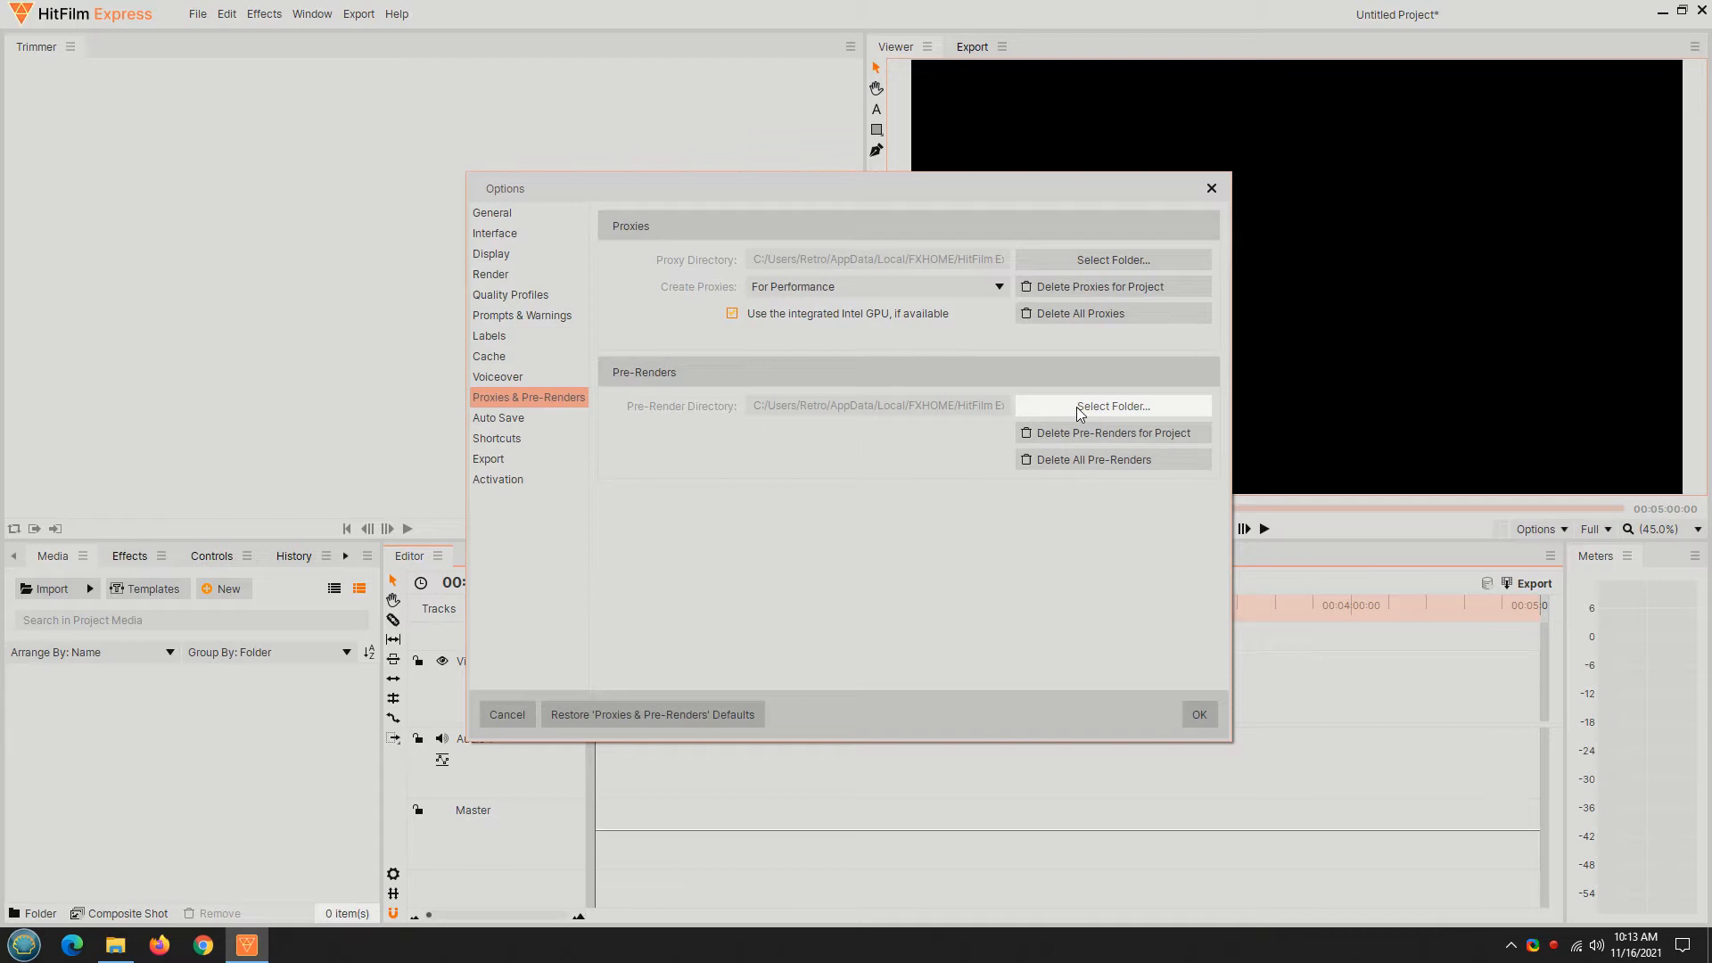
pyautogui.moveTo(593, 279)
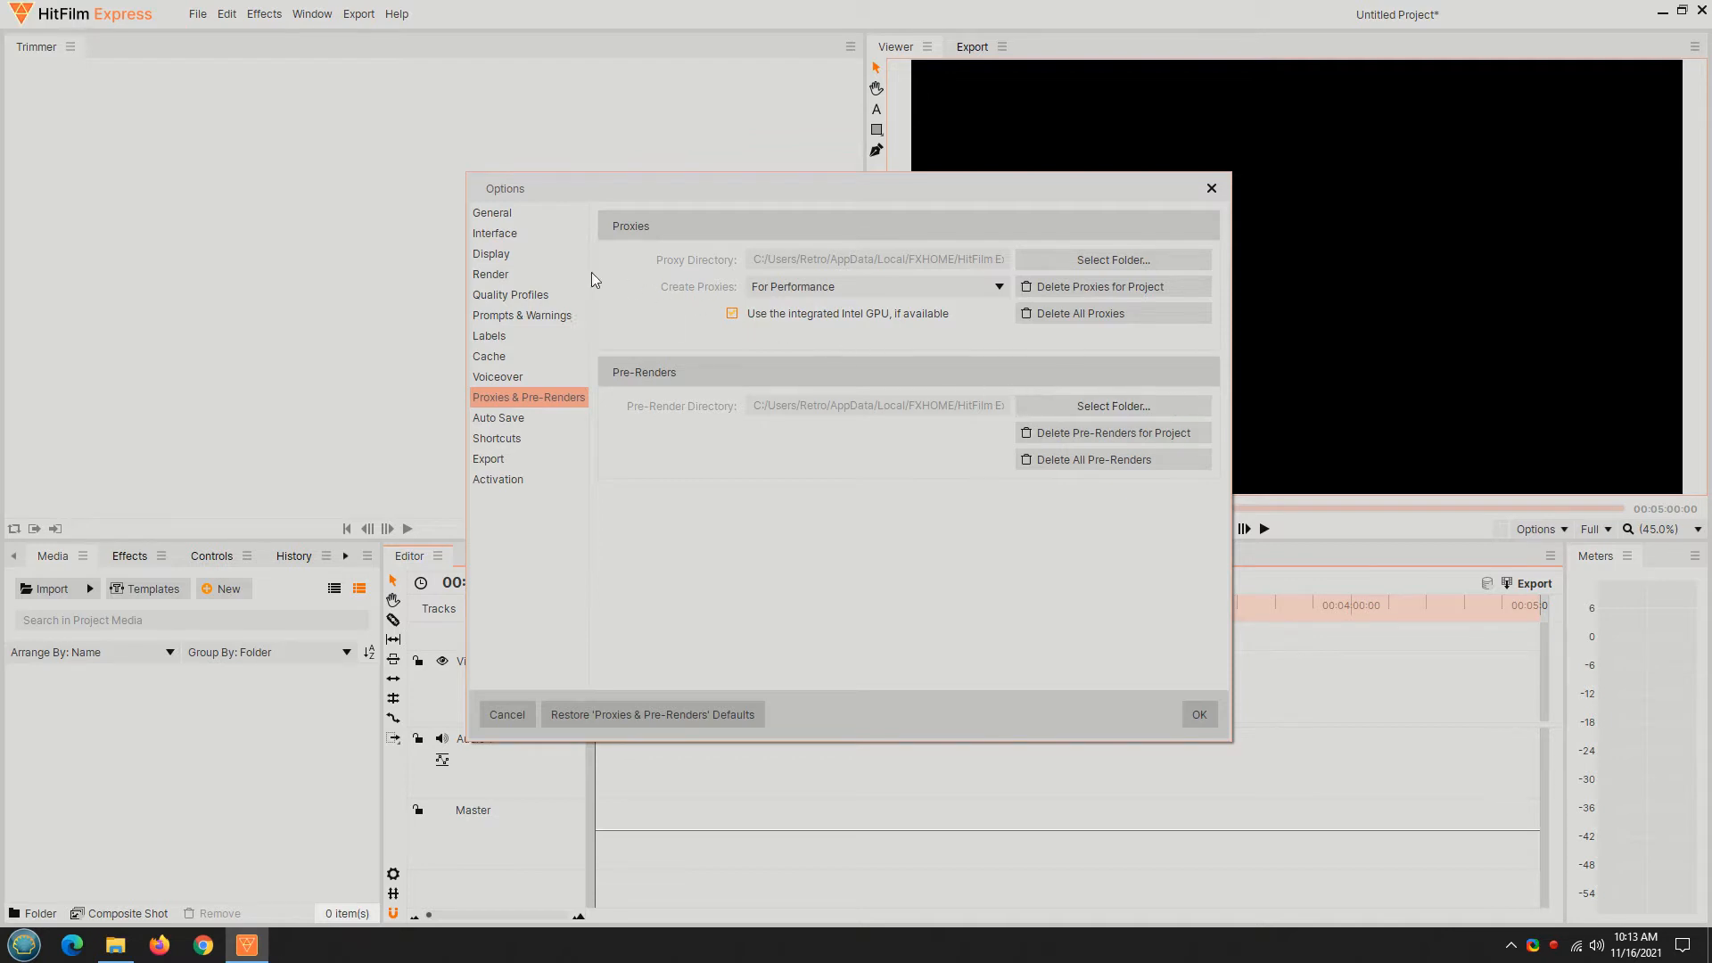
pyautogui.click(491, 273)
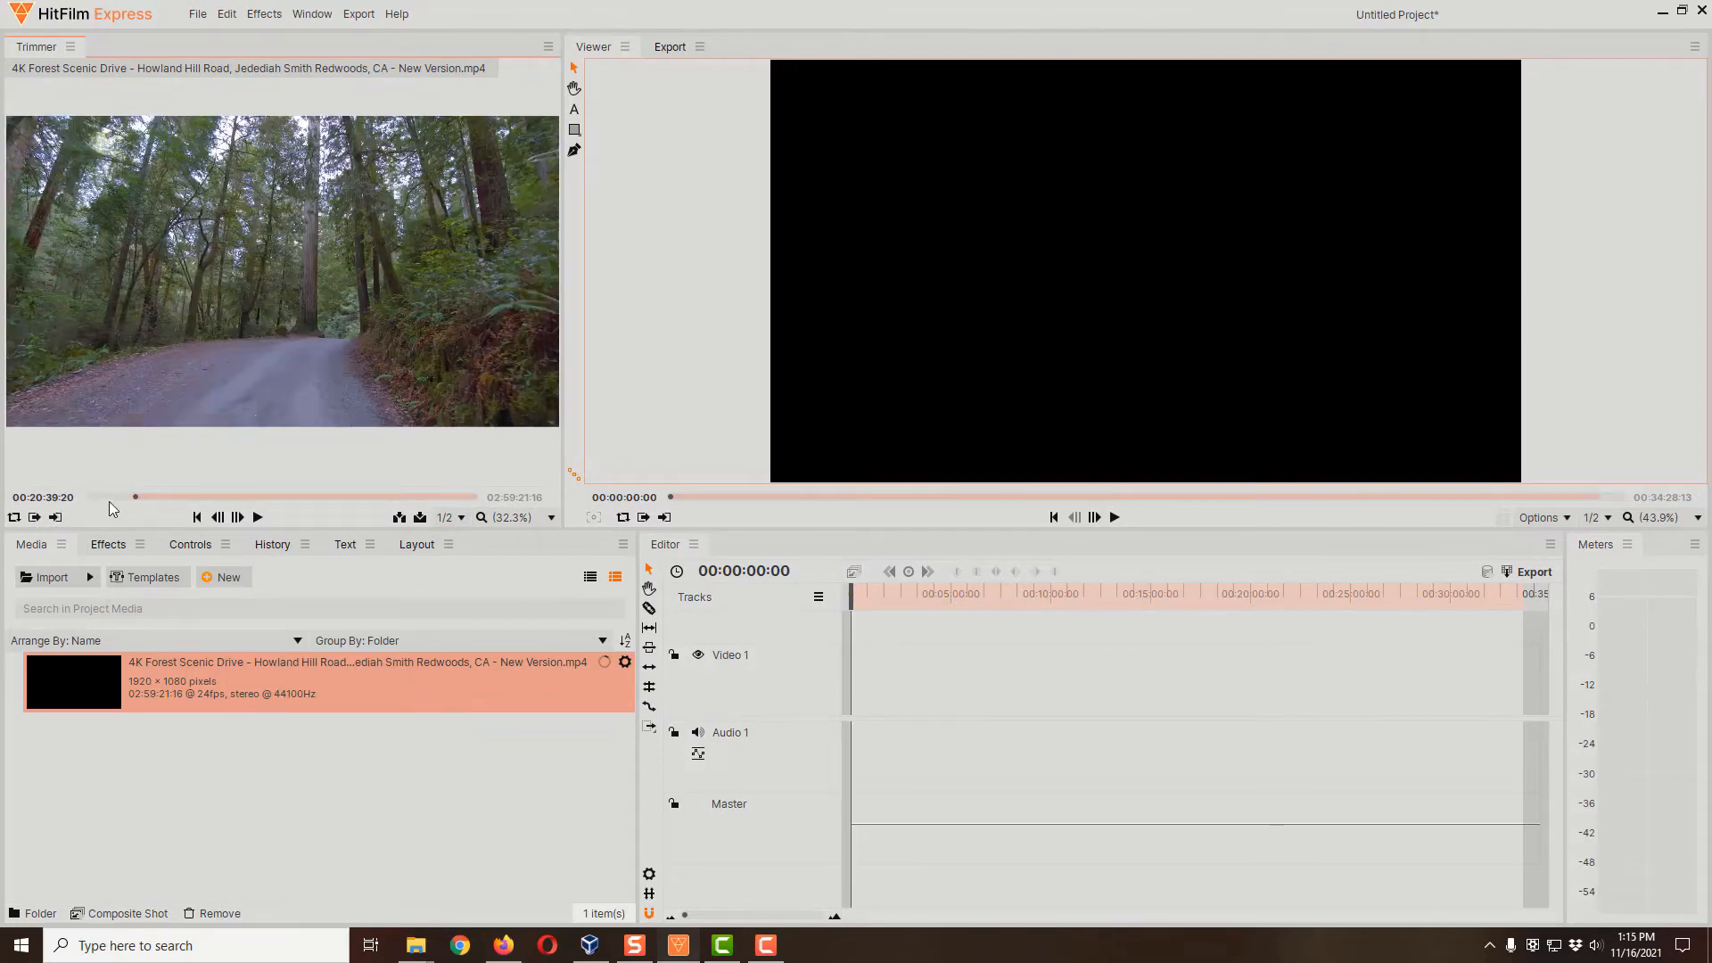
# Scrub the forest clip, select it on the timeline, and export it as 'Forest Drive'
pyautogui.click(57, 516)
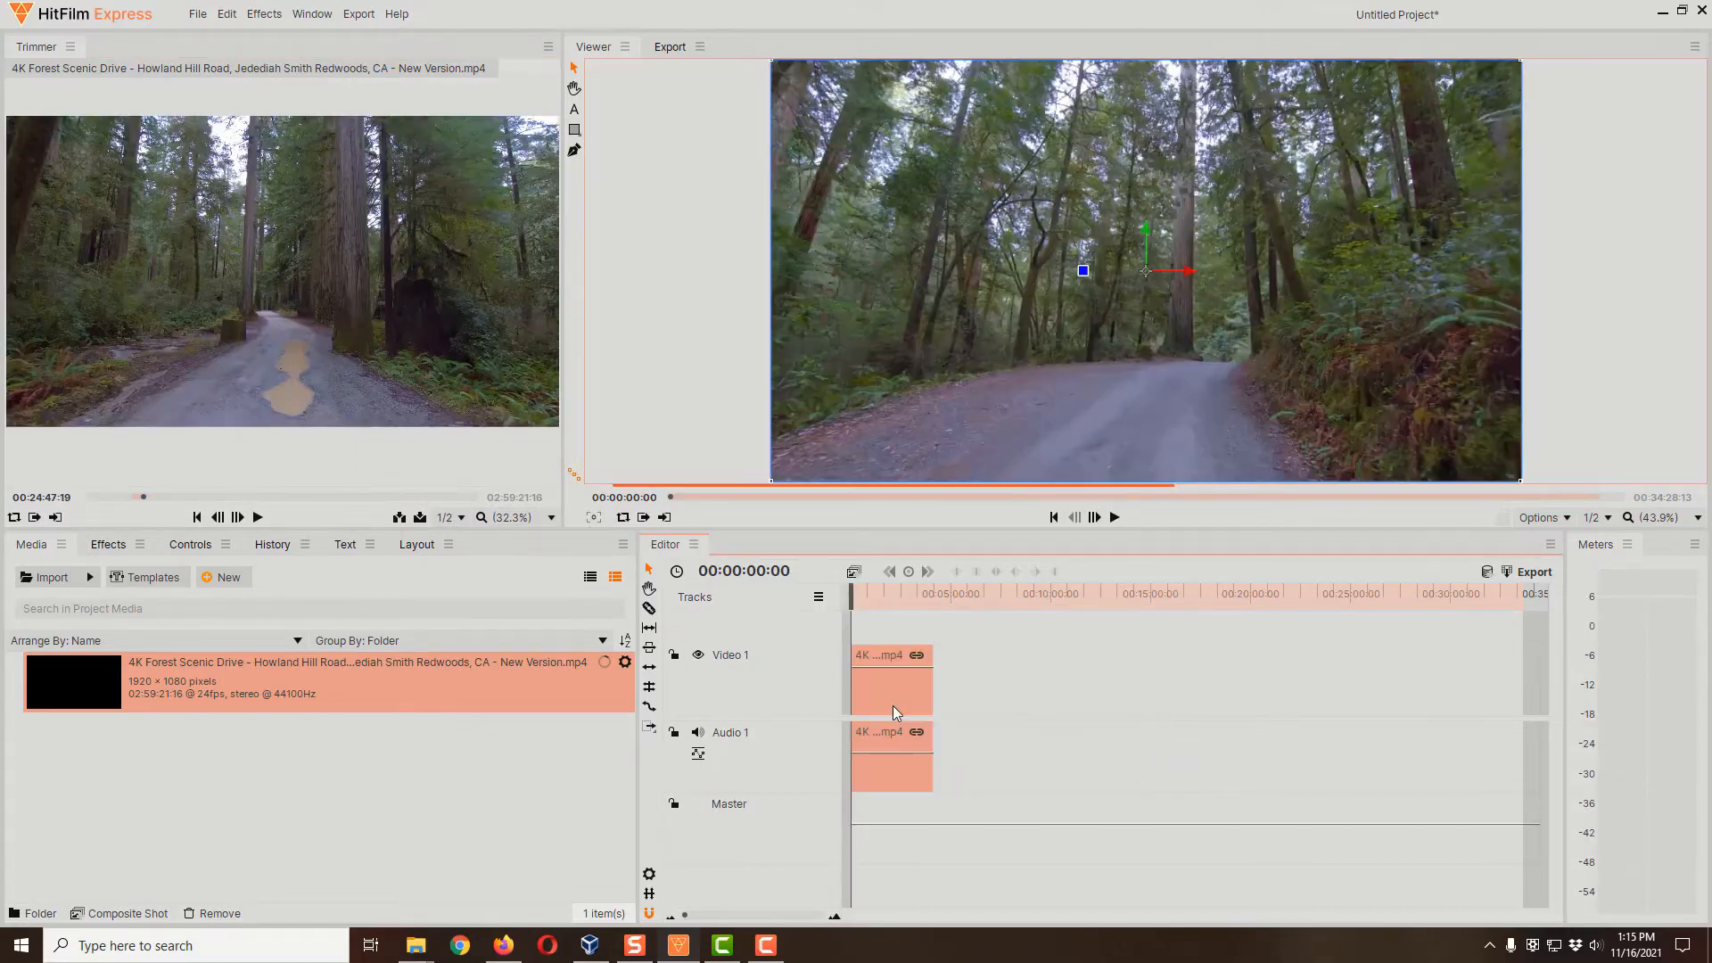
pyautogui.click(1532, 571)
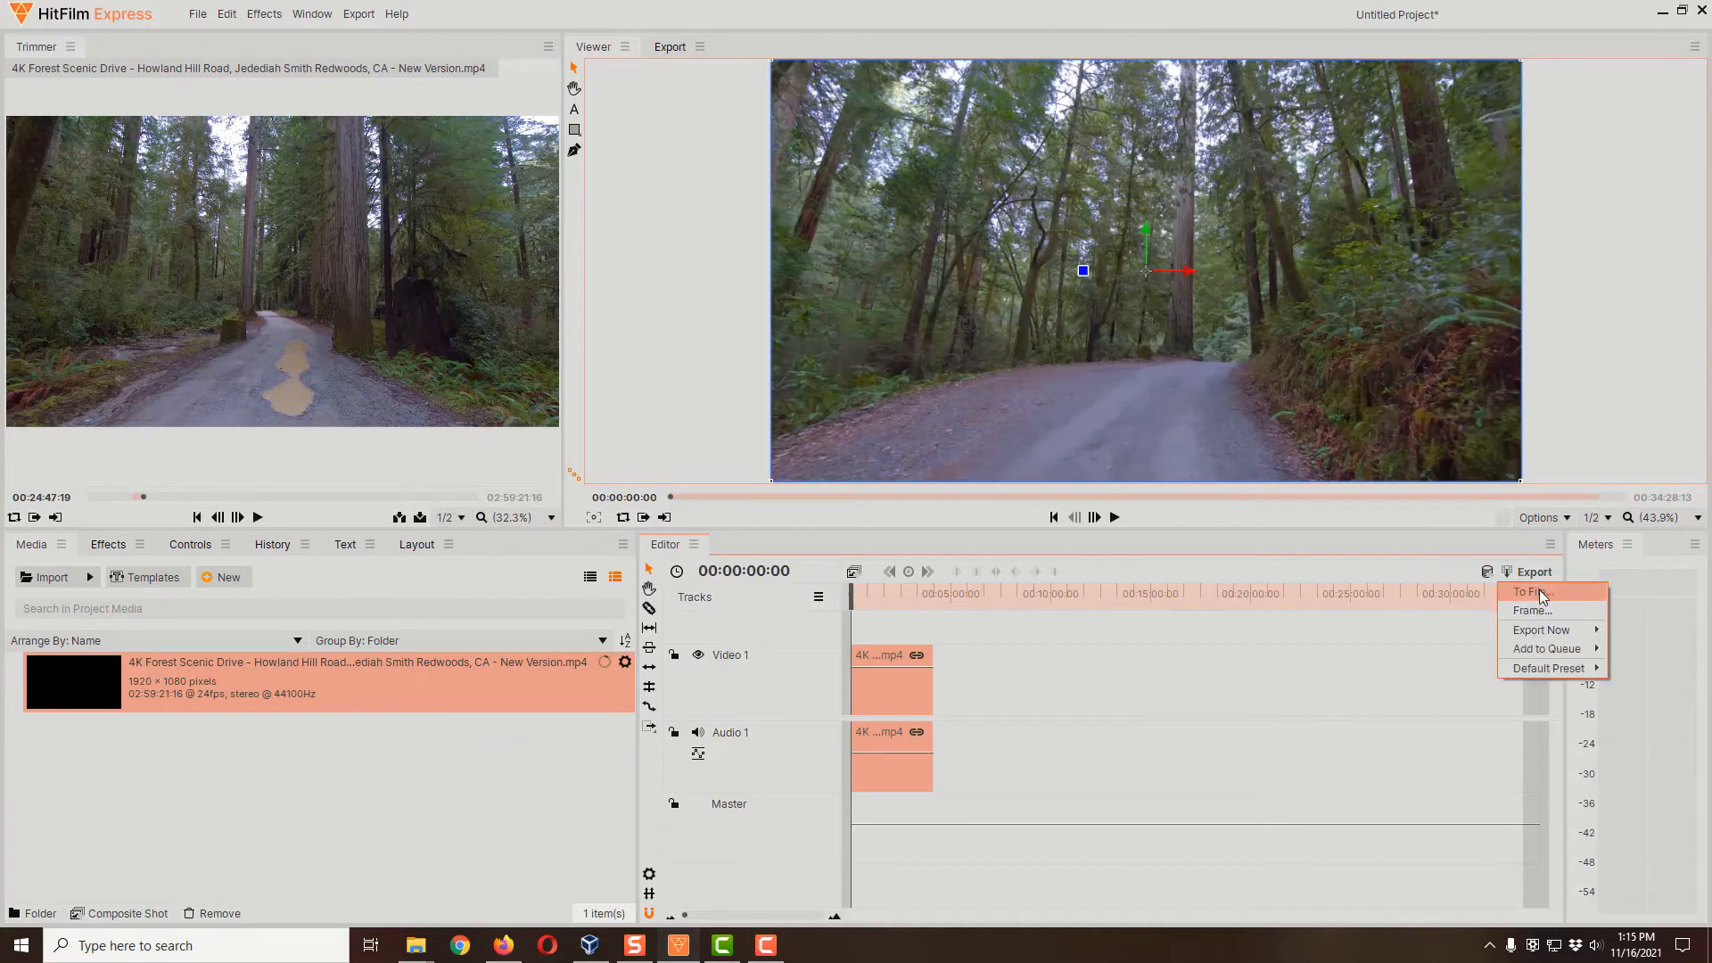
pyautogui.click(1527, 590)
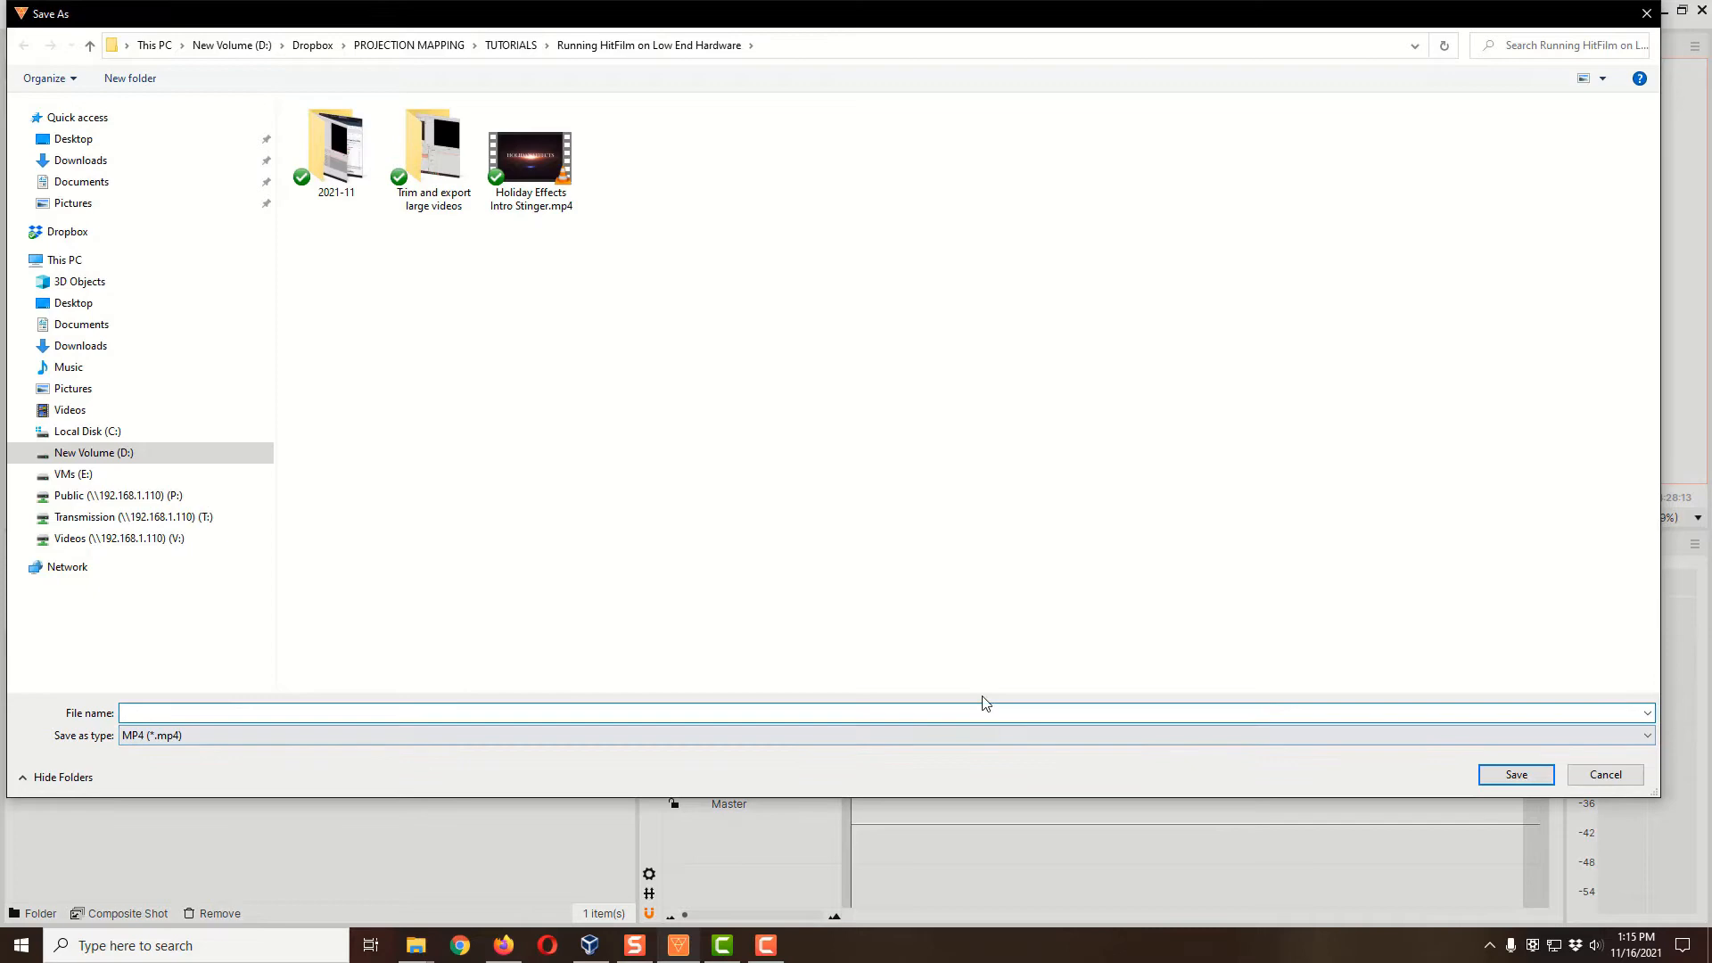
pyautogui.write('Forest Drive')
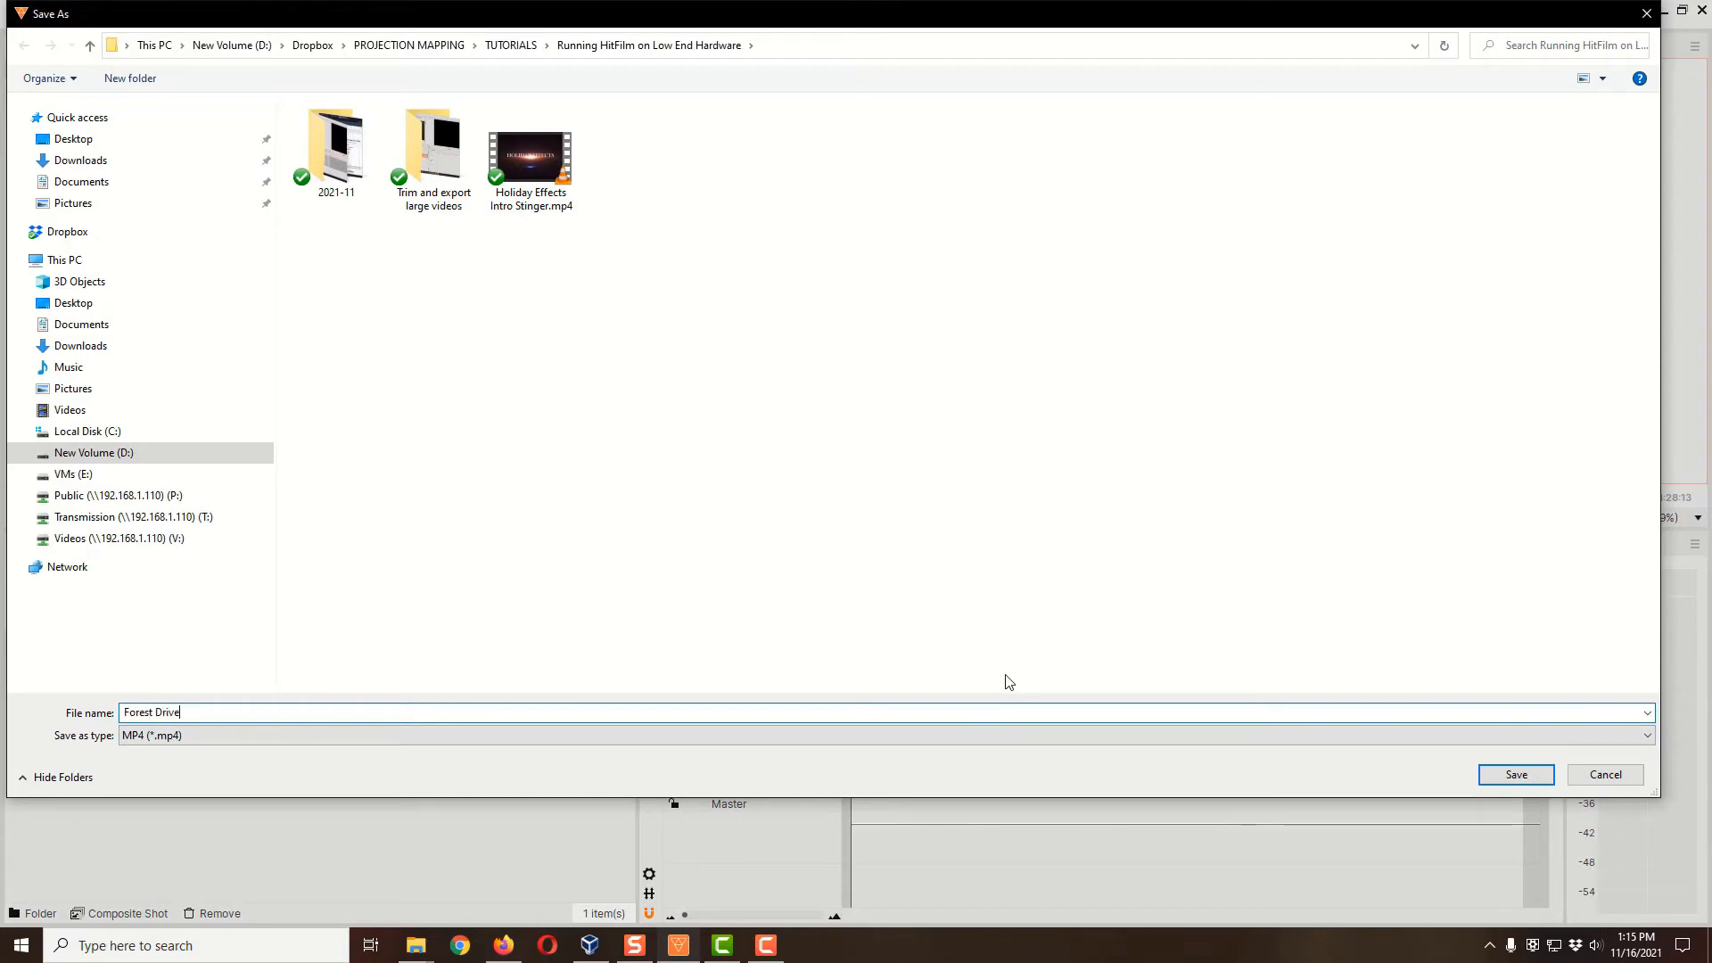
pyautogui.click(1514, 774)
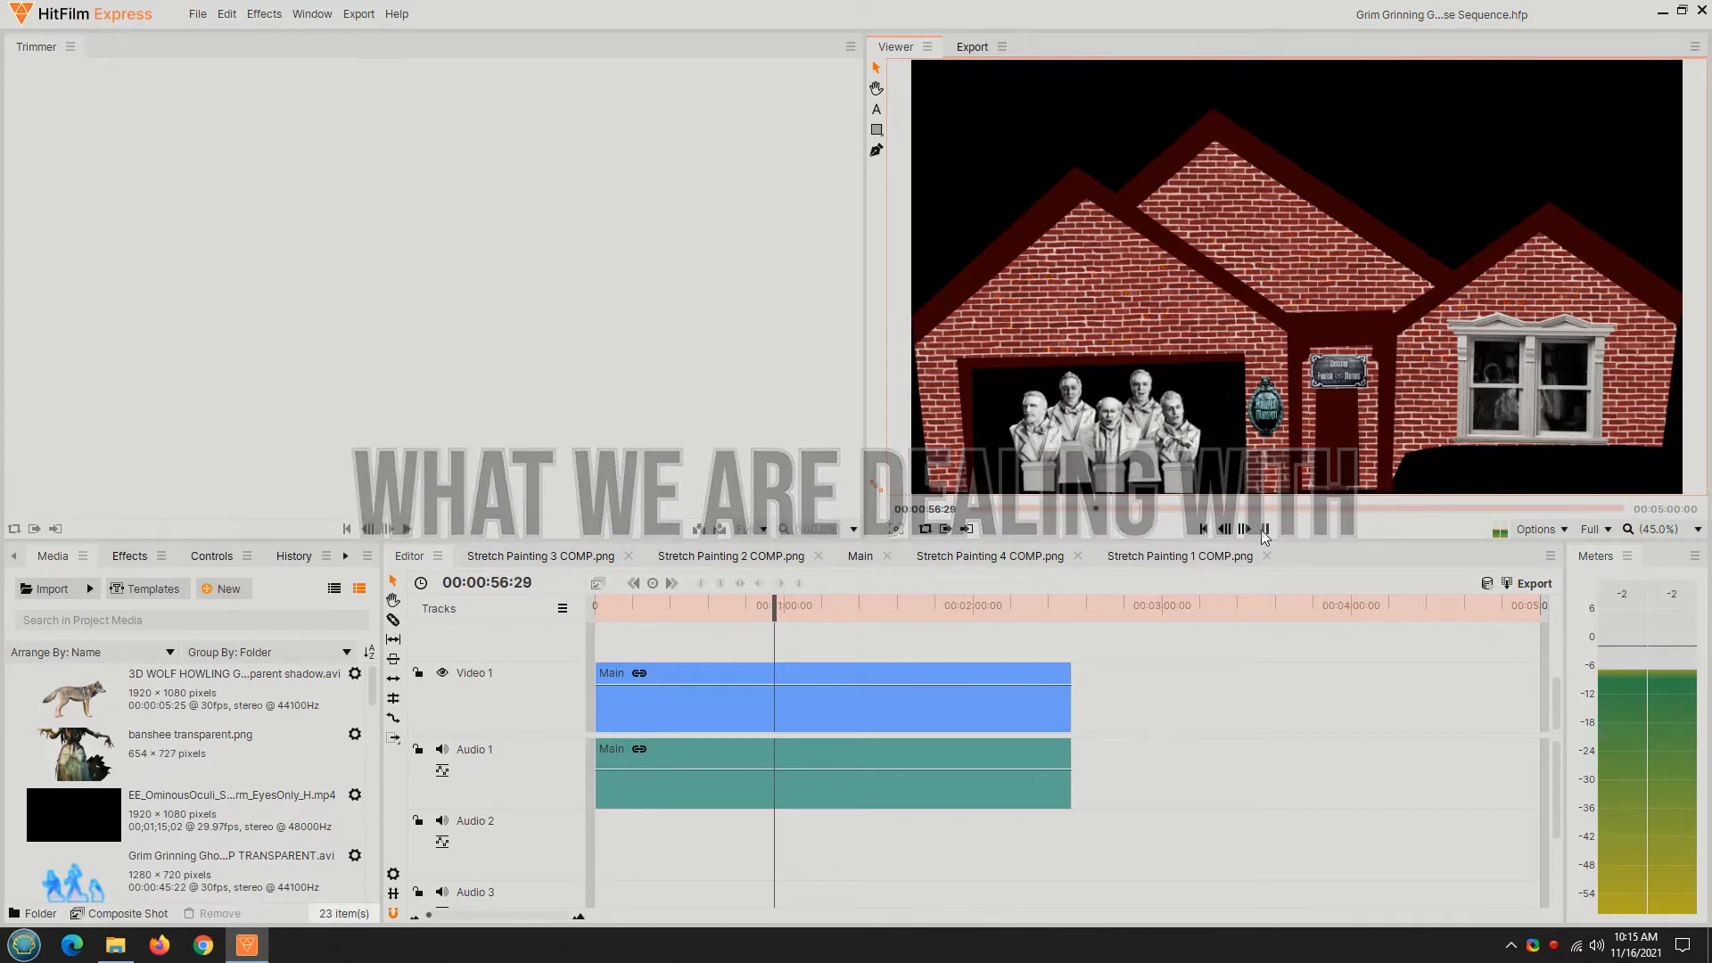
# Play the Grim Grinning Main sequence from earlier and list the viewer resolution choices
pyautogui.click(1265, 529)
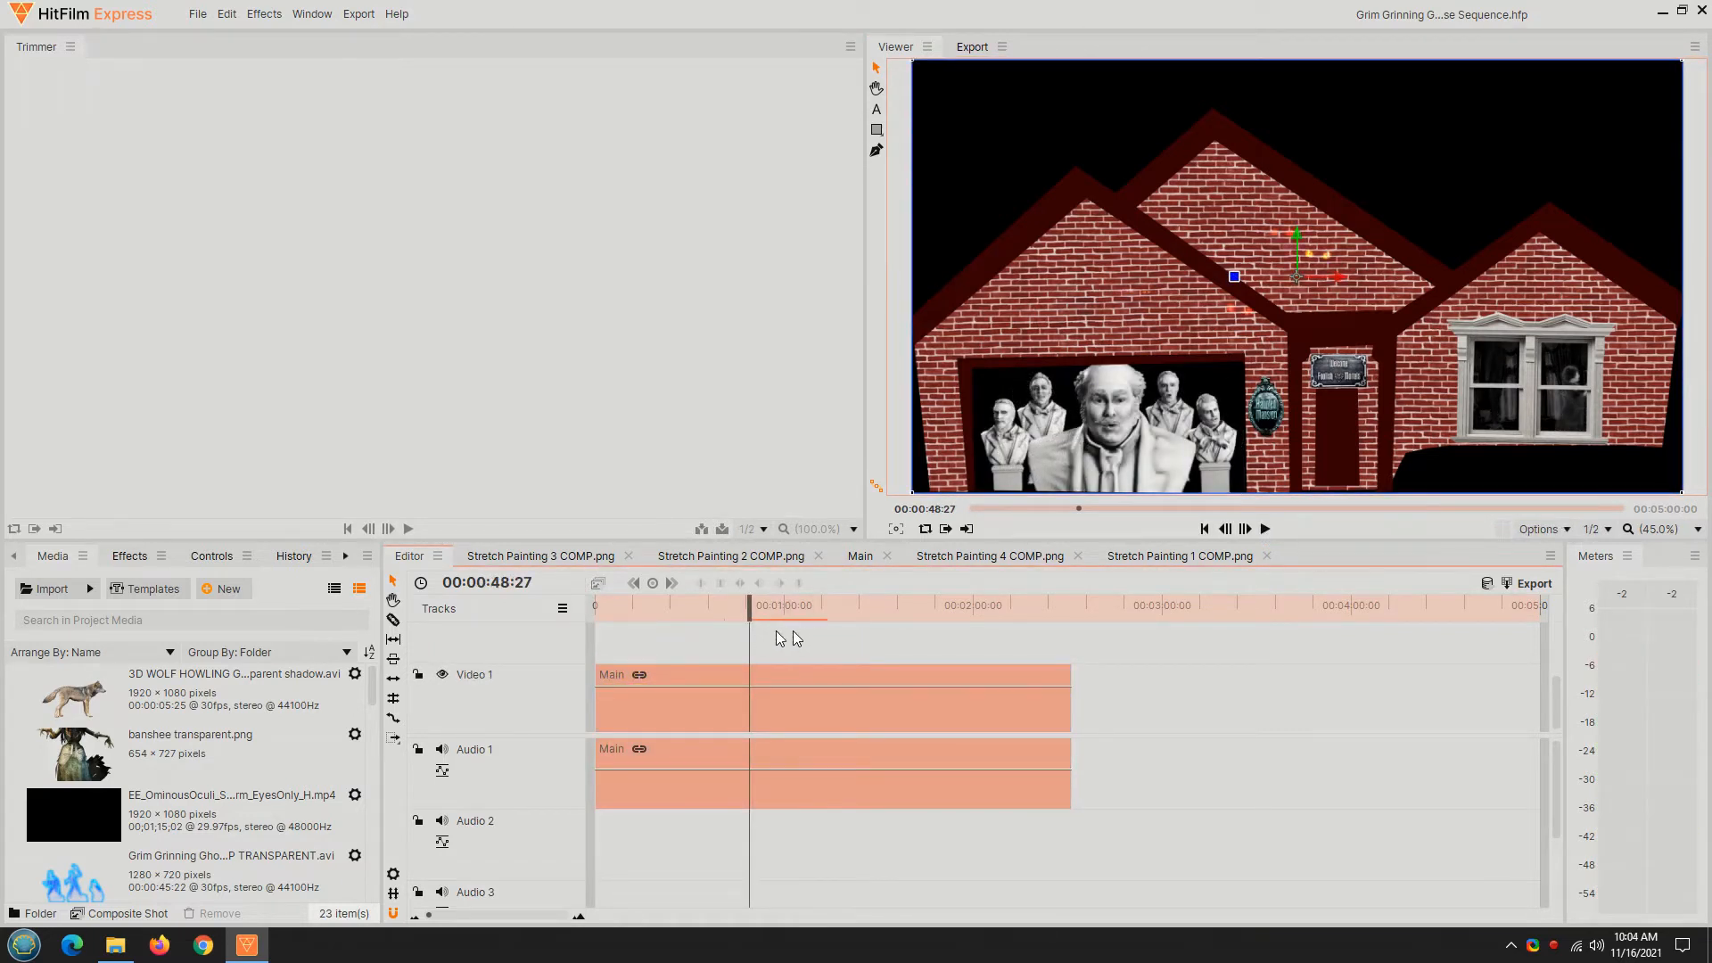
pyautogui.moveTo(818, 638)
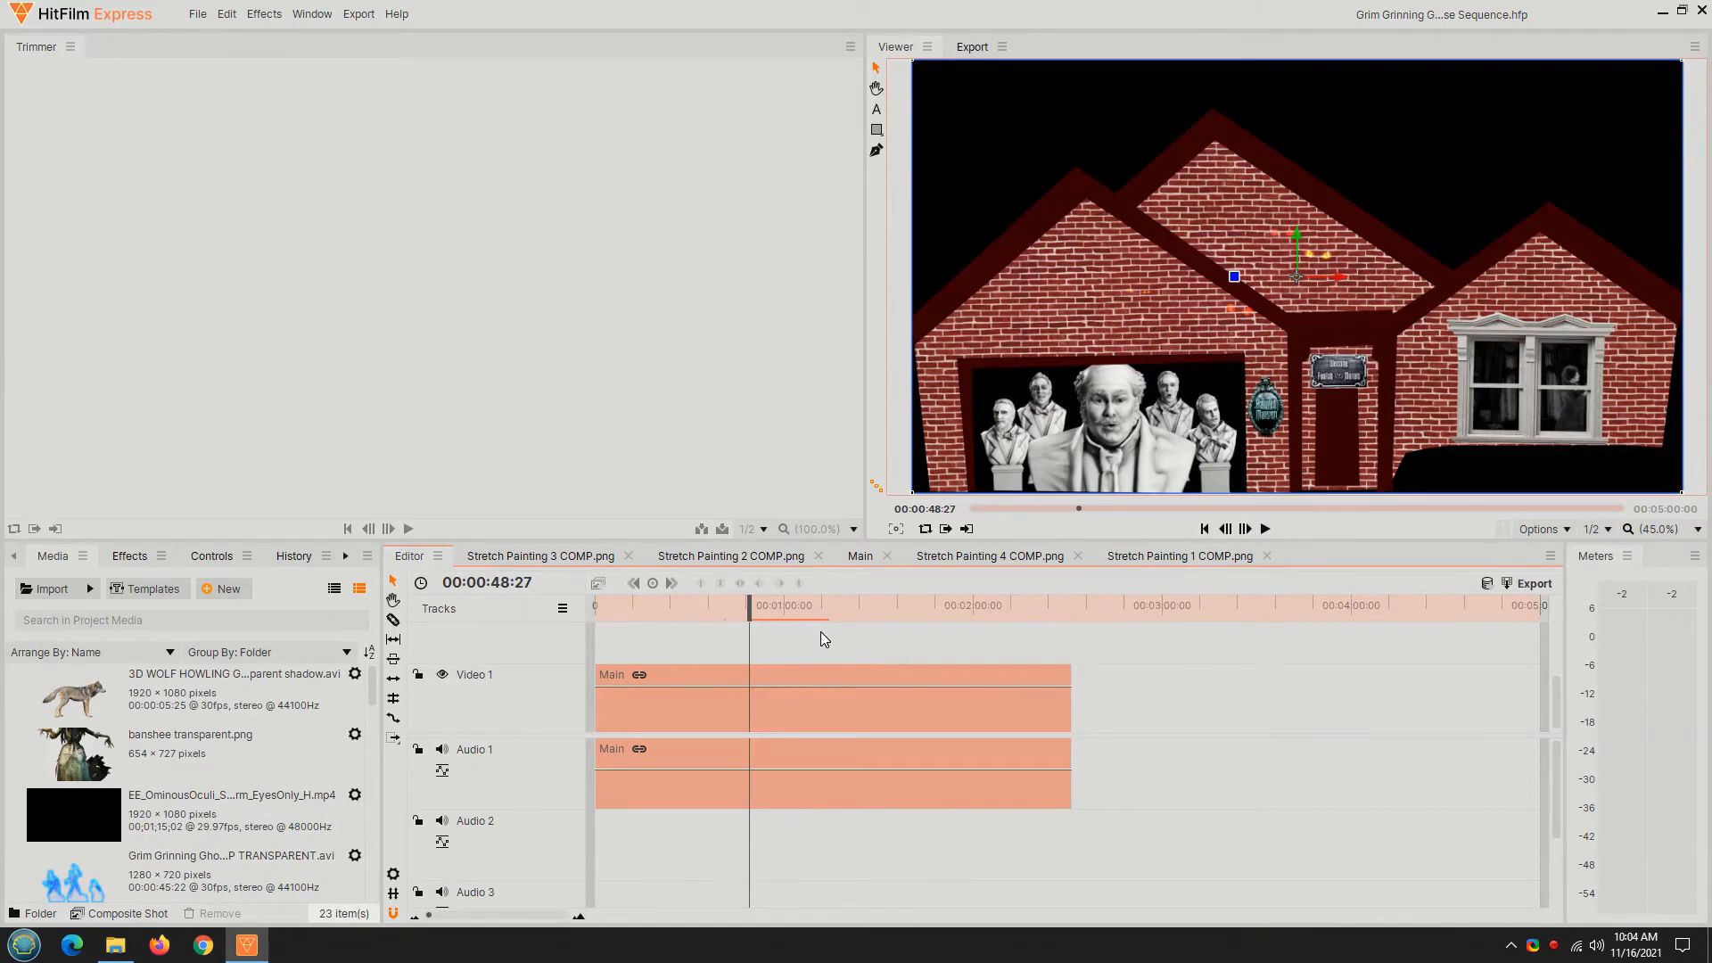
pyautogui.moveTo(1266, 531)
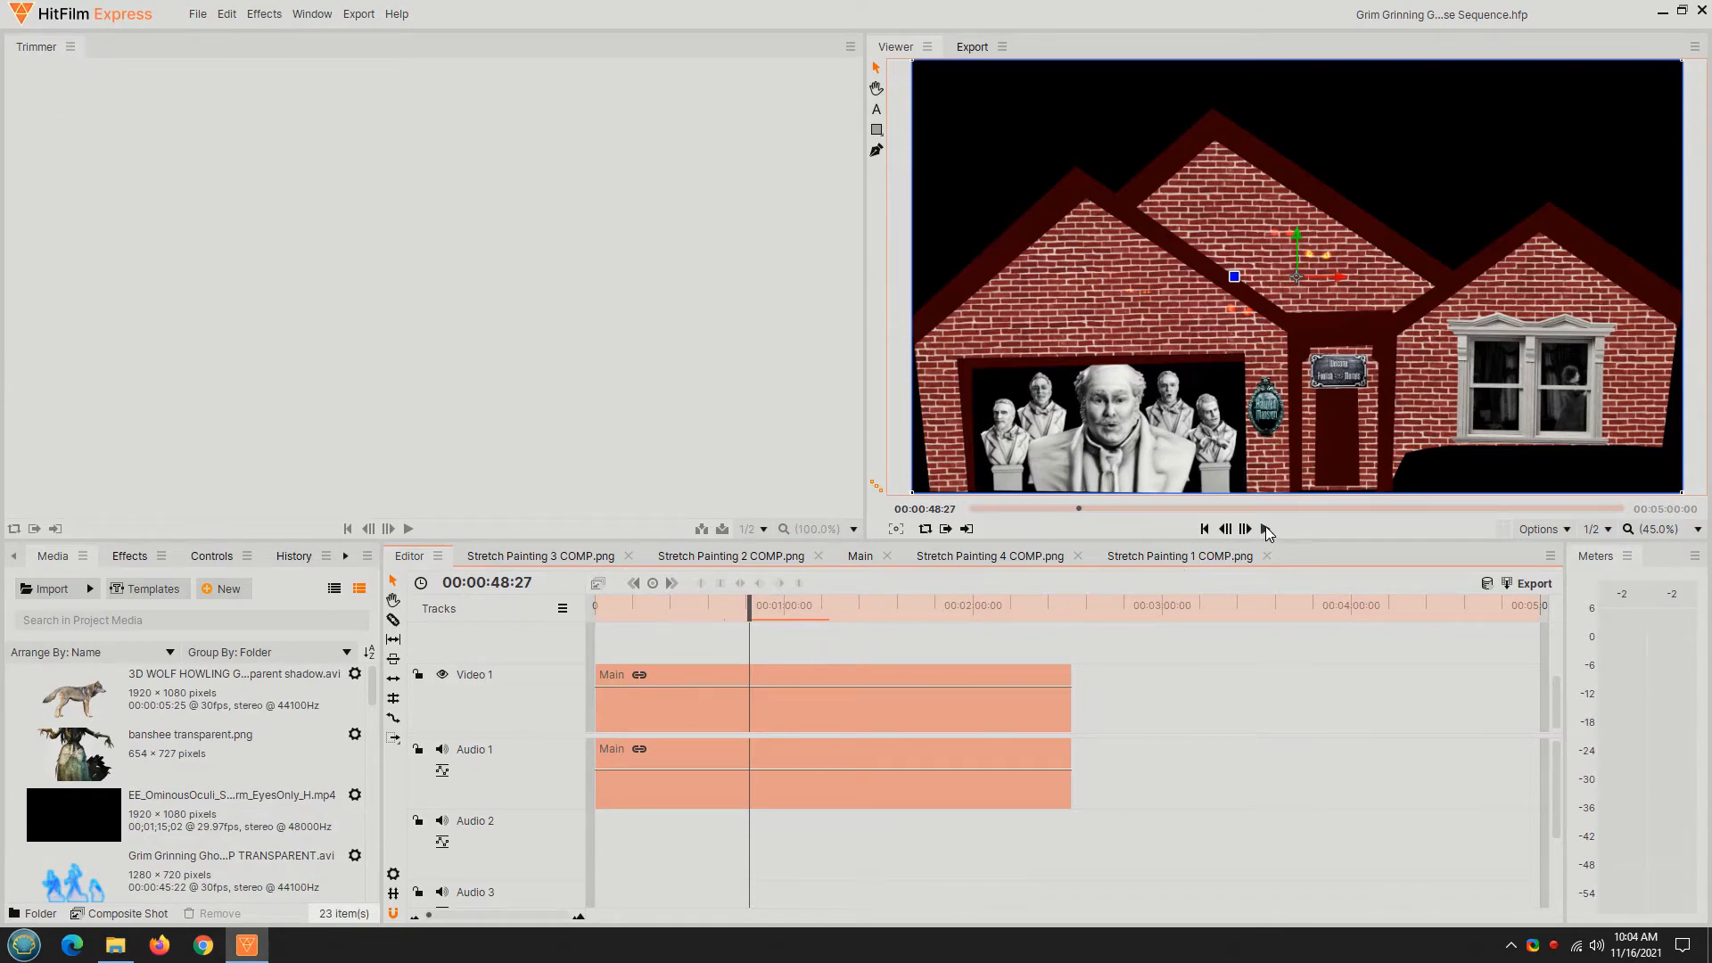
pyautogui.click(1266, 529)
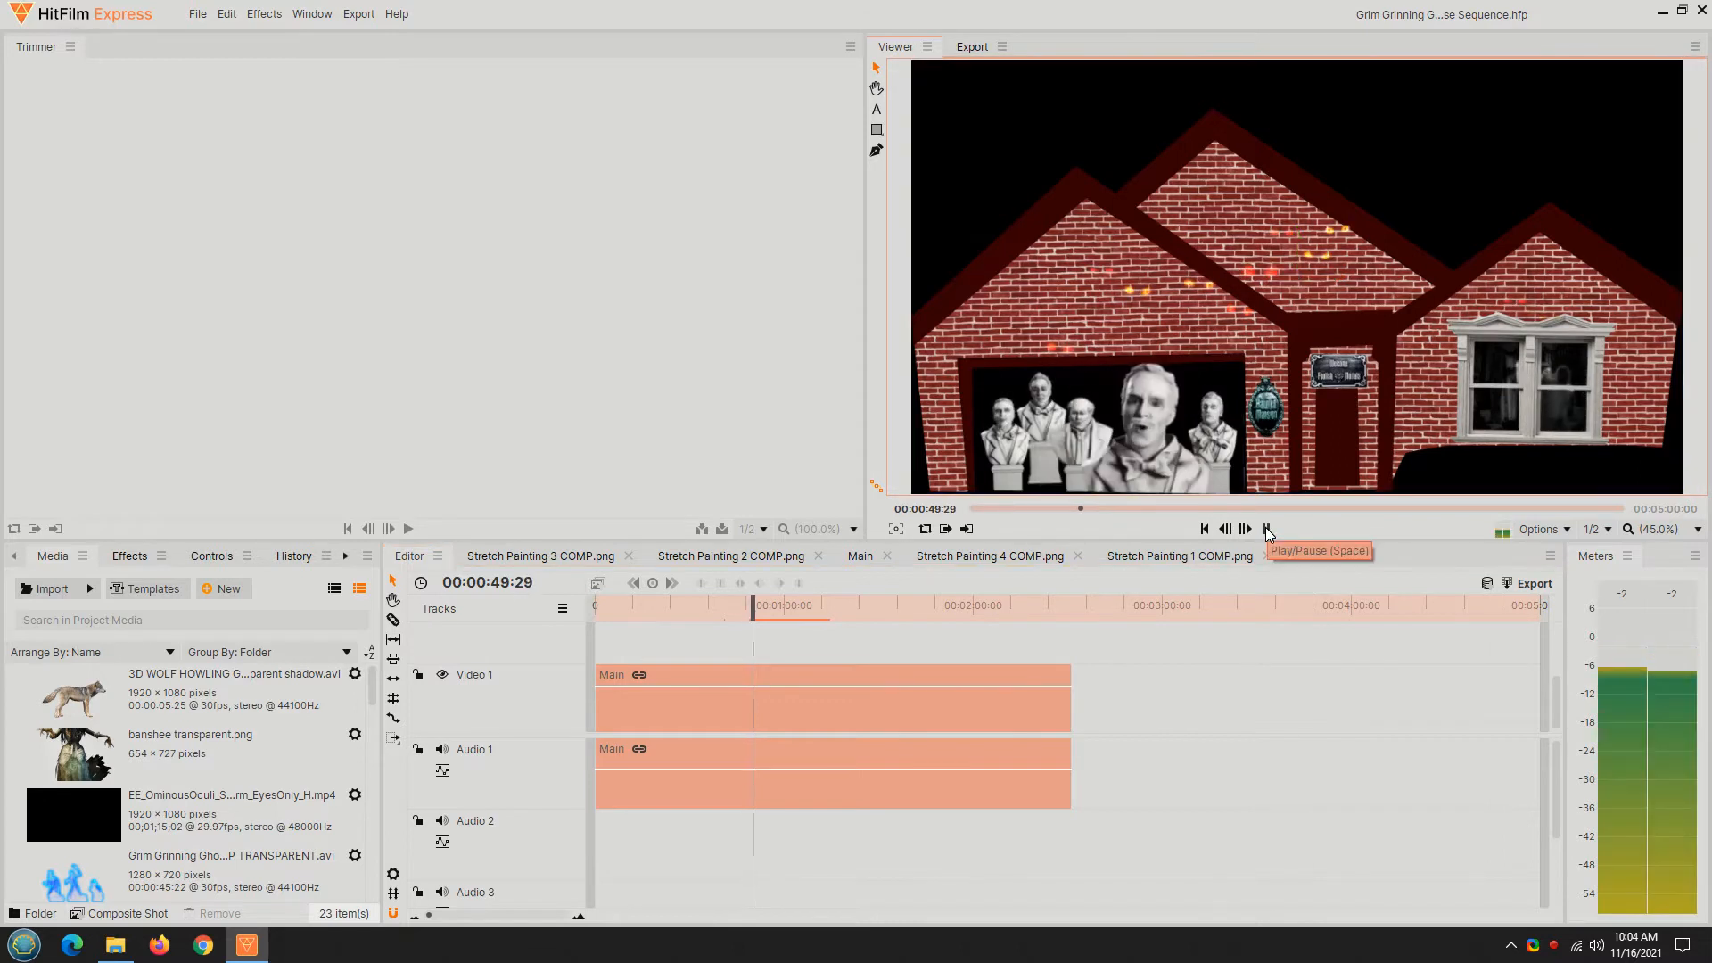
pyautogui.click(1269, 529)
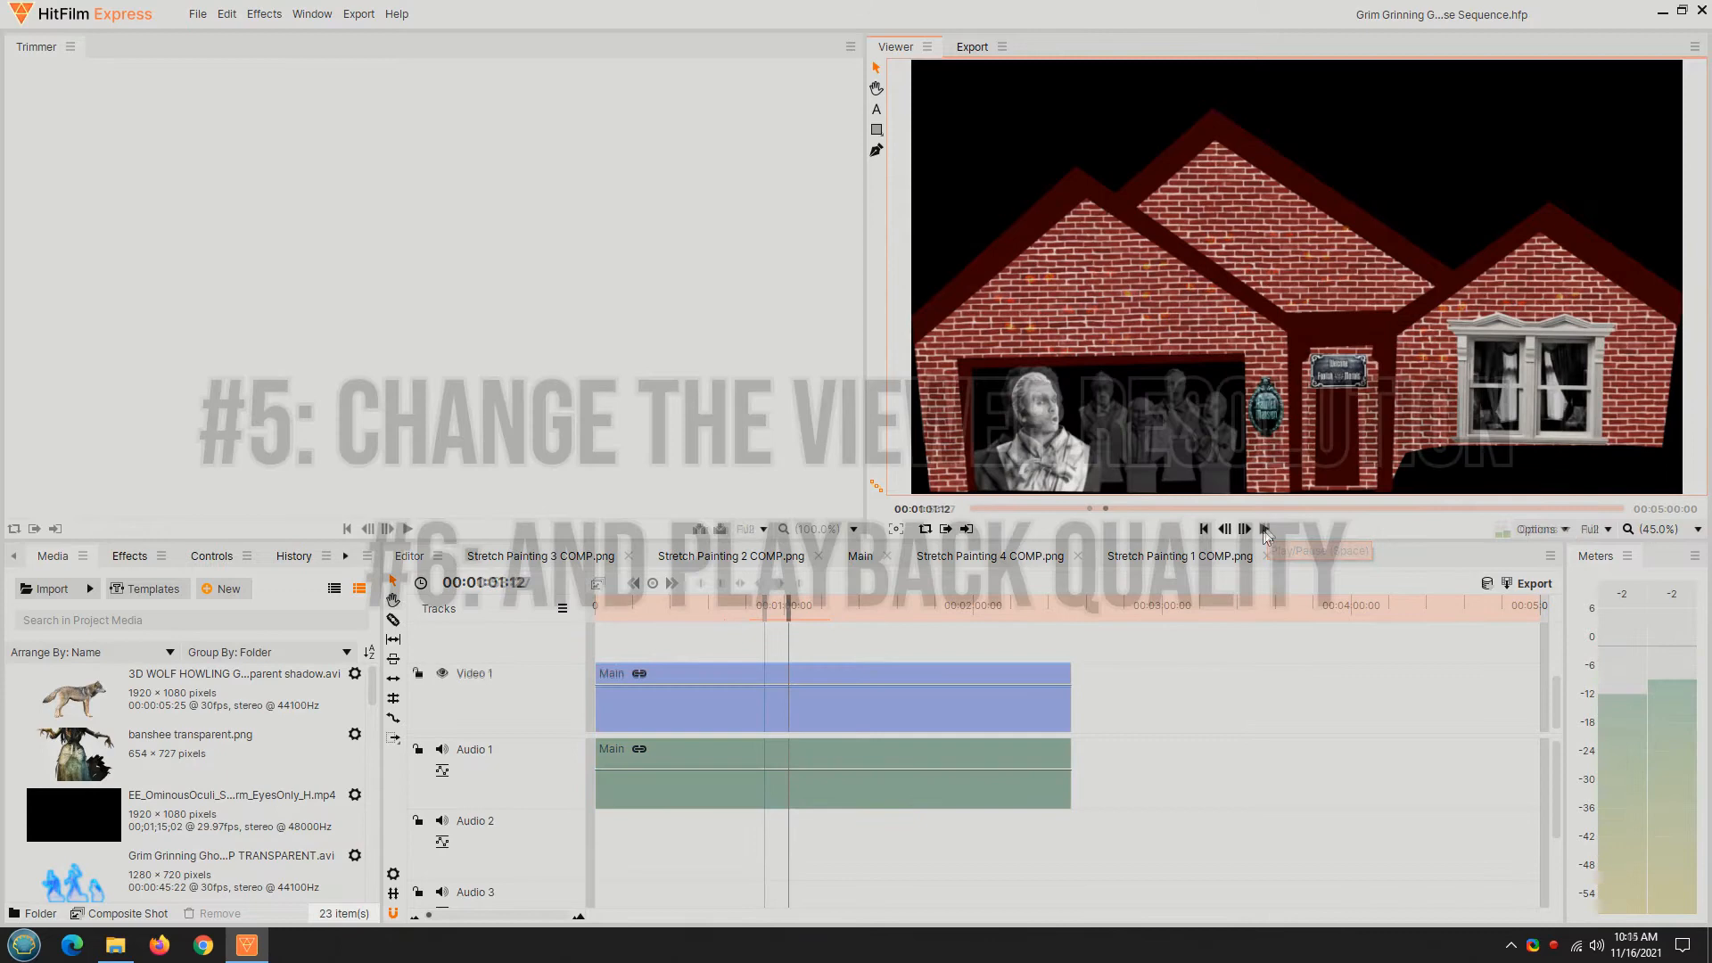
pyautogui.click(1607, 528)
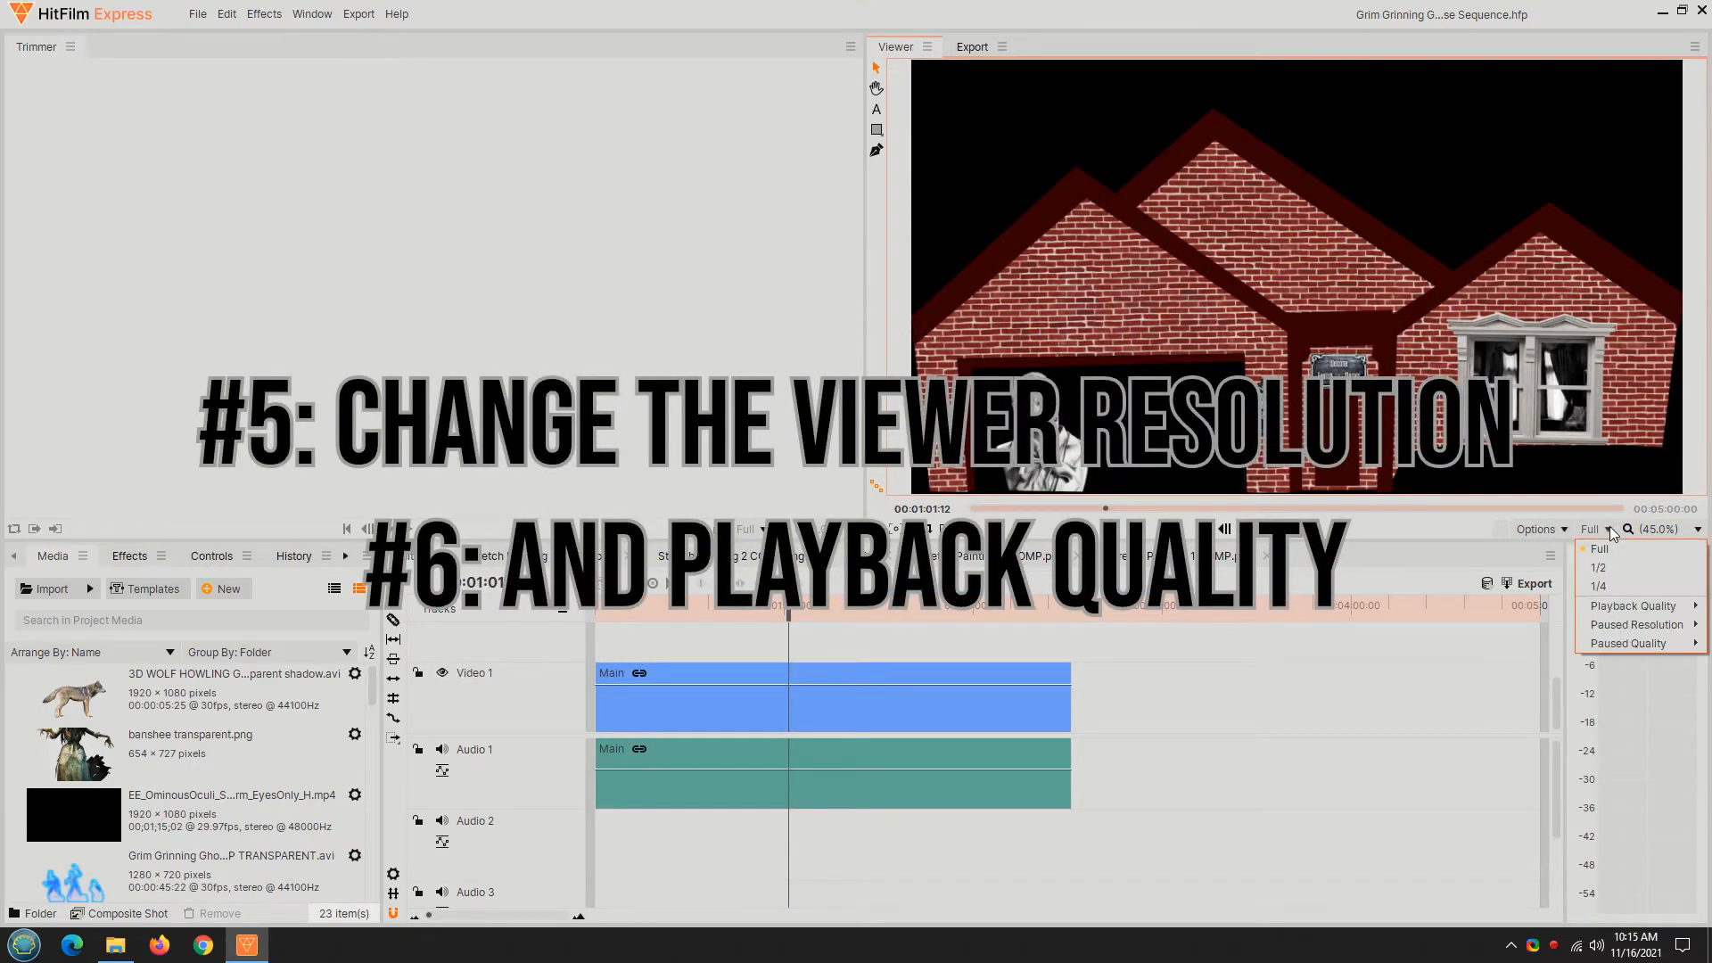
# Drop the viewer to 1/2, then 1/4 resolution with Draft quality, test-playing between changes
pyautogui.click(1599, 568)
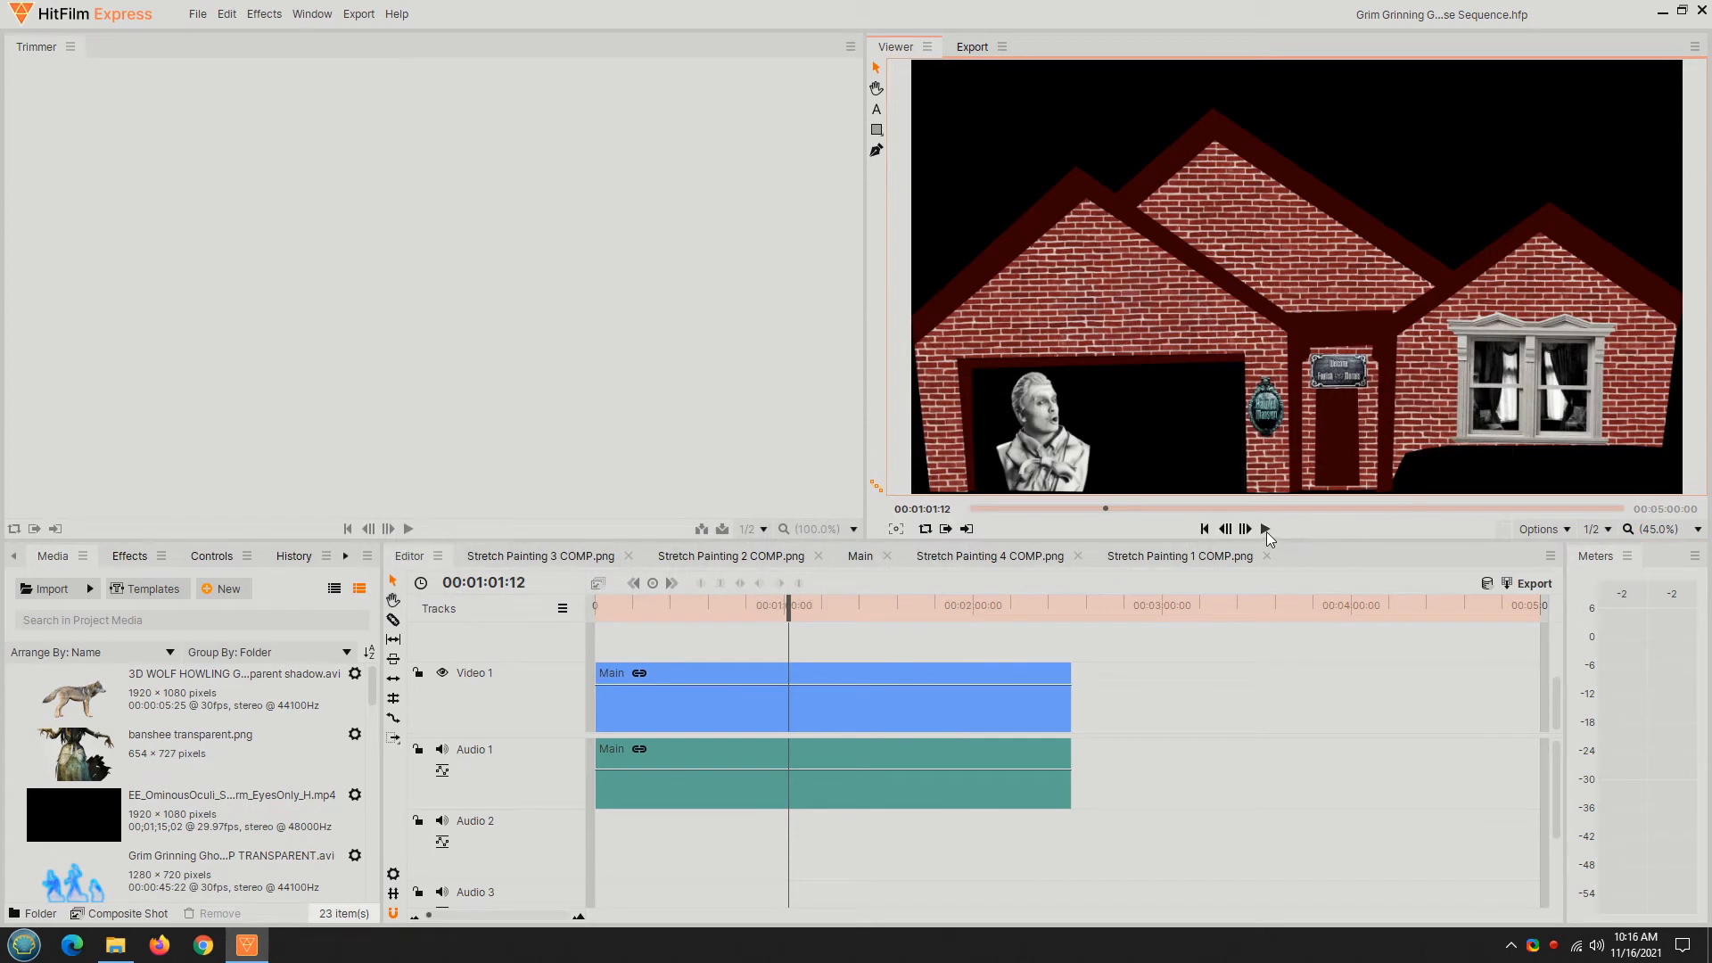
pyautogui.click(1245, 528)
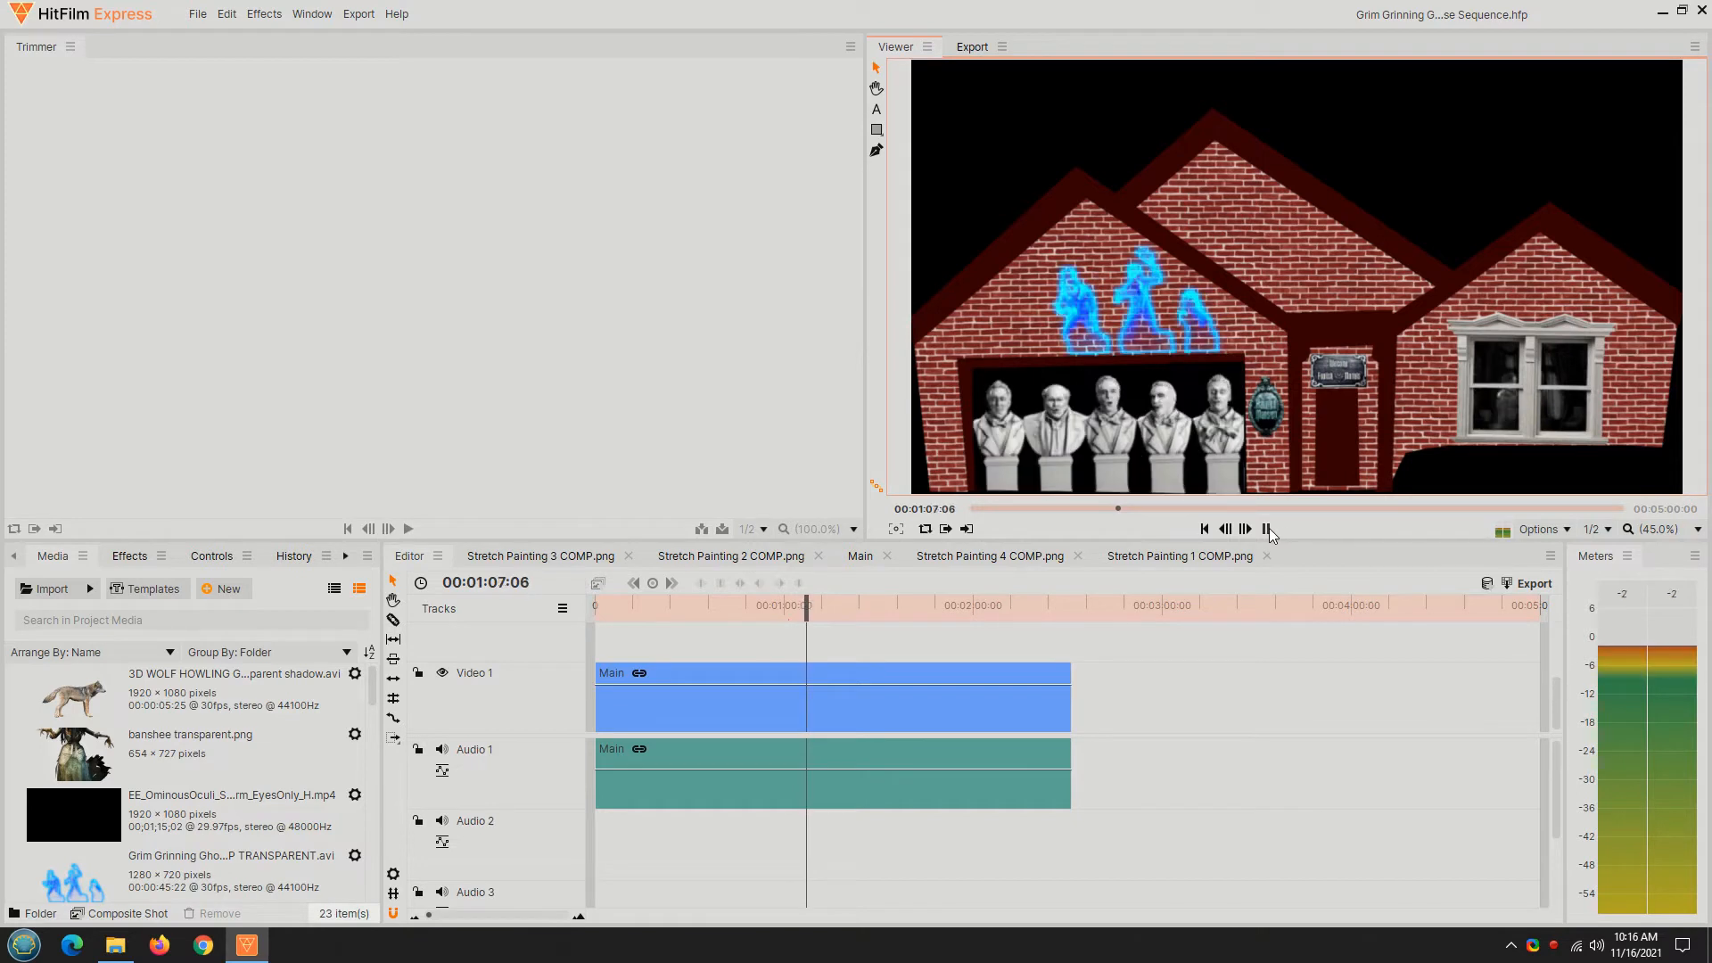
pyautogui.click(1596, 529)
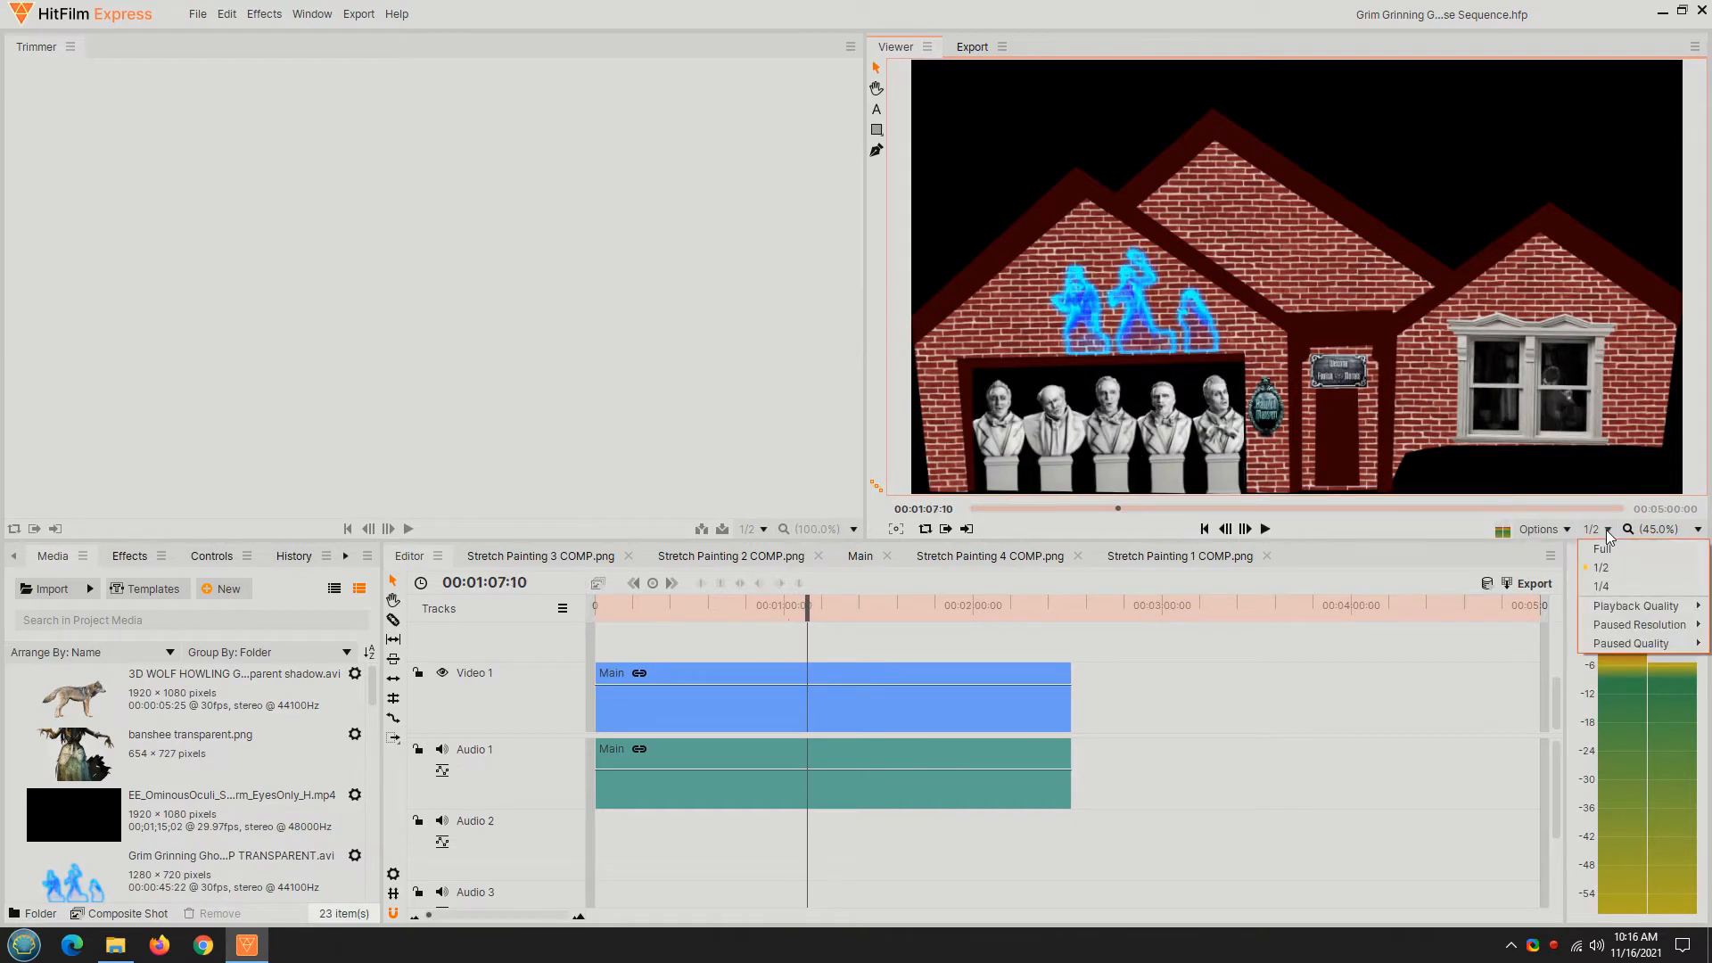
pyautogui.click(1599, 568)
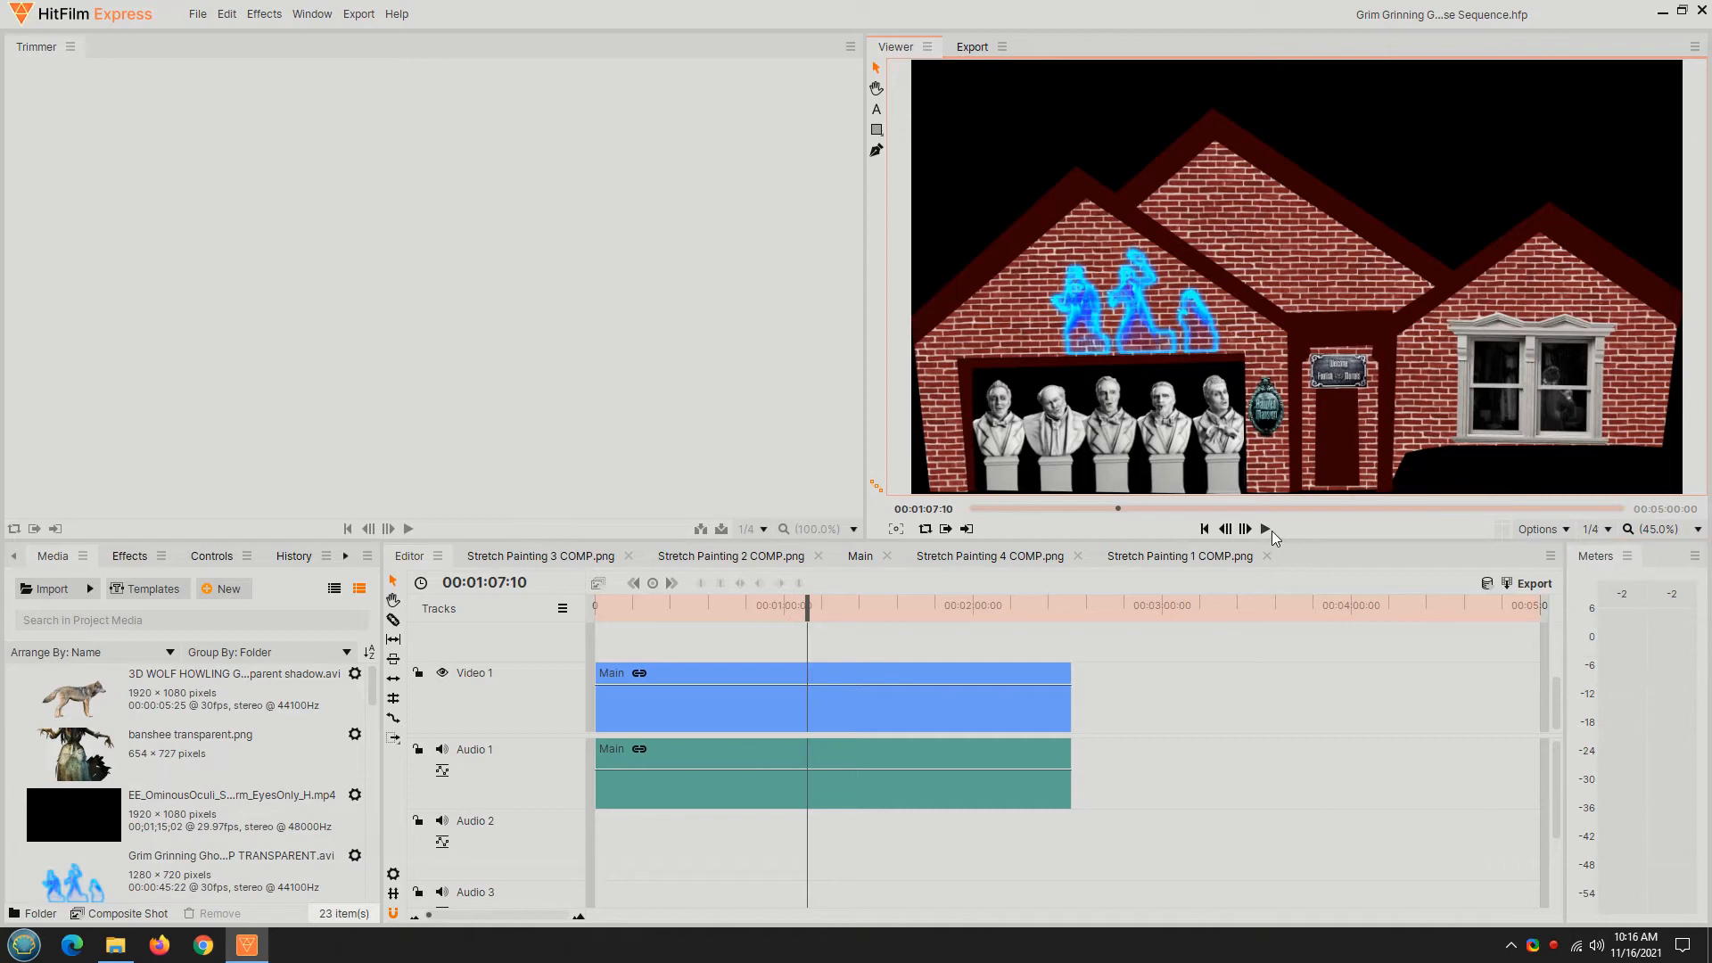
pyautogui.click(1266, 529)
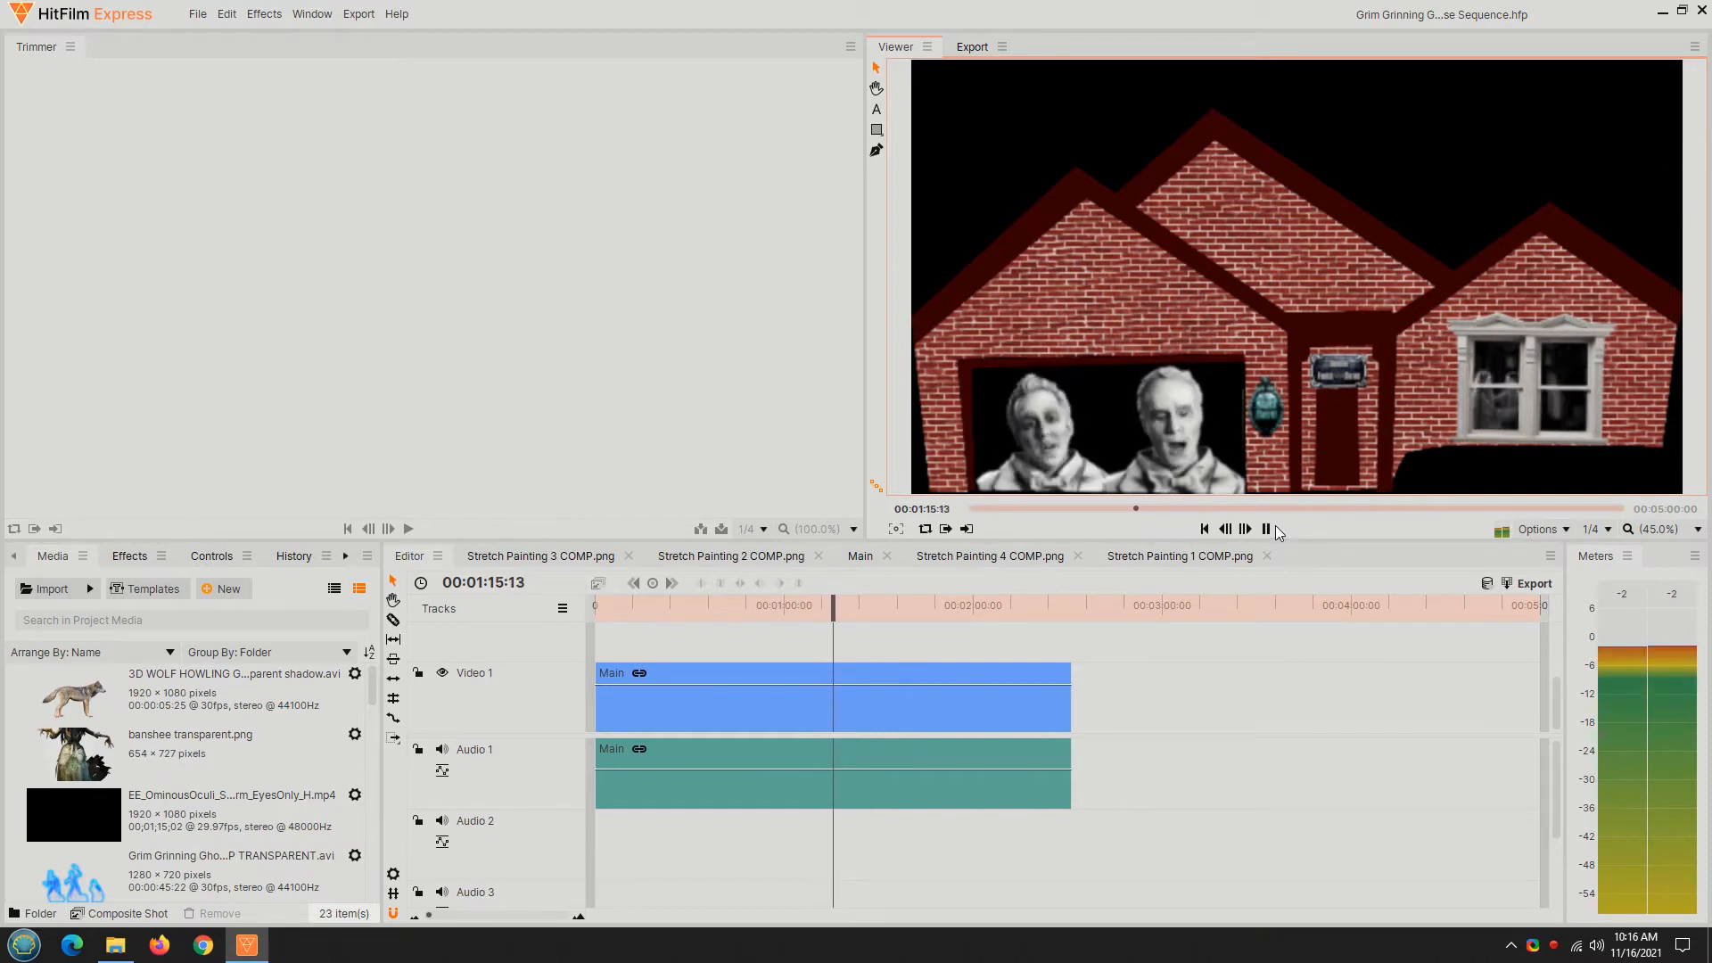
pyautogui.click(1265, 529)
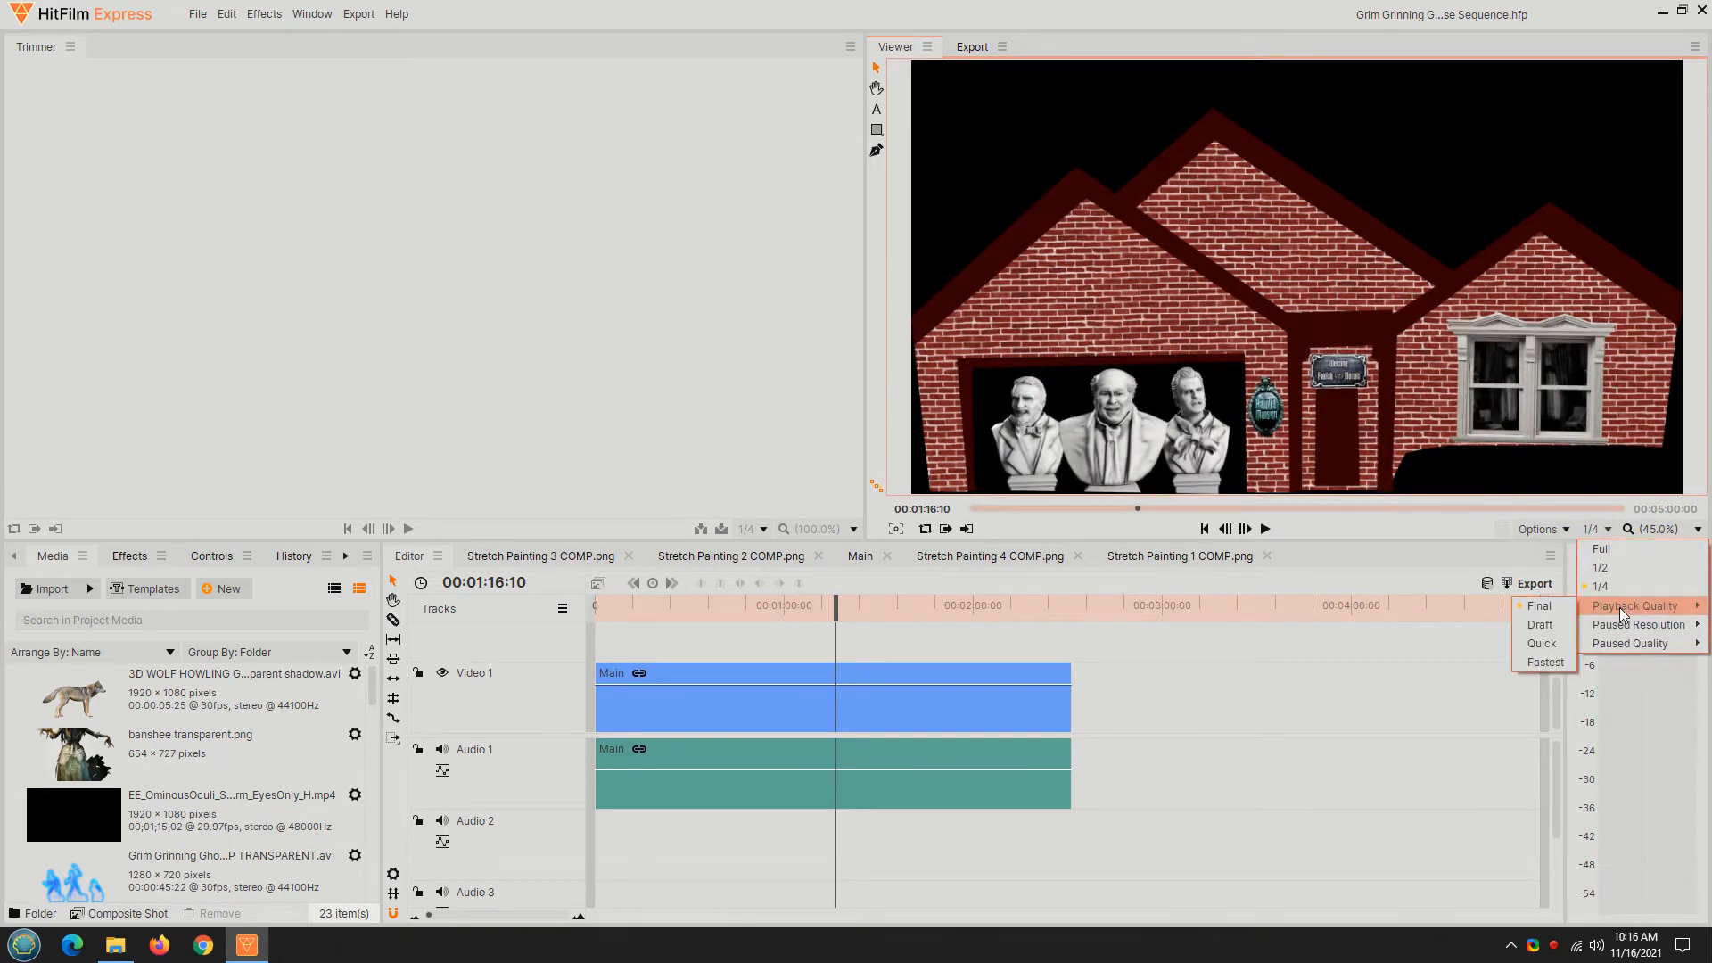
pyautogui.moveTo(1542, 624)
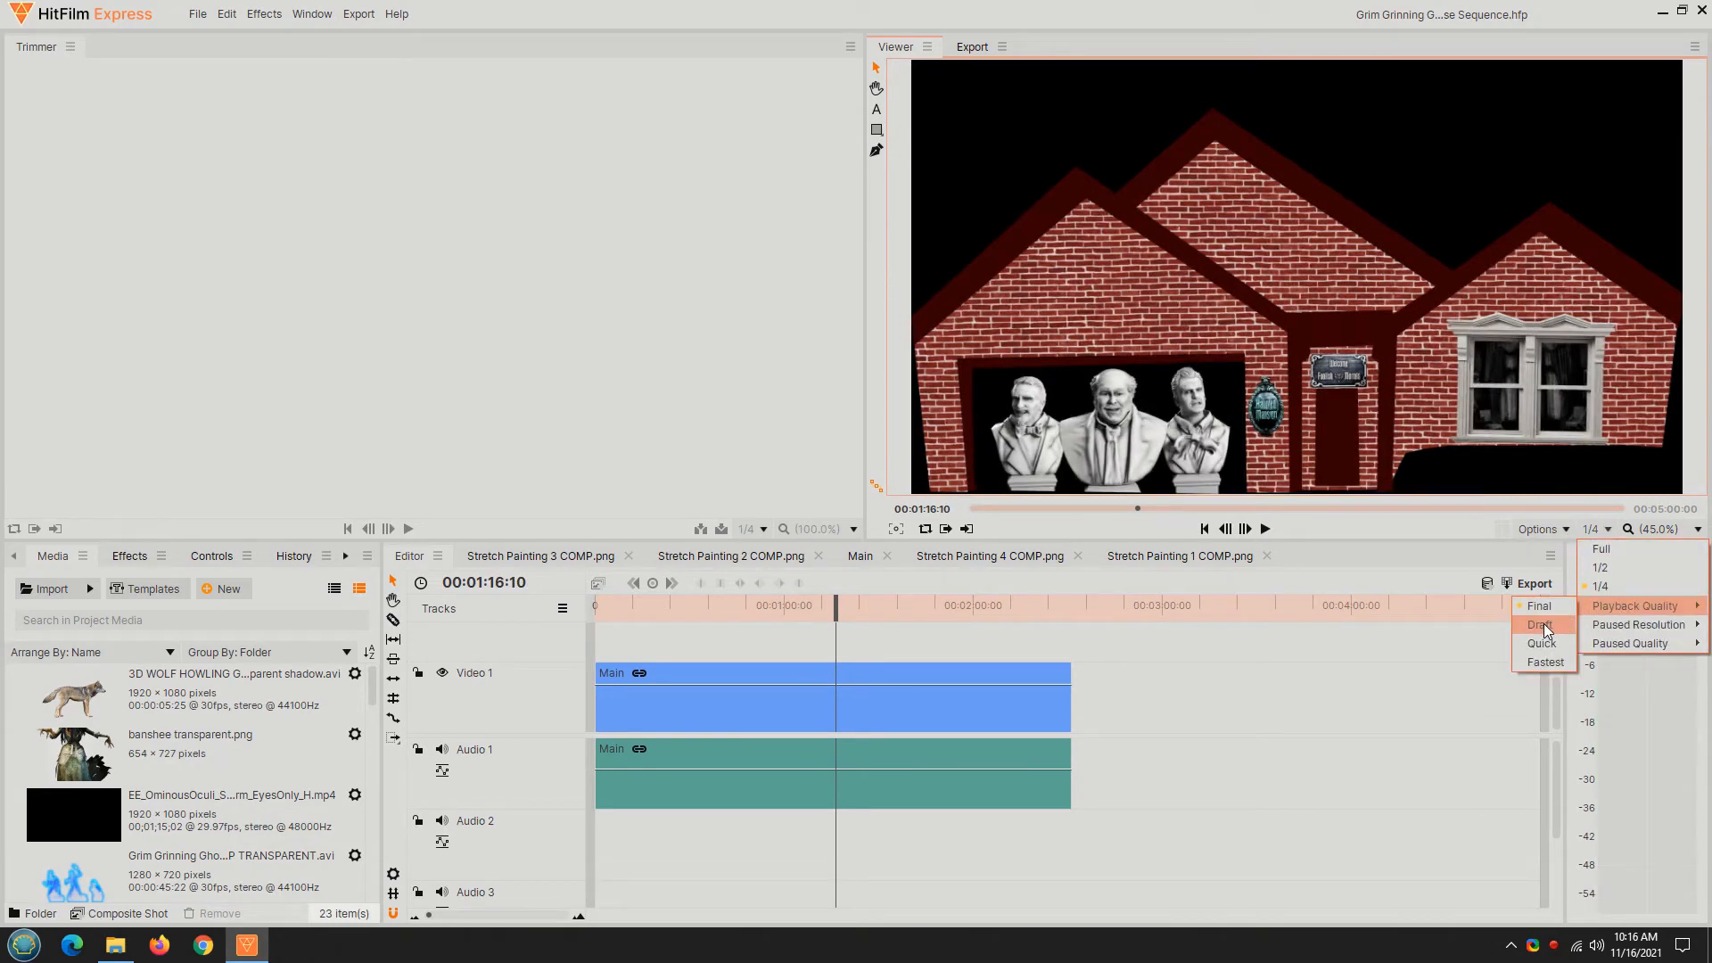
pyautogui.click(1541, 624)
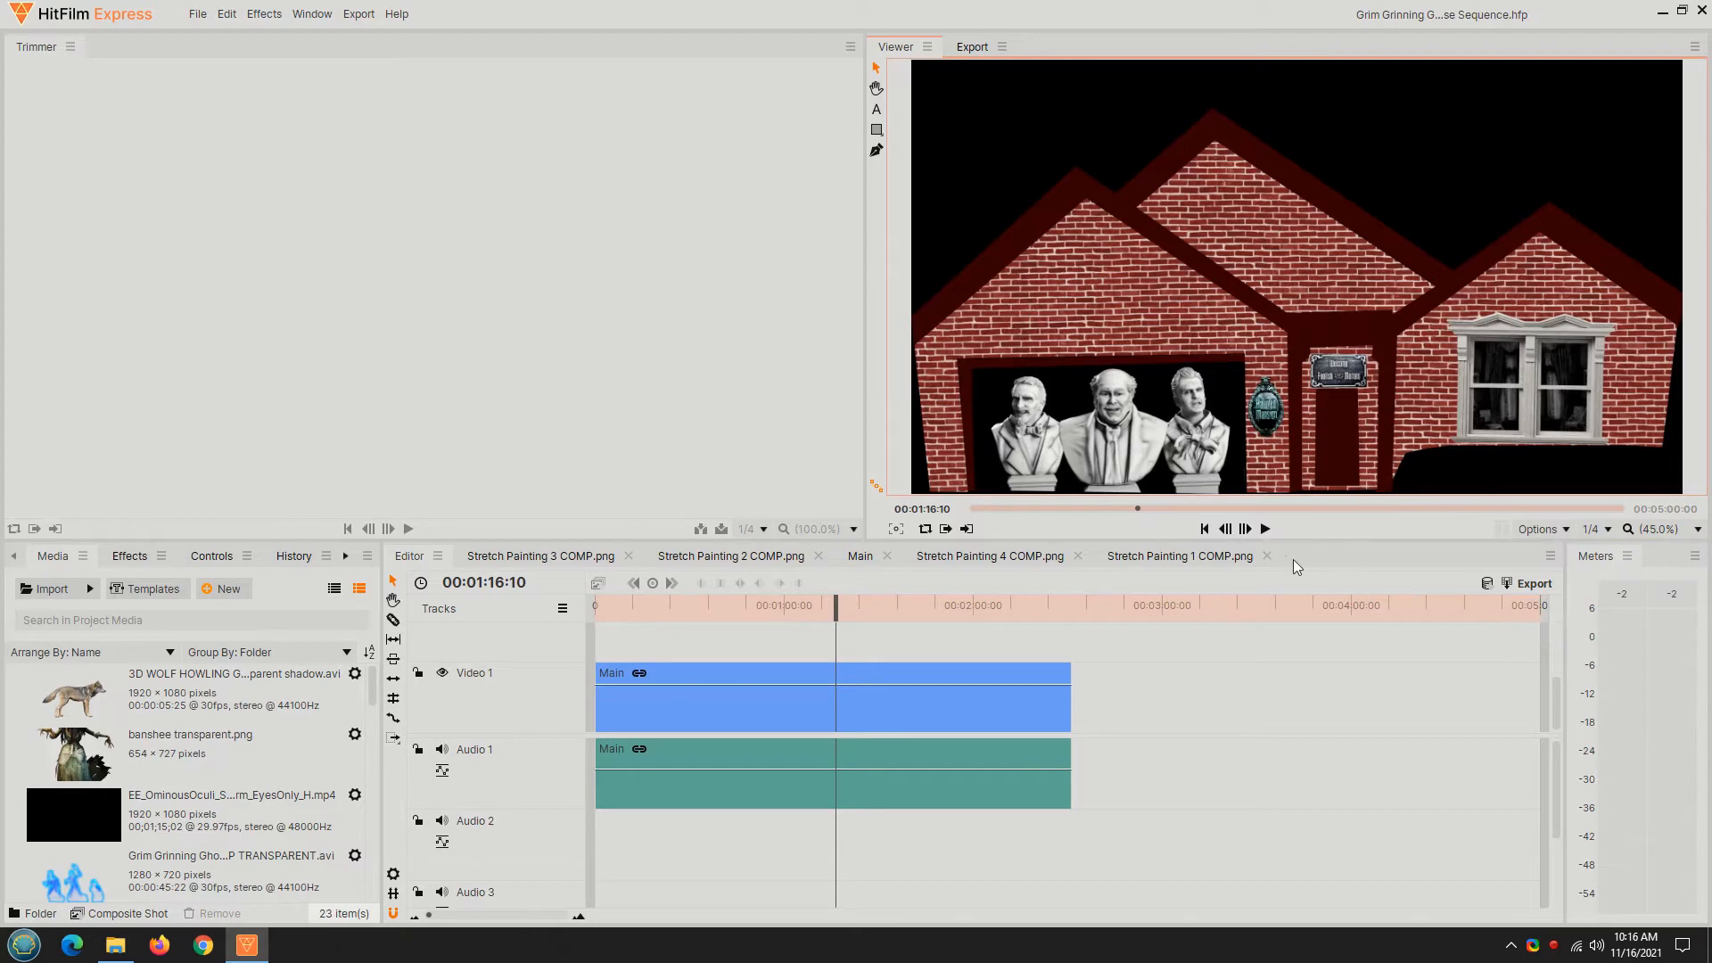
pyautogui.click(1265, 529)
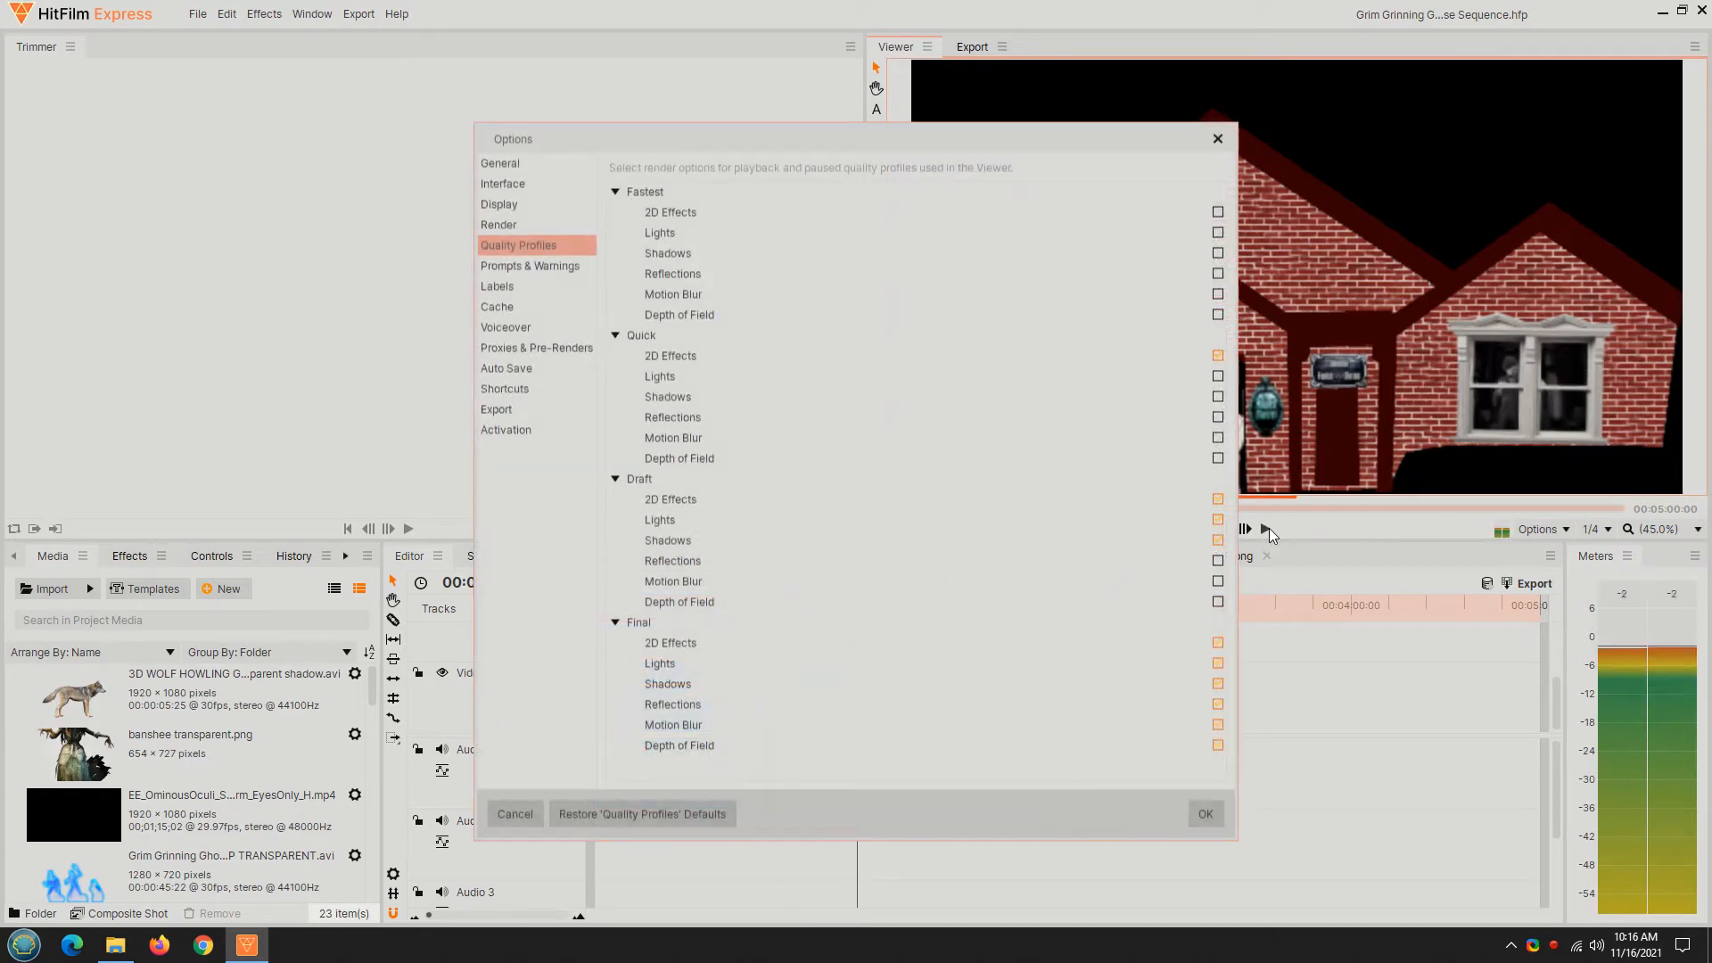
# Close the Quality Profiles options and play the Main sequence on to about 1:56
pyautogui.click(1594, 530)
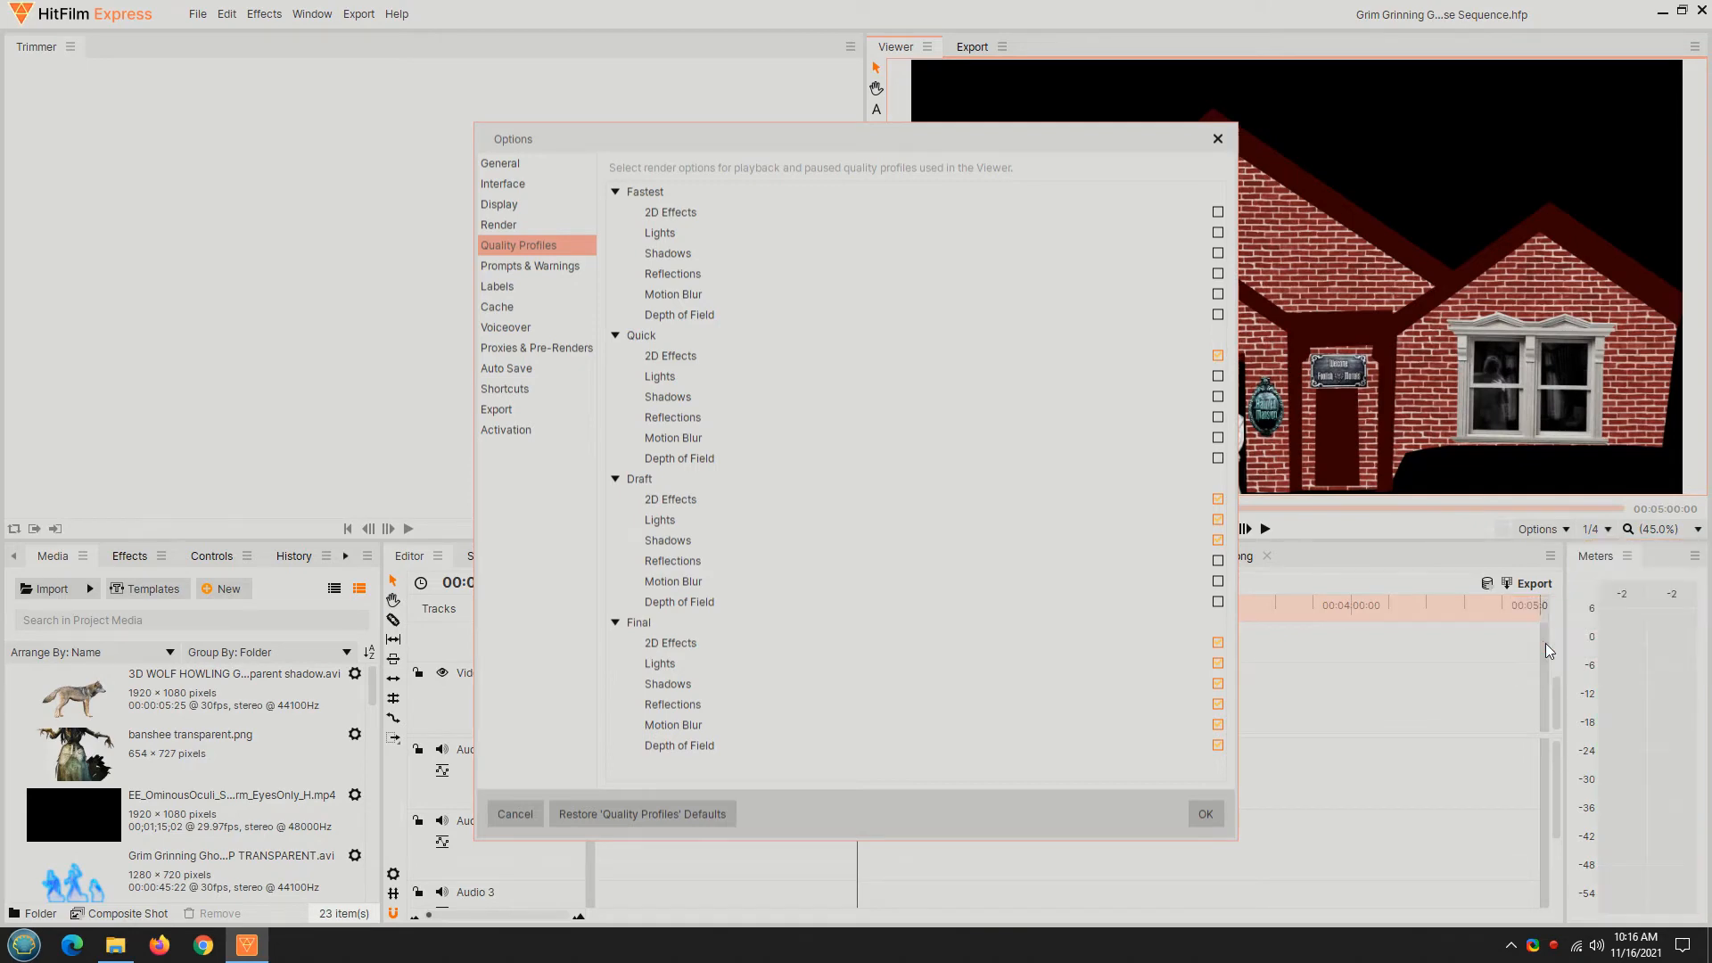
pyautogui.click(1244, 529)
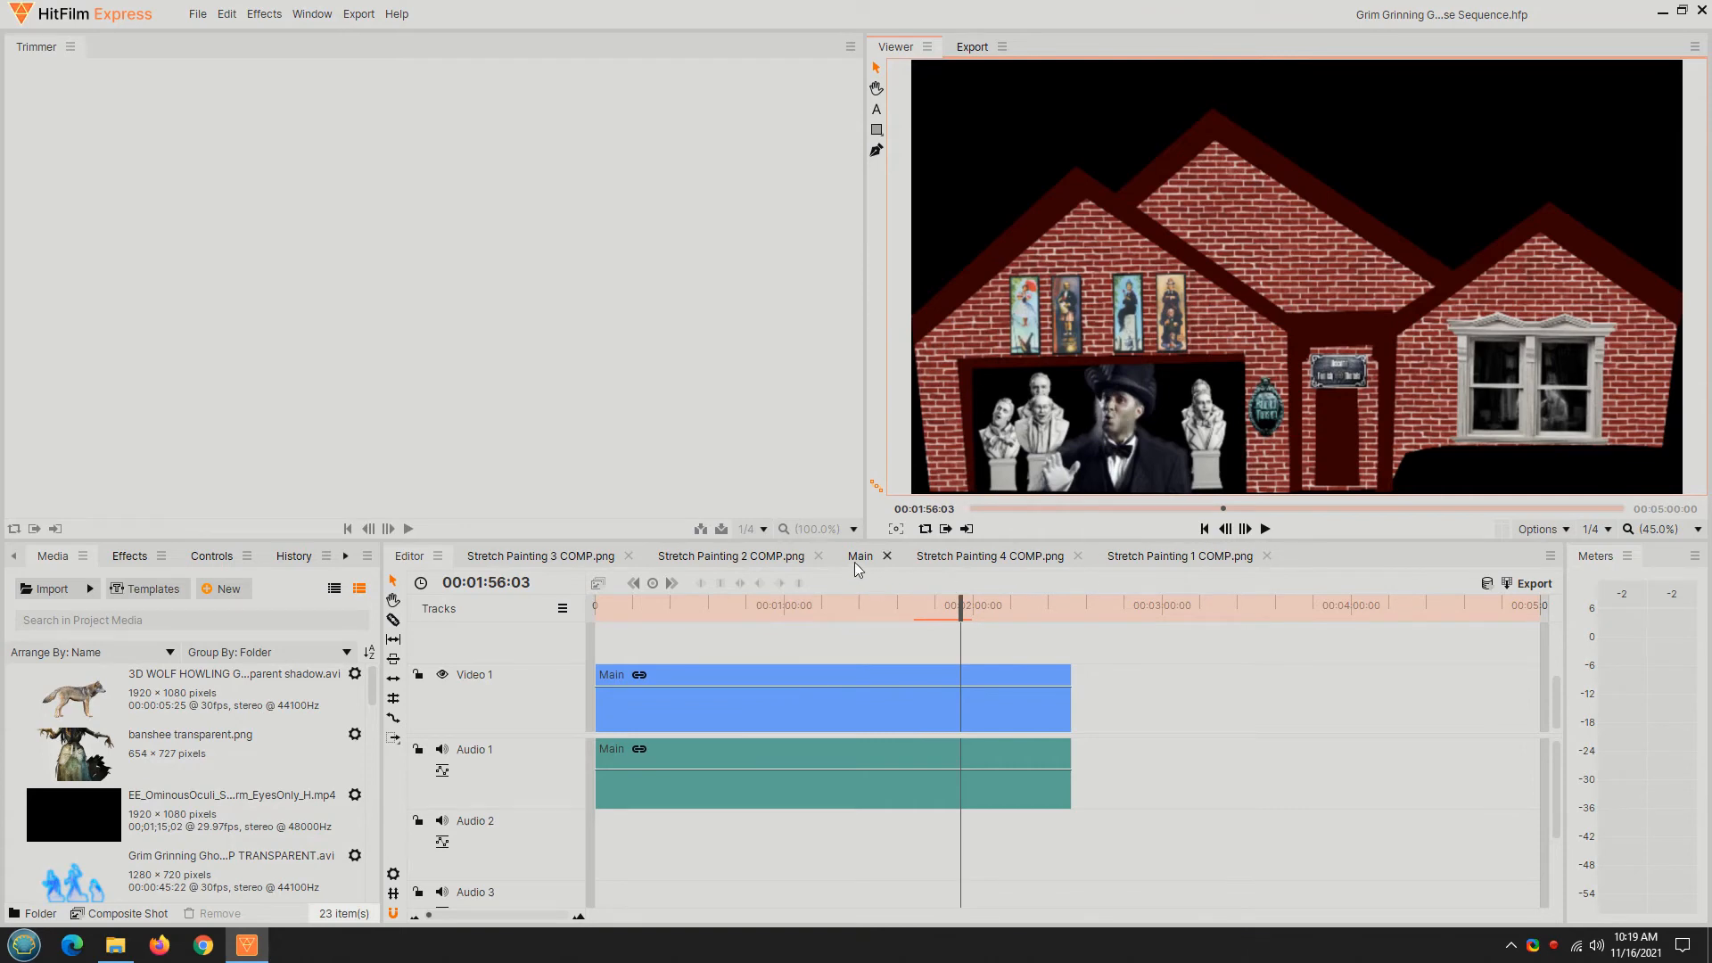
# Search the Main composite timeline for 'bright' and select the Brightness & Contrast effects
pyautogui.click(860, 555)
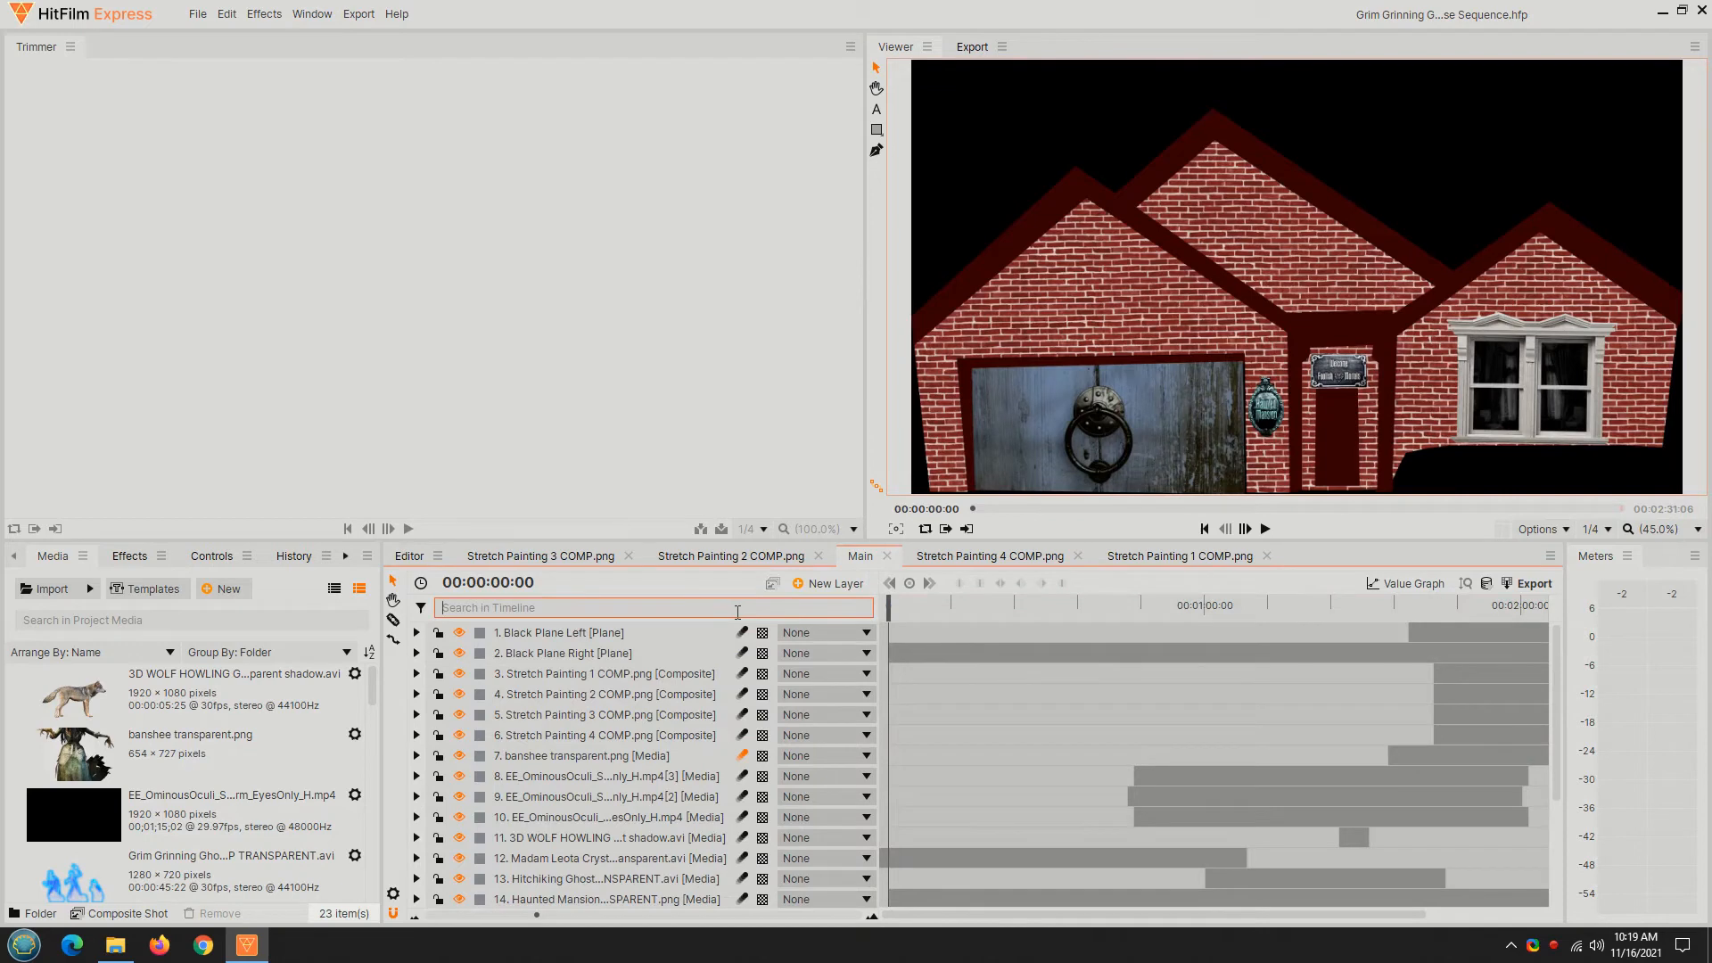
pyautogui.write('briht')
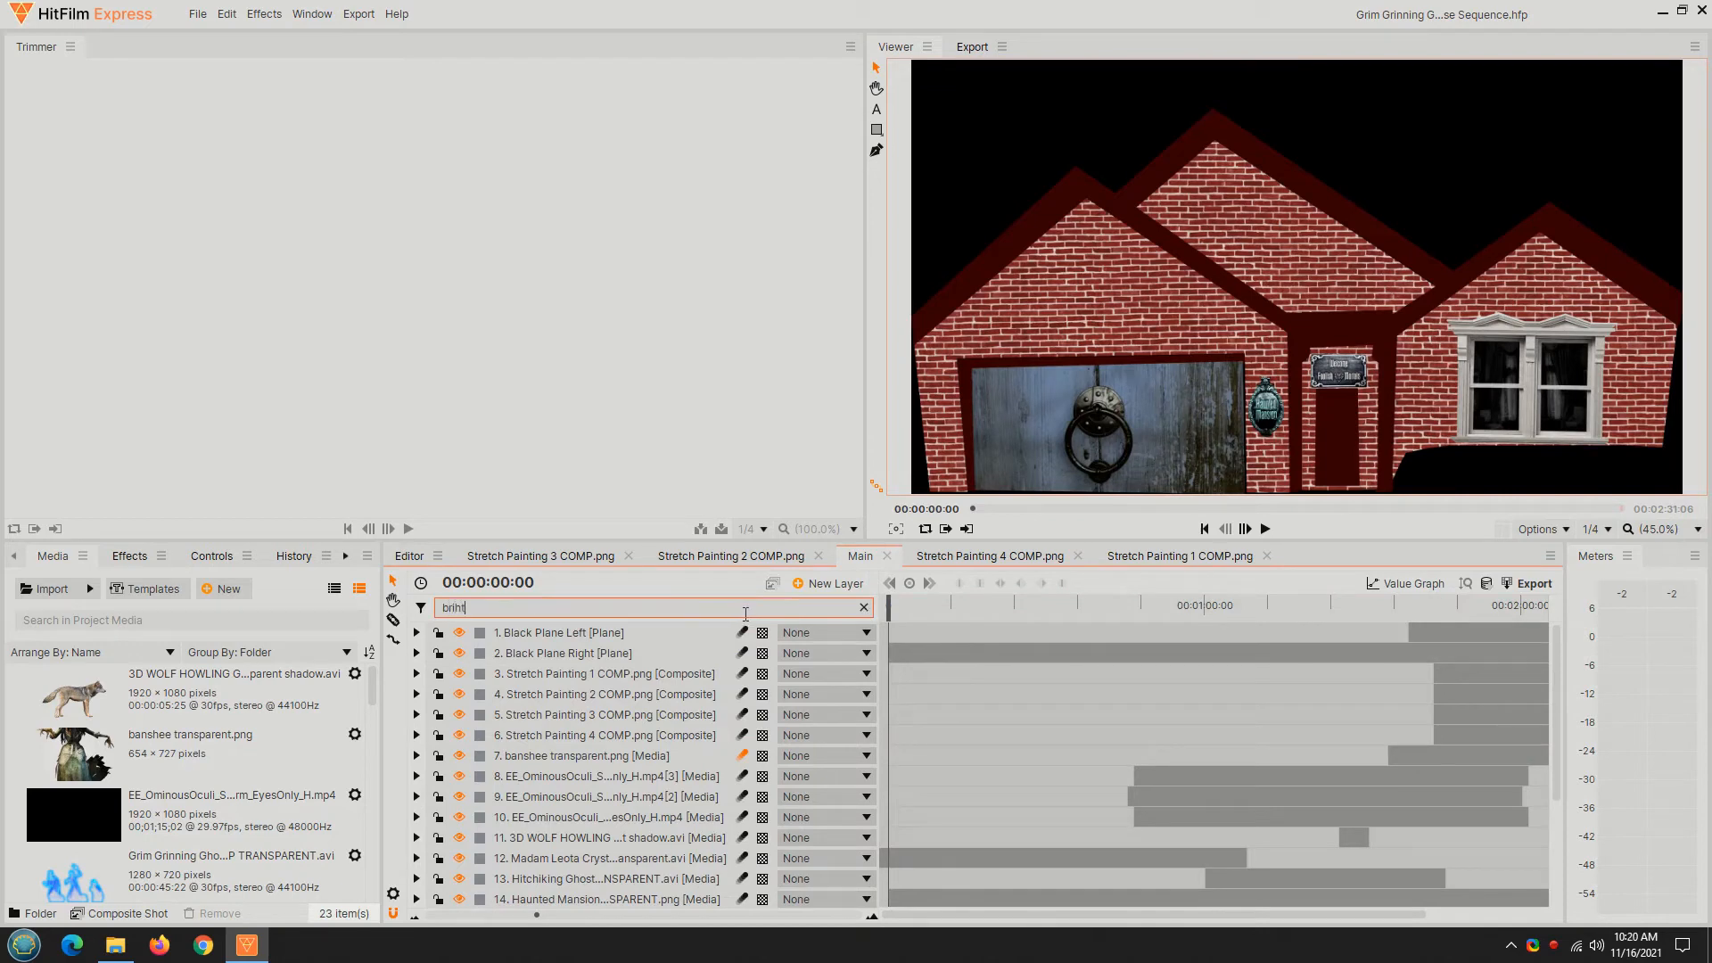
pyautogui.write('bright')
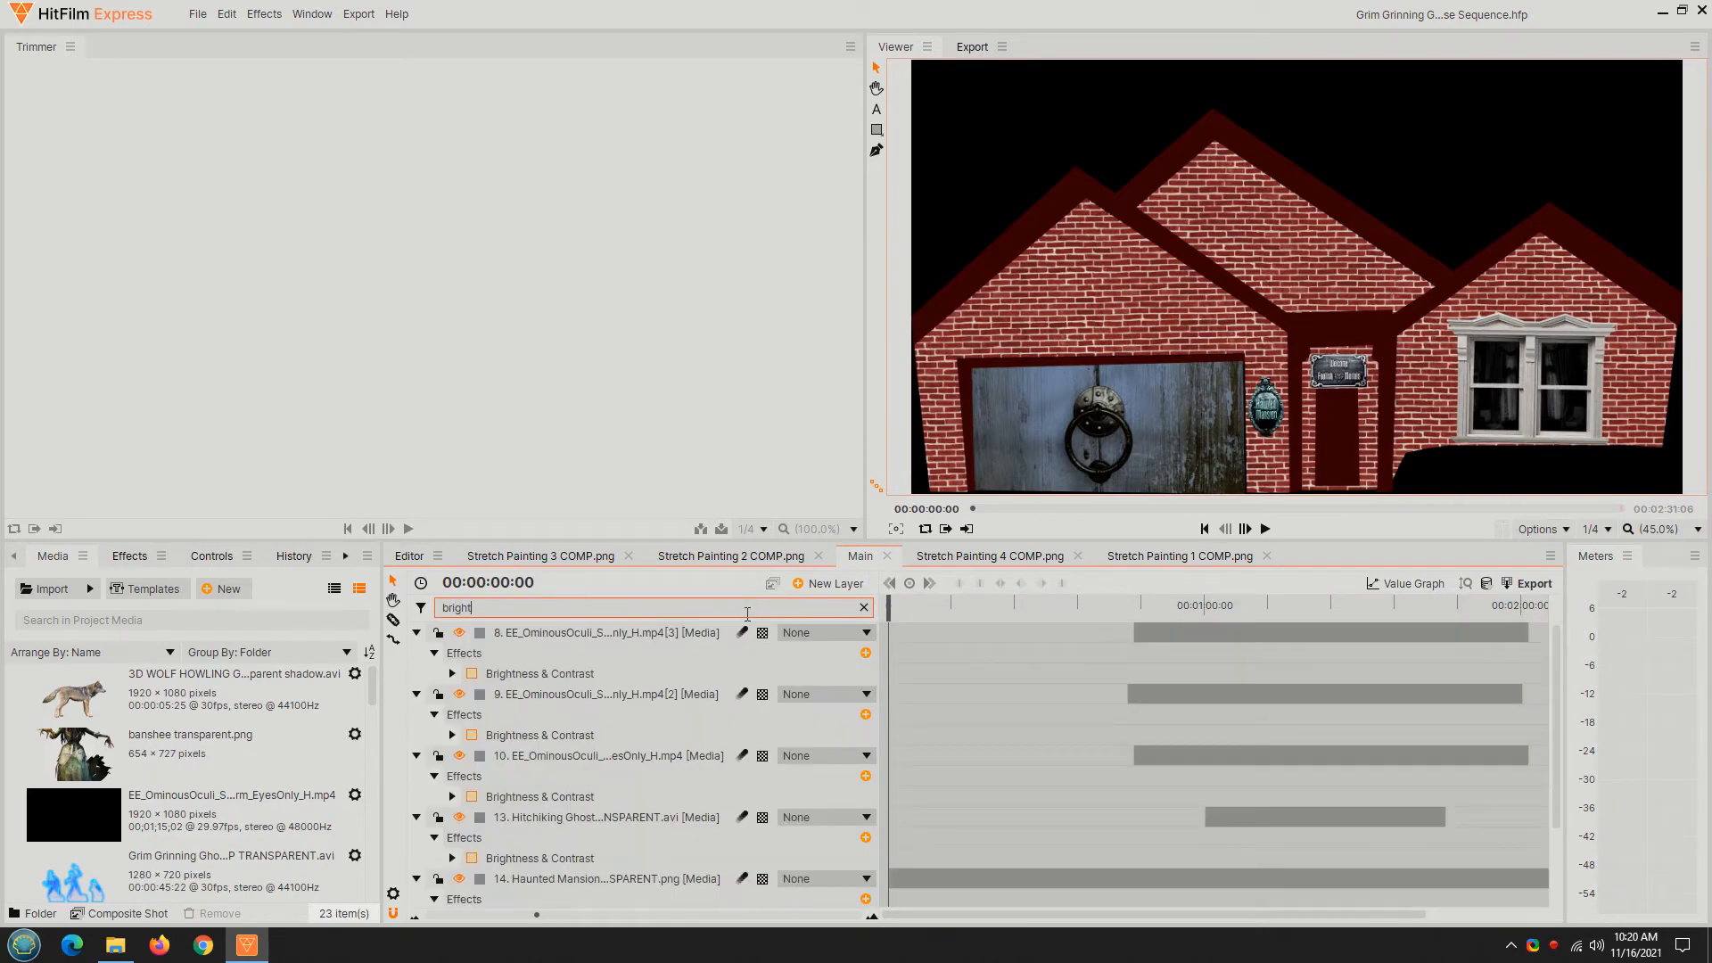
pyautogui.click(537, 672)
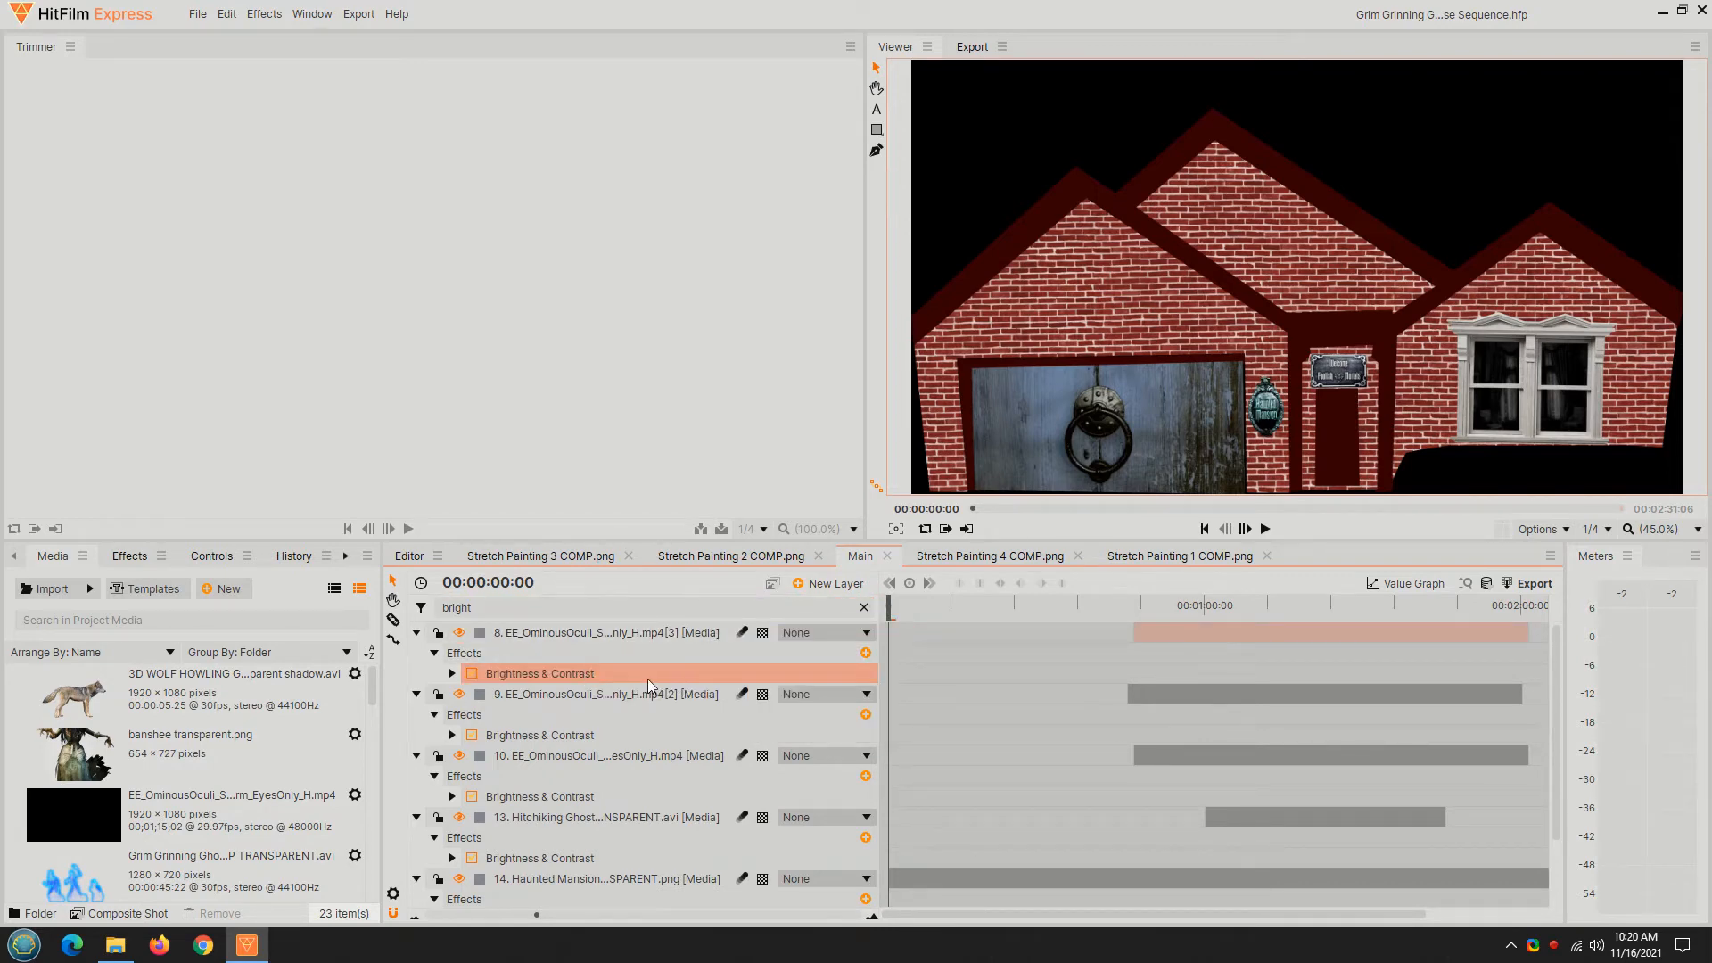
pyautogui.moveTo(1497, 750)
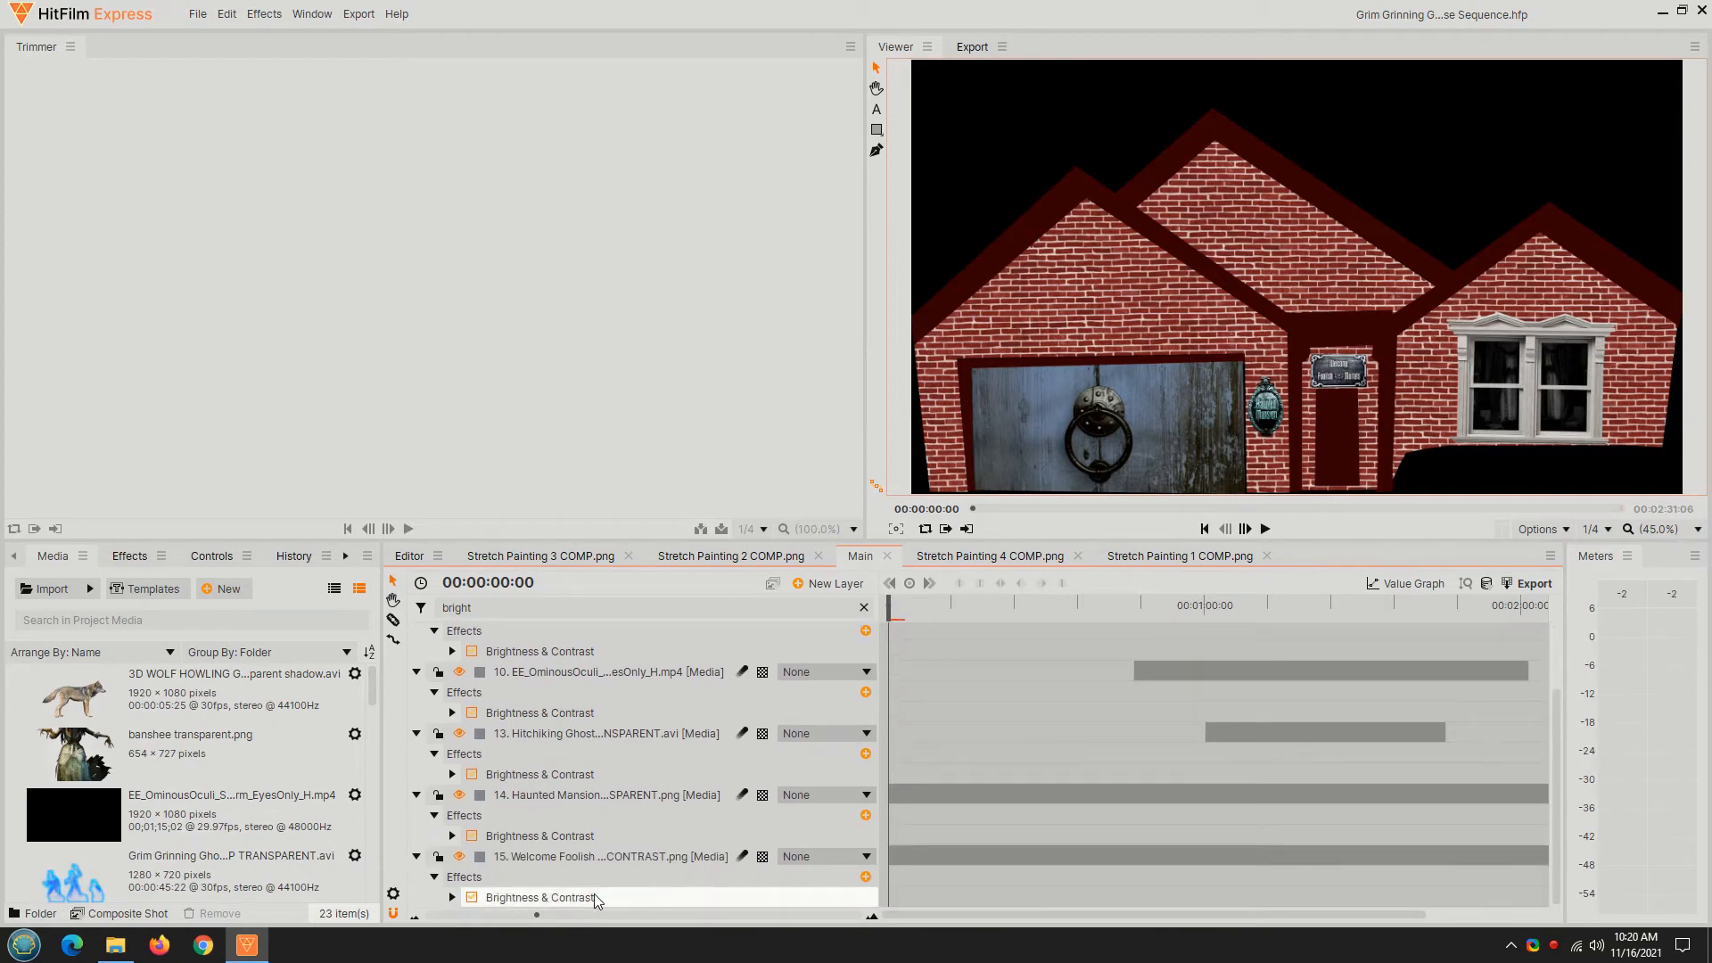
pyautogui.click(537, 896)
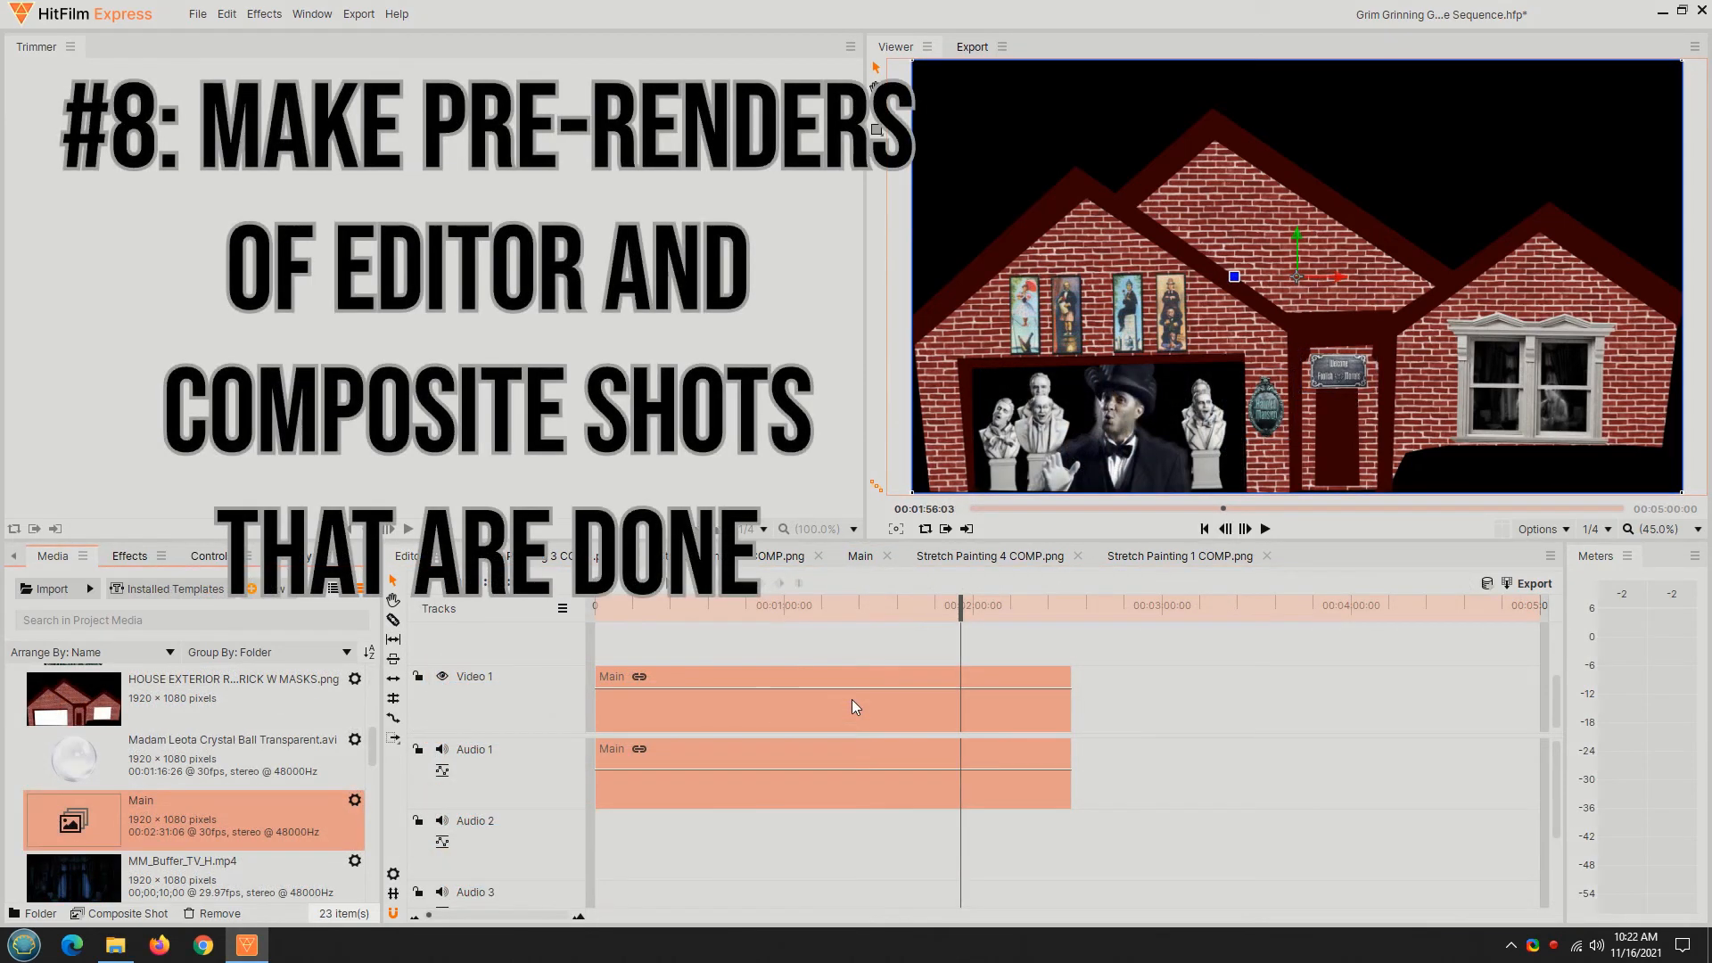
# Run Make Pre-Render(s) on the Main clip and on Stretch Painting 1 COMP.png
pyautogui.rightClick(833, 676)
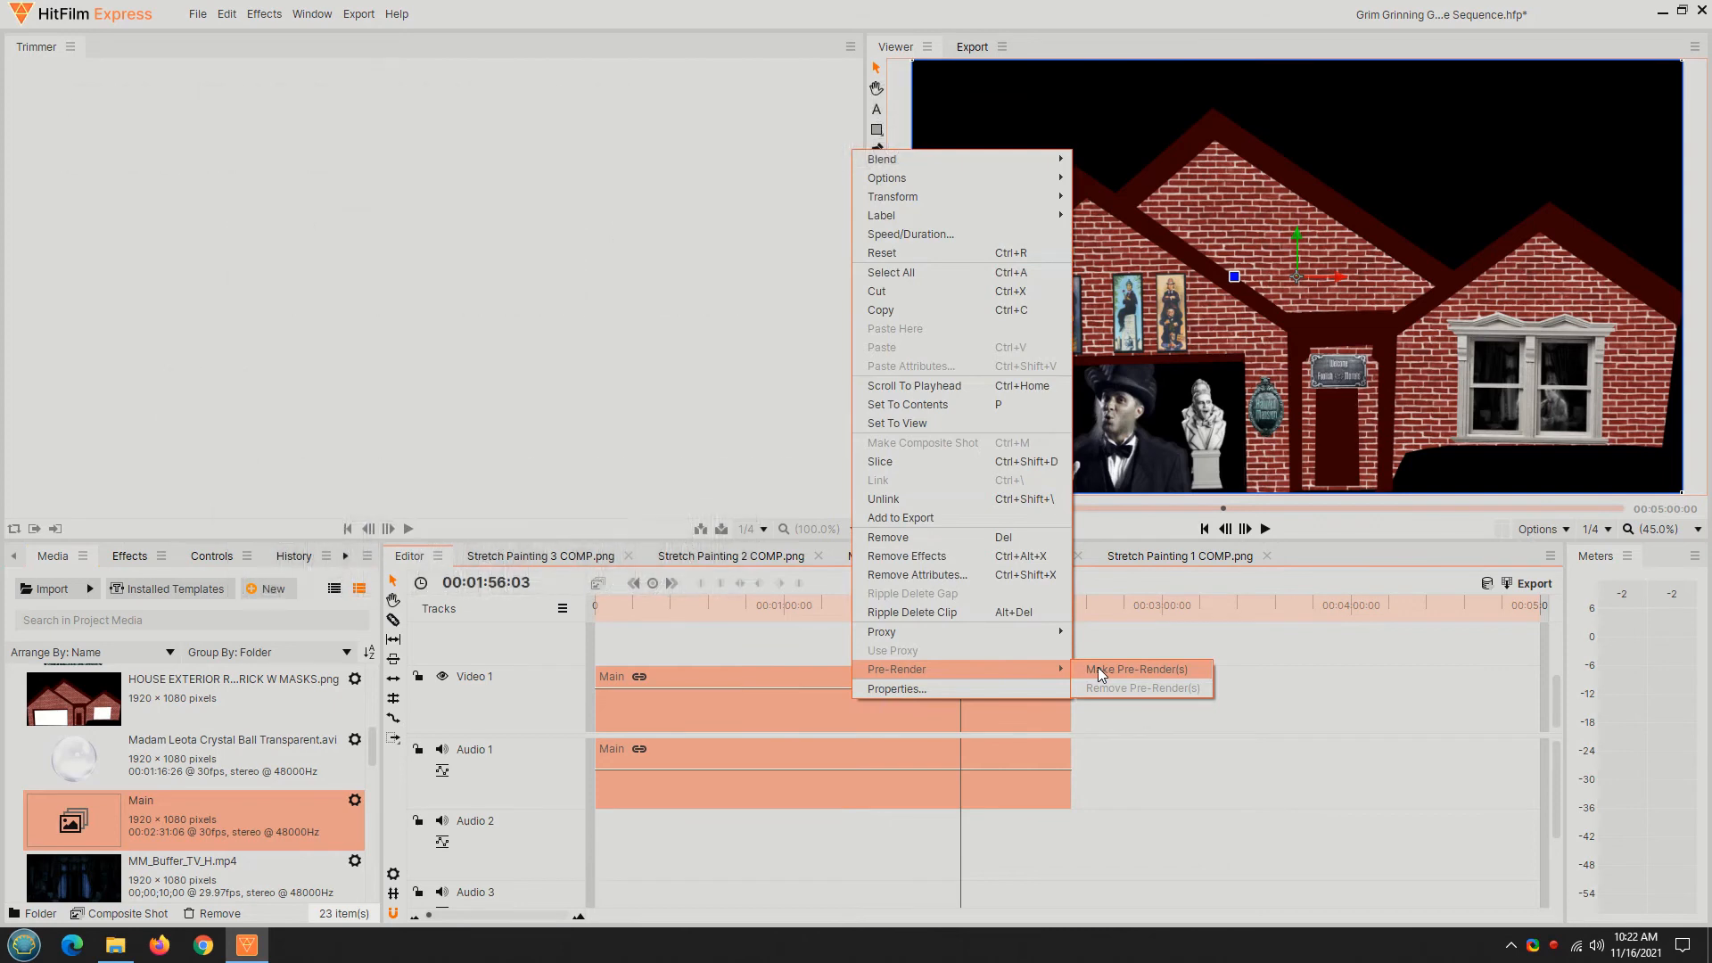
pyautogui.click(1134, 668)
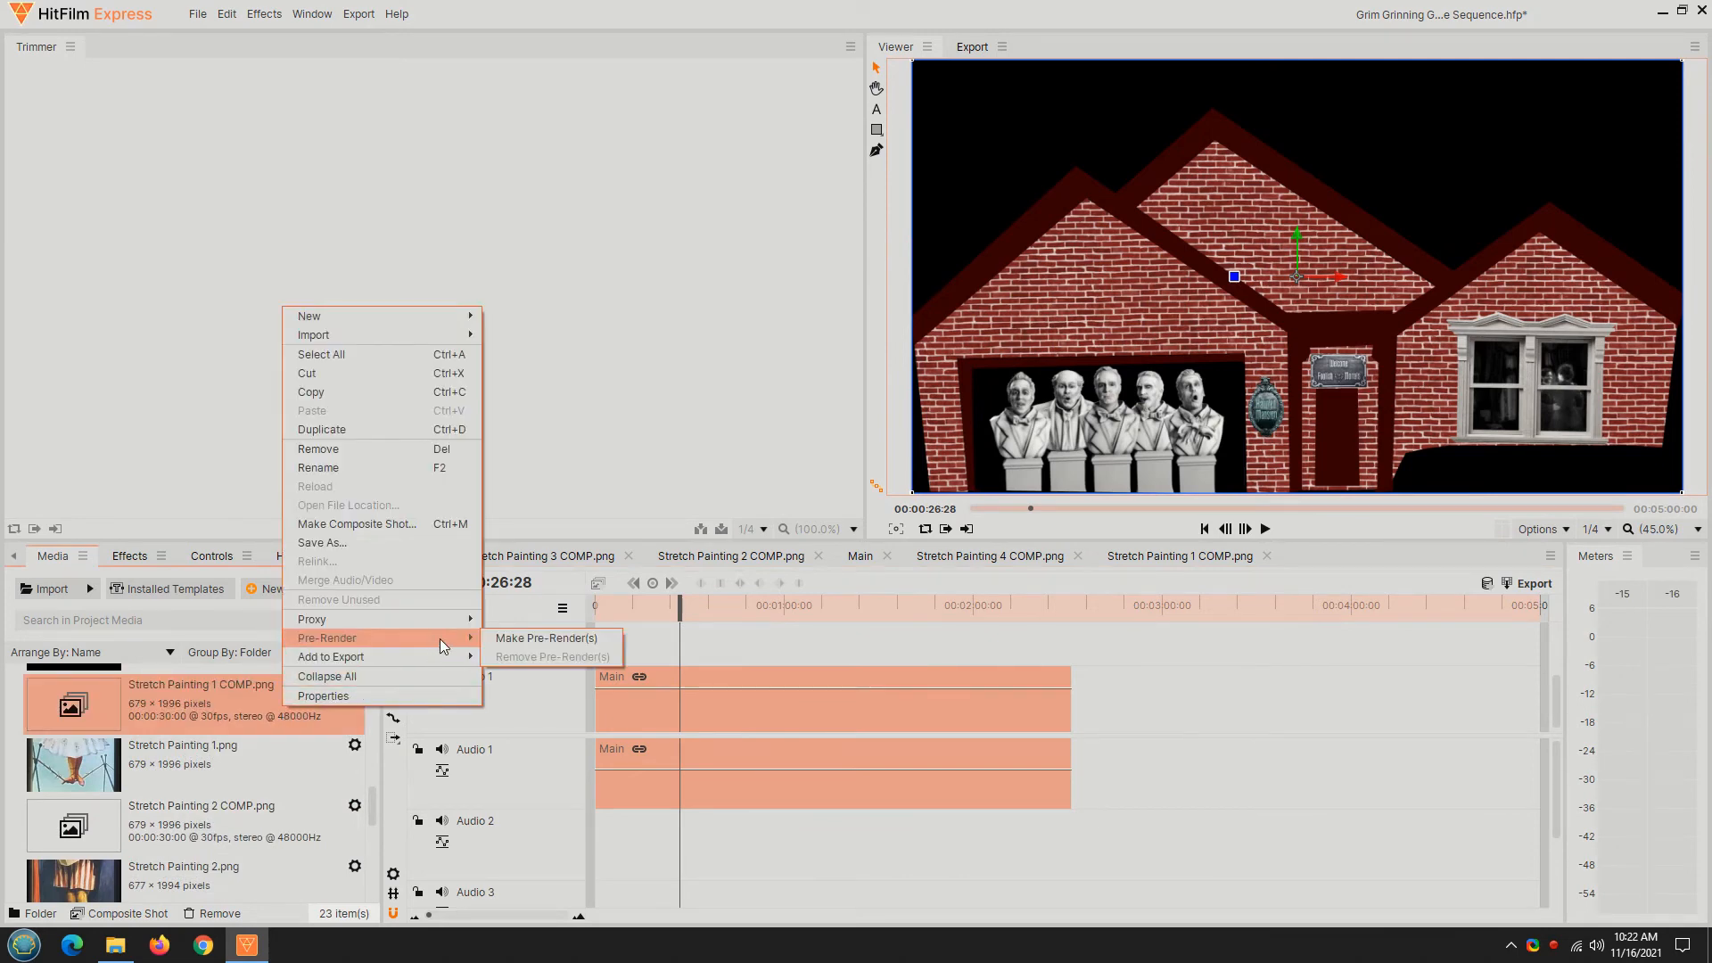
pyautogui.moveTo(546, 637)
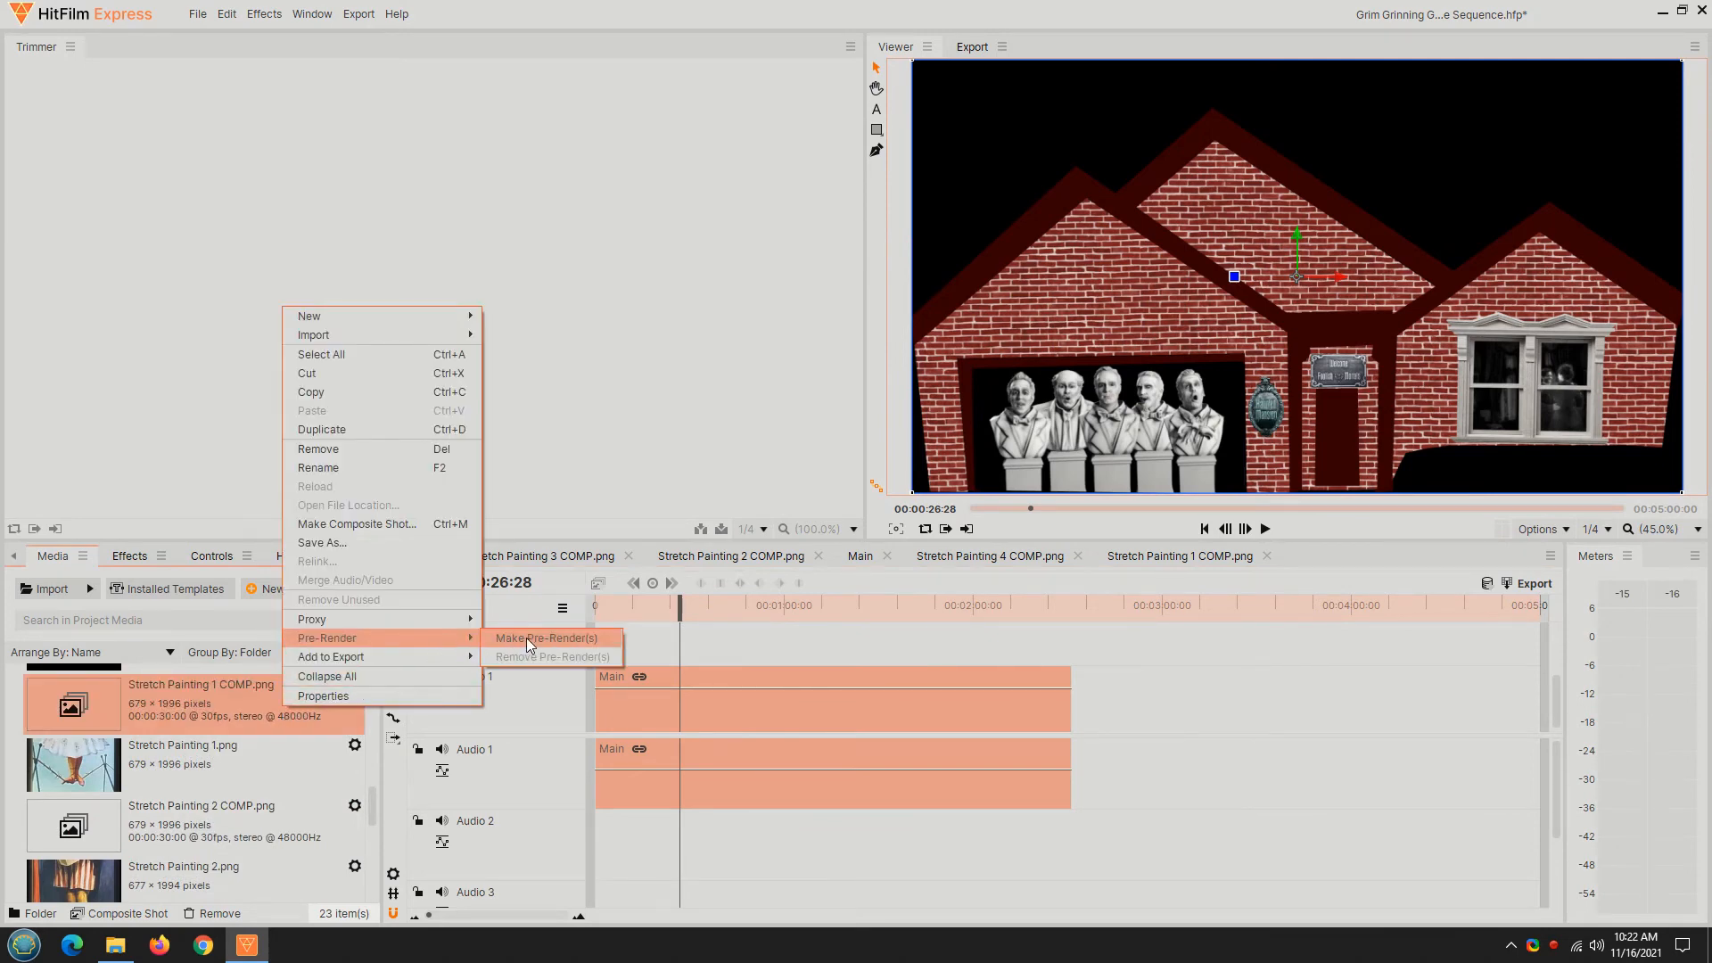
pyautogui.click(545, 638)
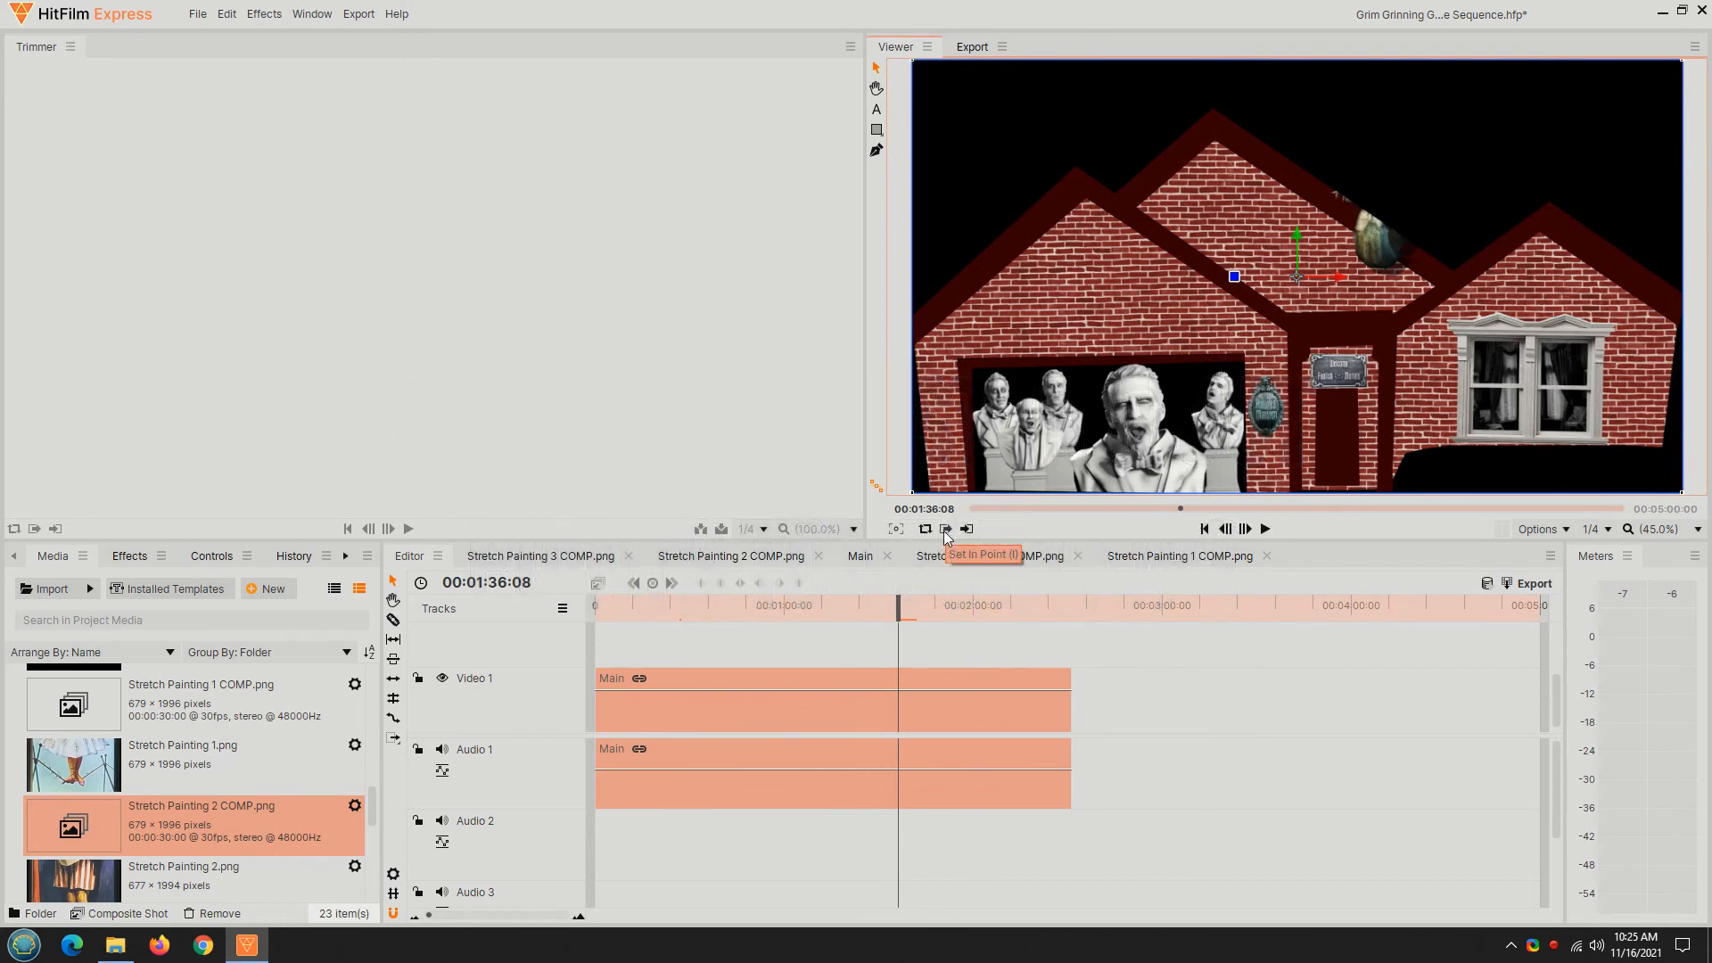
# Mark in and out points on the timeline and export just the In-to-Out Area
pyautogui.click(945, 529)
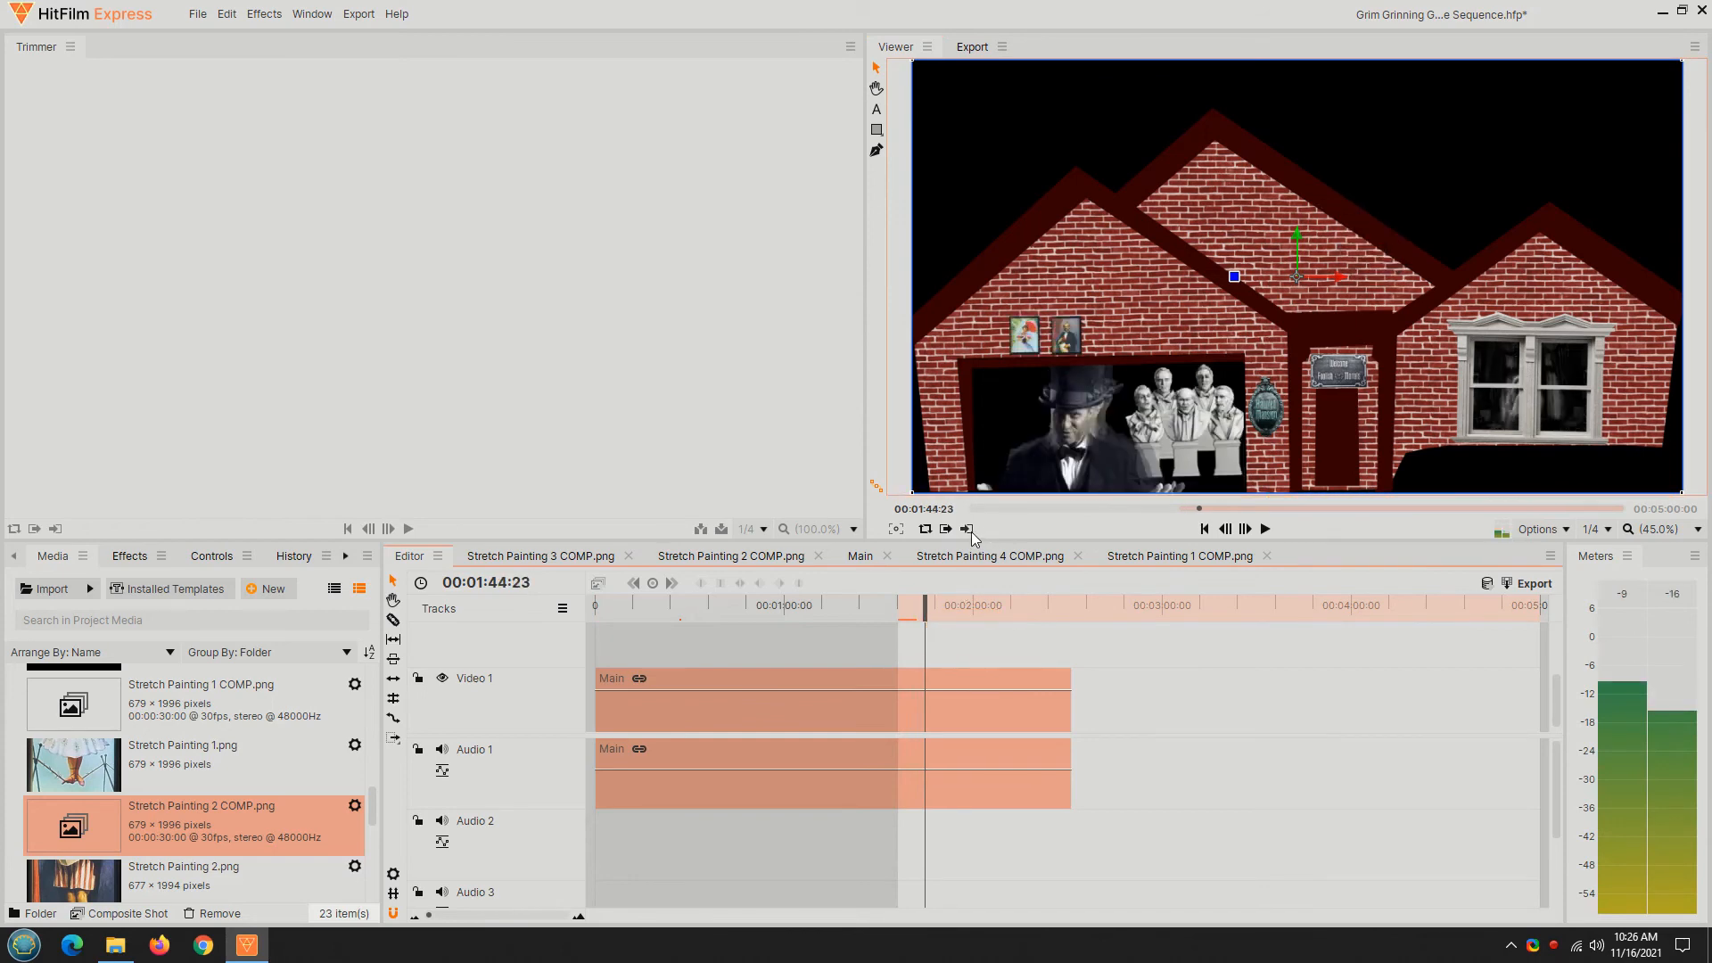
pyautogui.moveTo(904, 605); pyautogui.dragTo(946, 605)
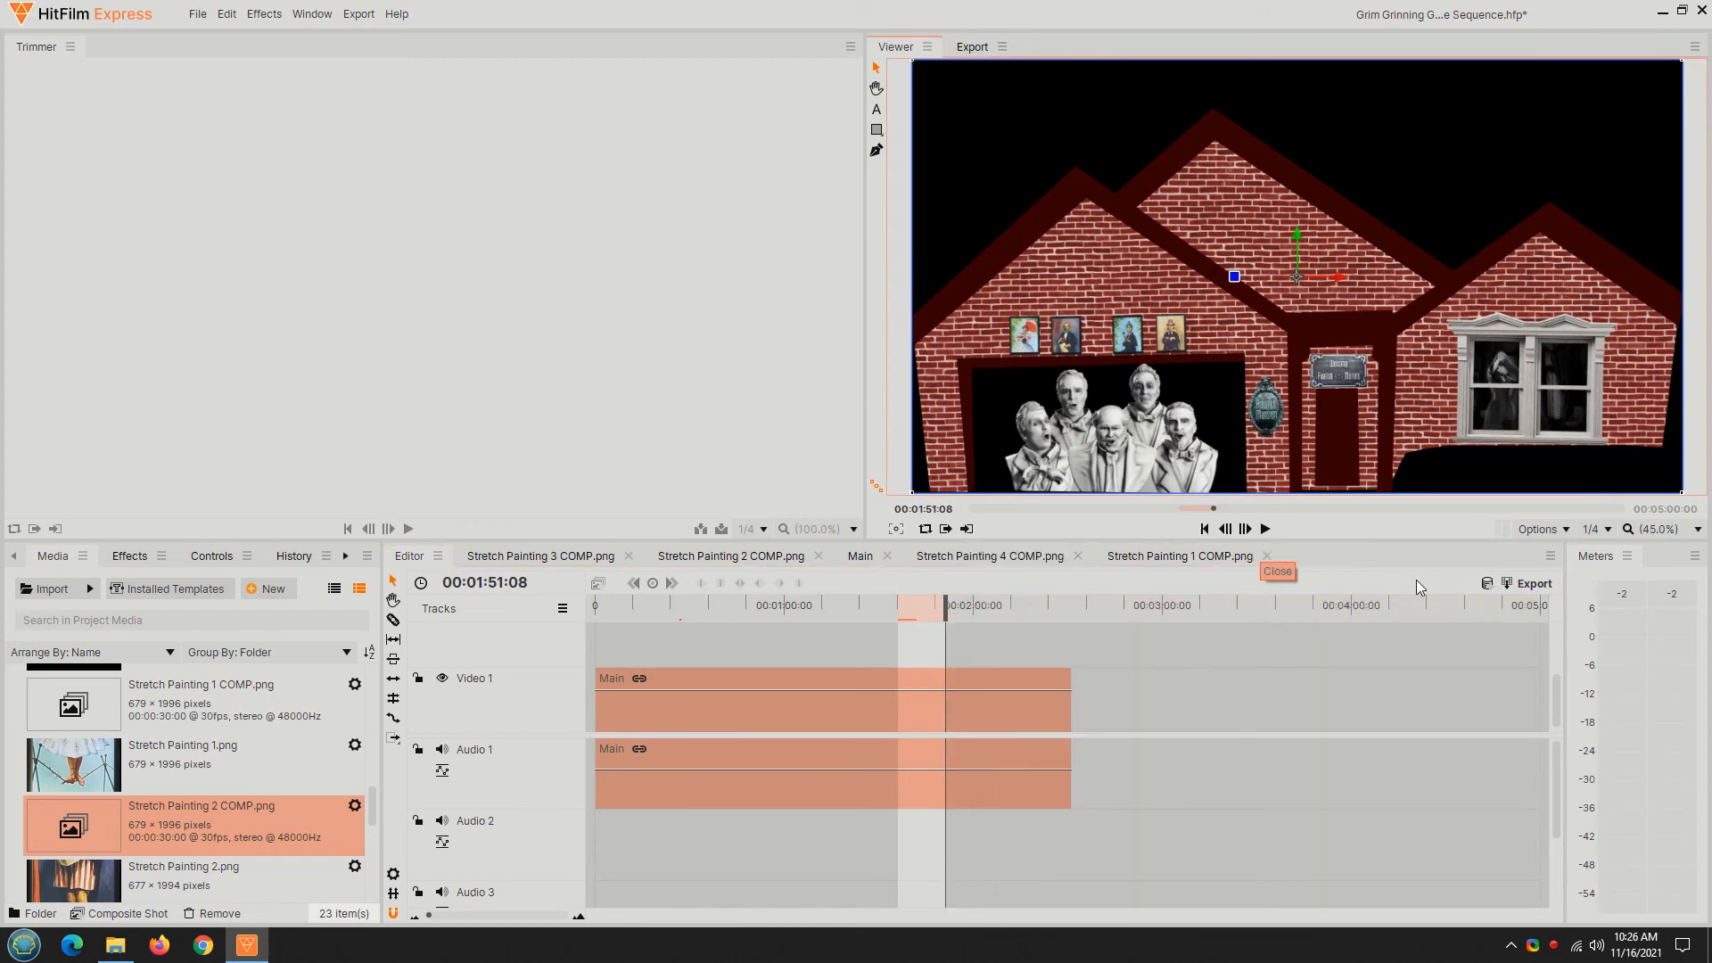
pyautogui.click(1533, 582)
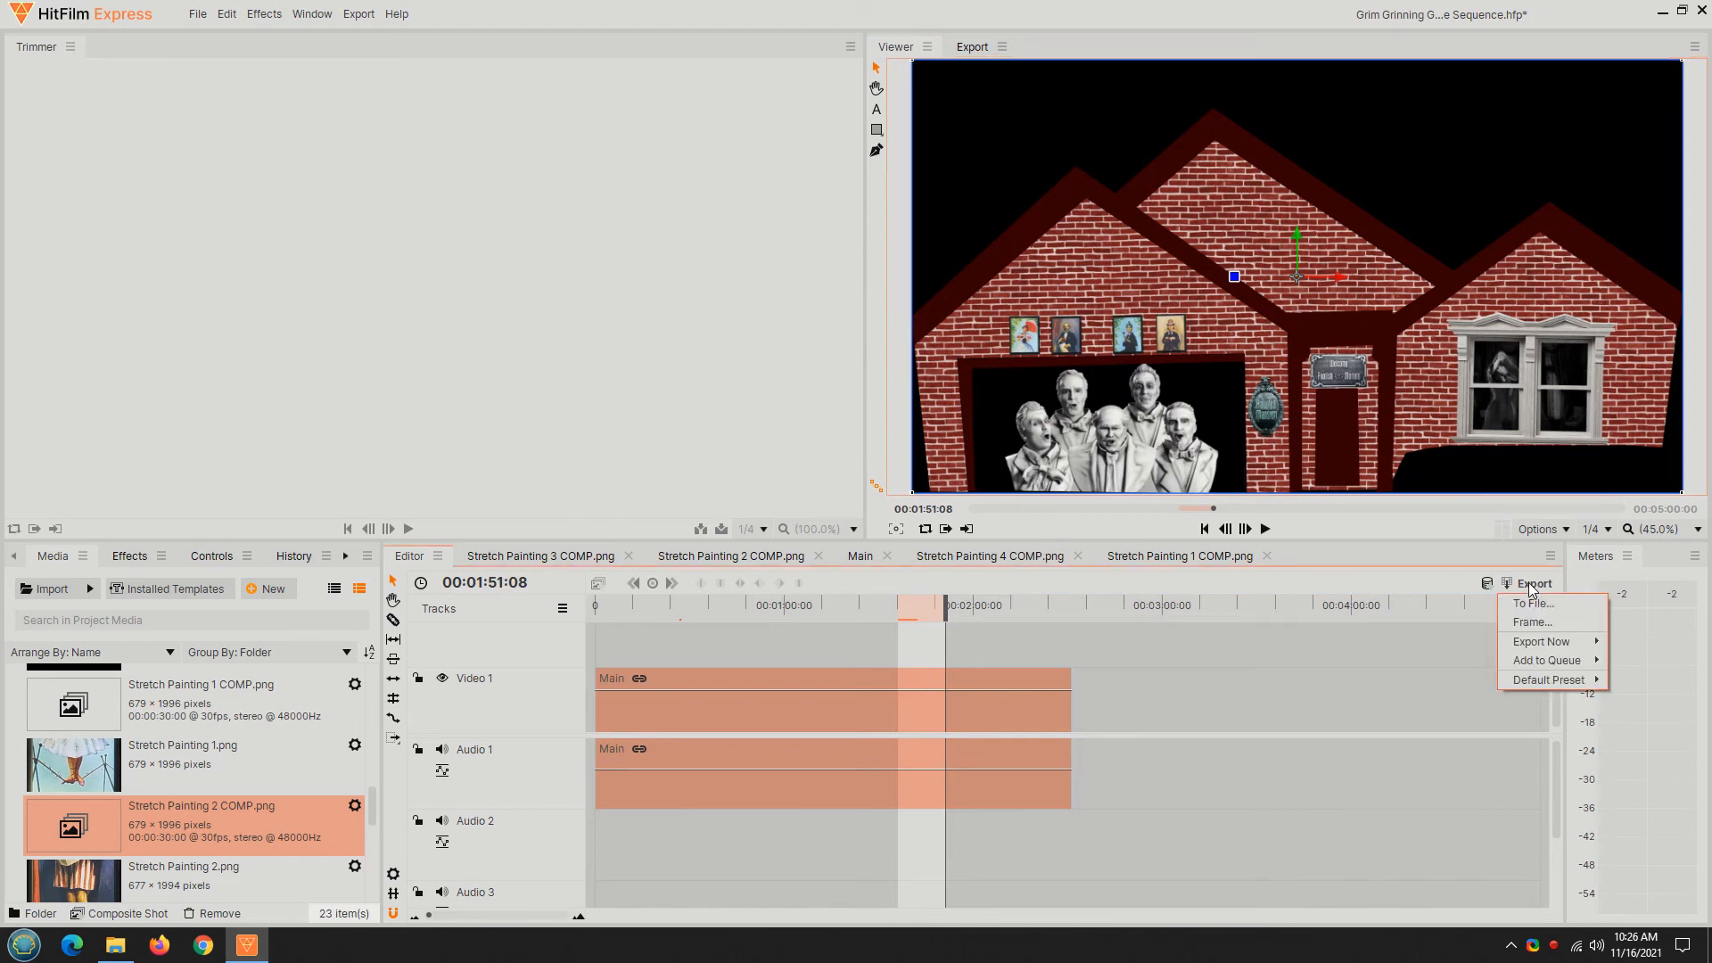
pyautogui.moveTo(1540, 641)
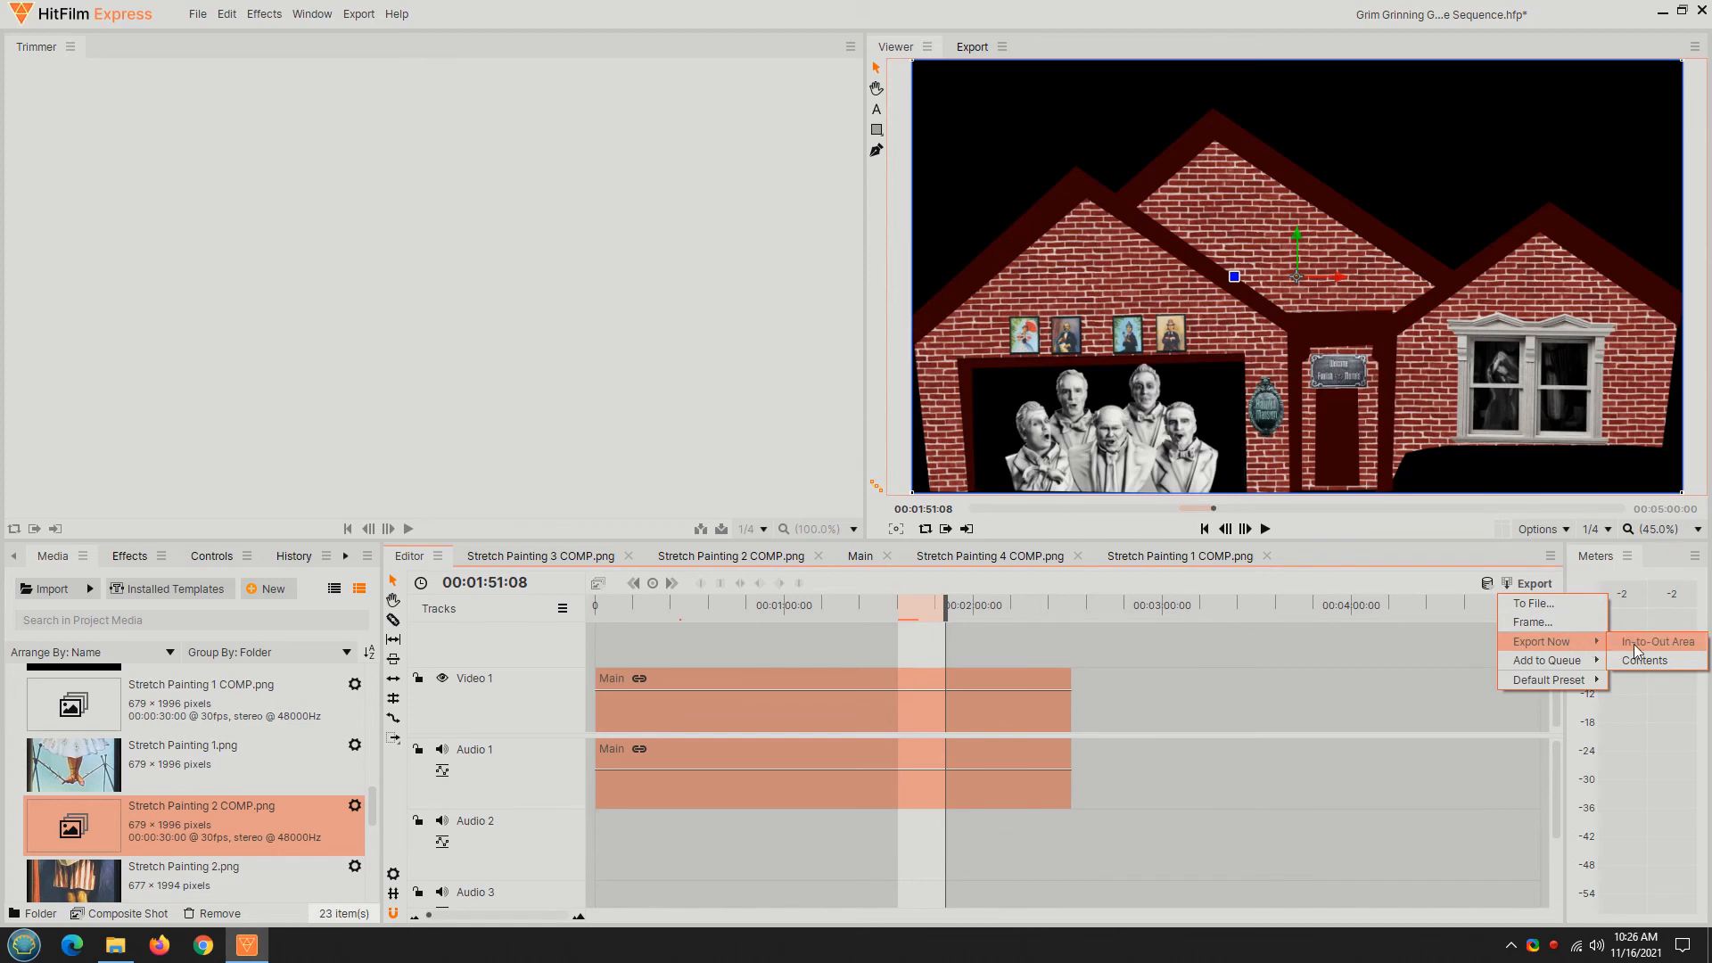
pyautogui.click(1644, 660)
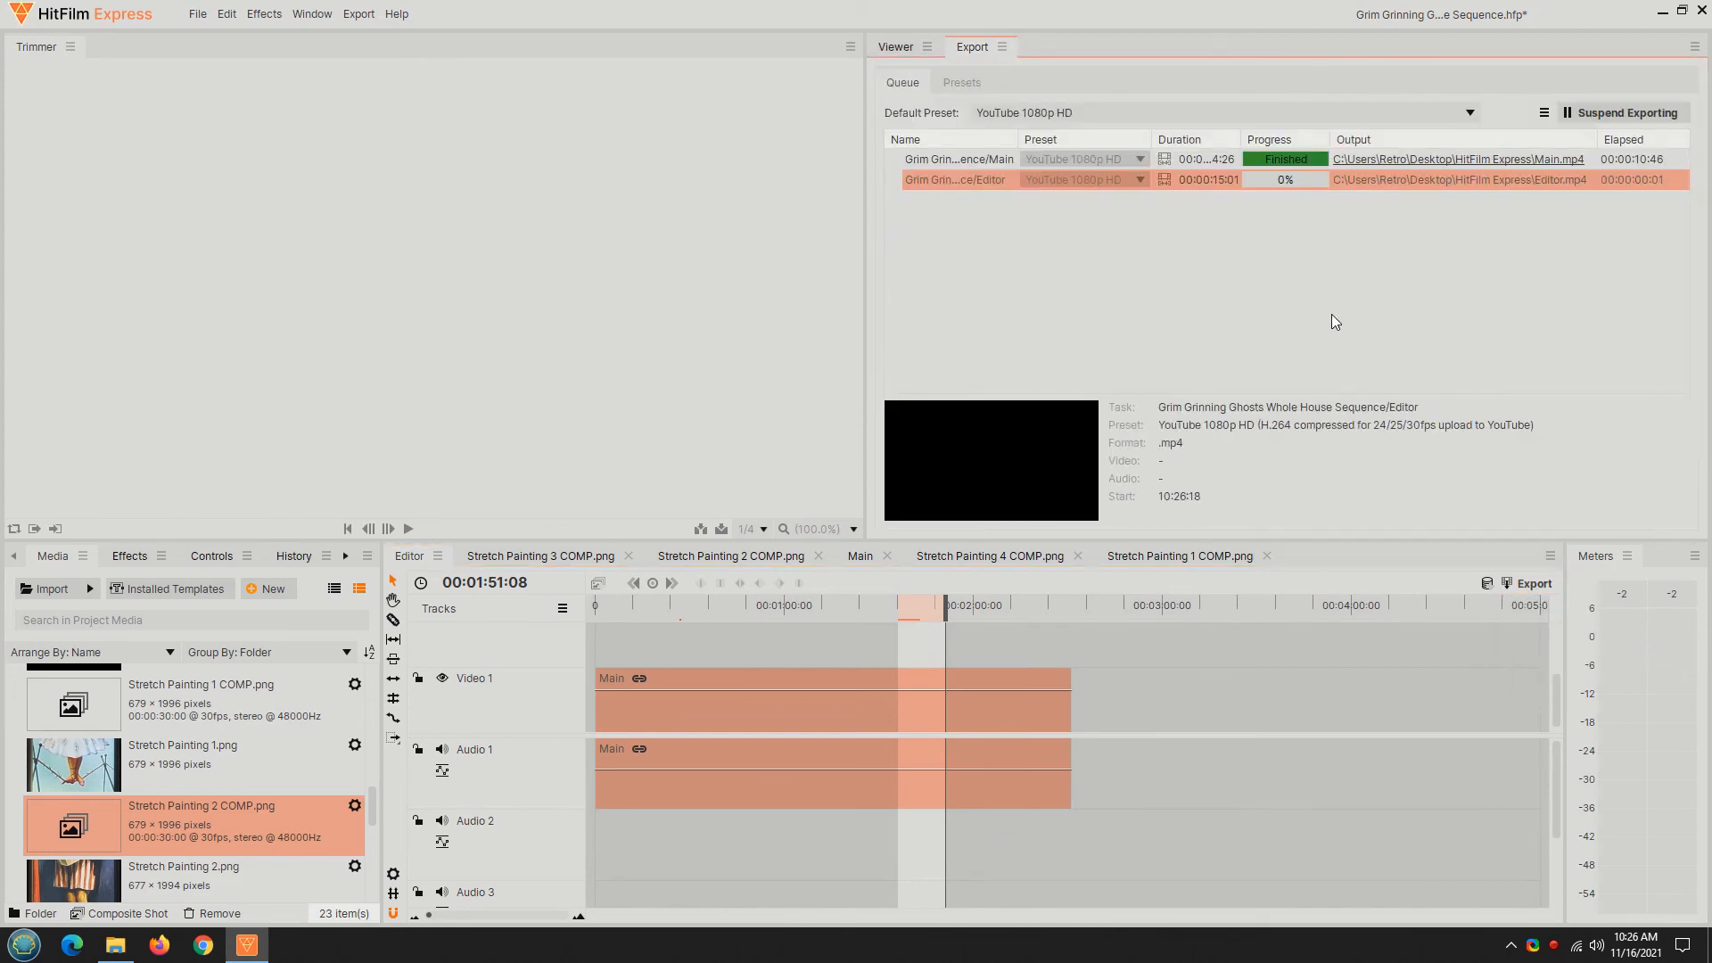
pyautogui.moveTo(1335, 321)
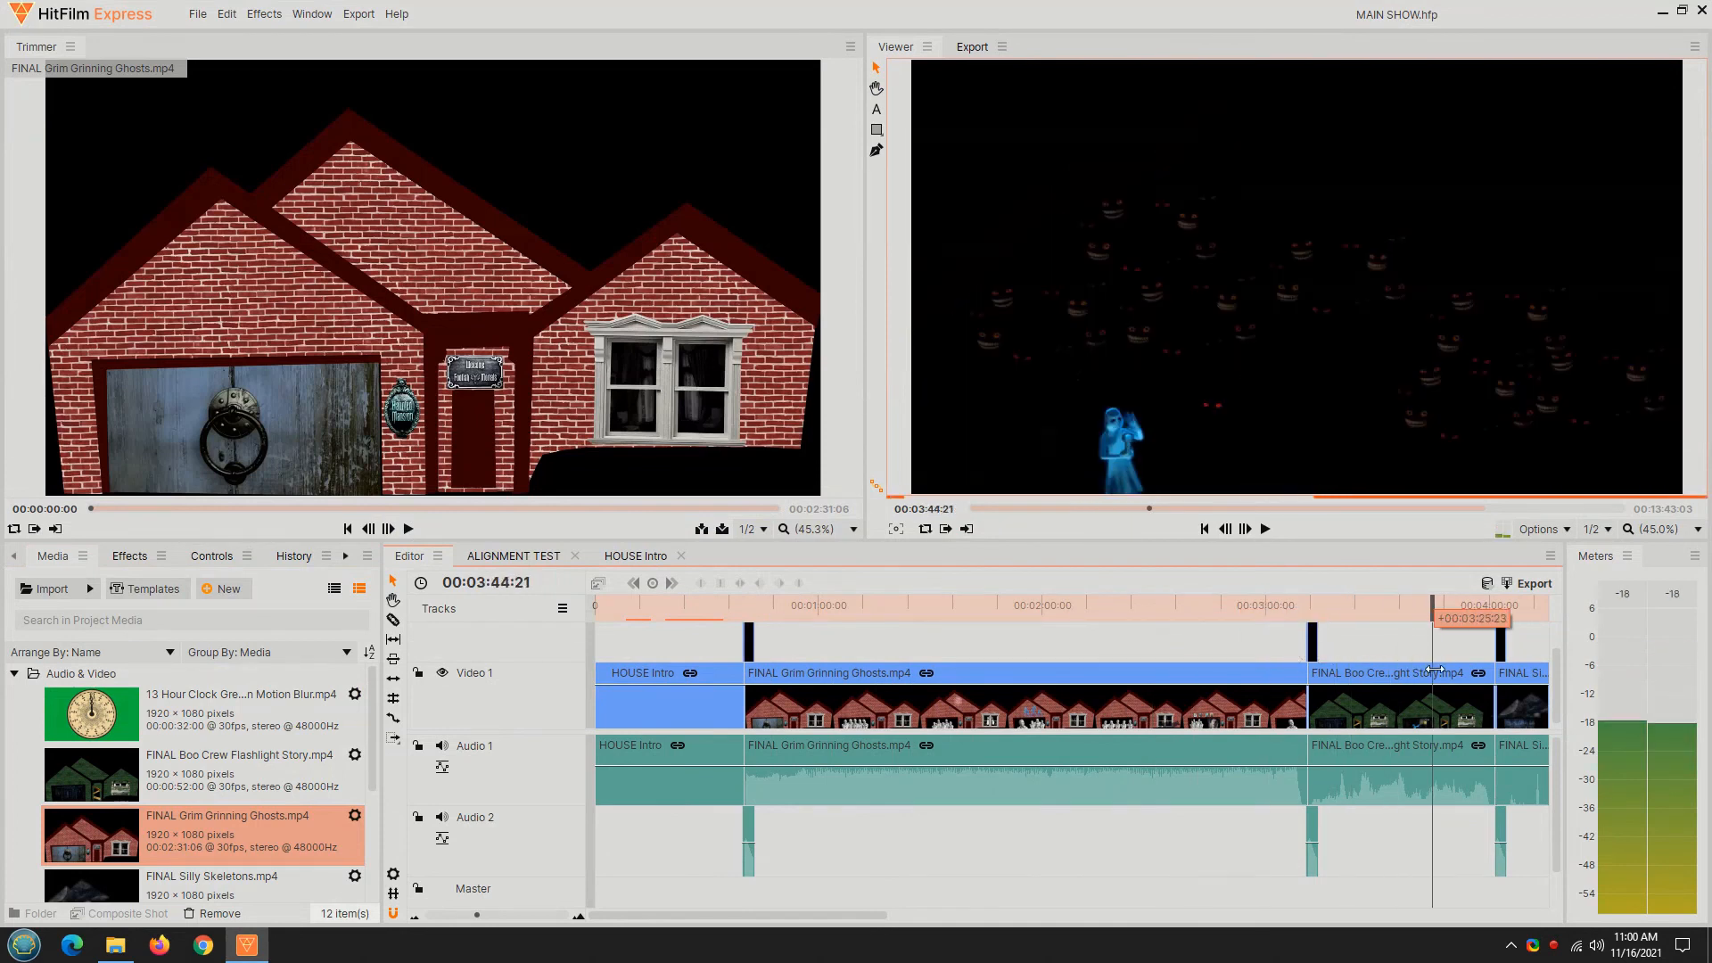
# Scrub to the Grim Grinning Ghosts part of the MAIN SHOW, then close HitFilm Express
pyautogui.click(1018, 605)
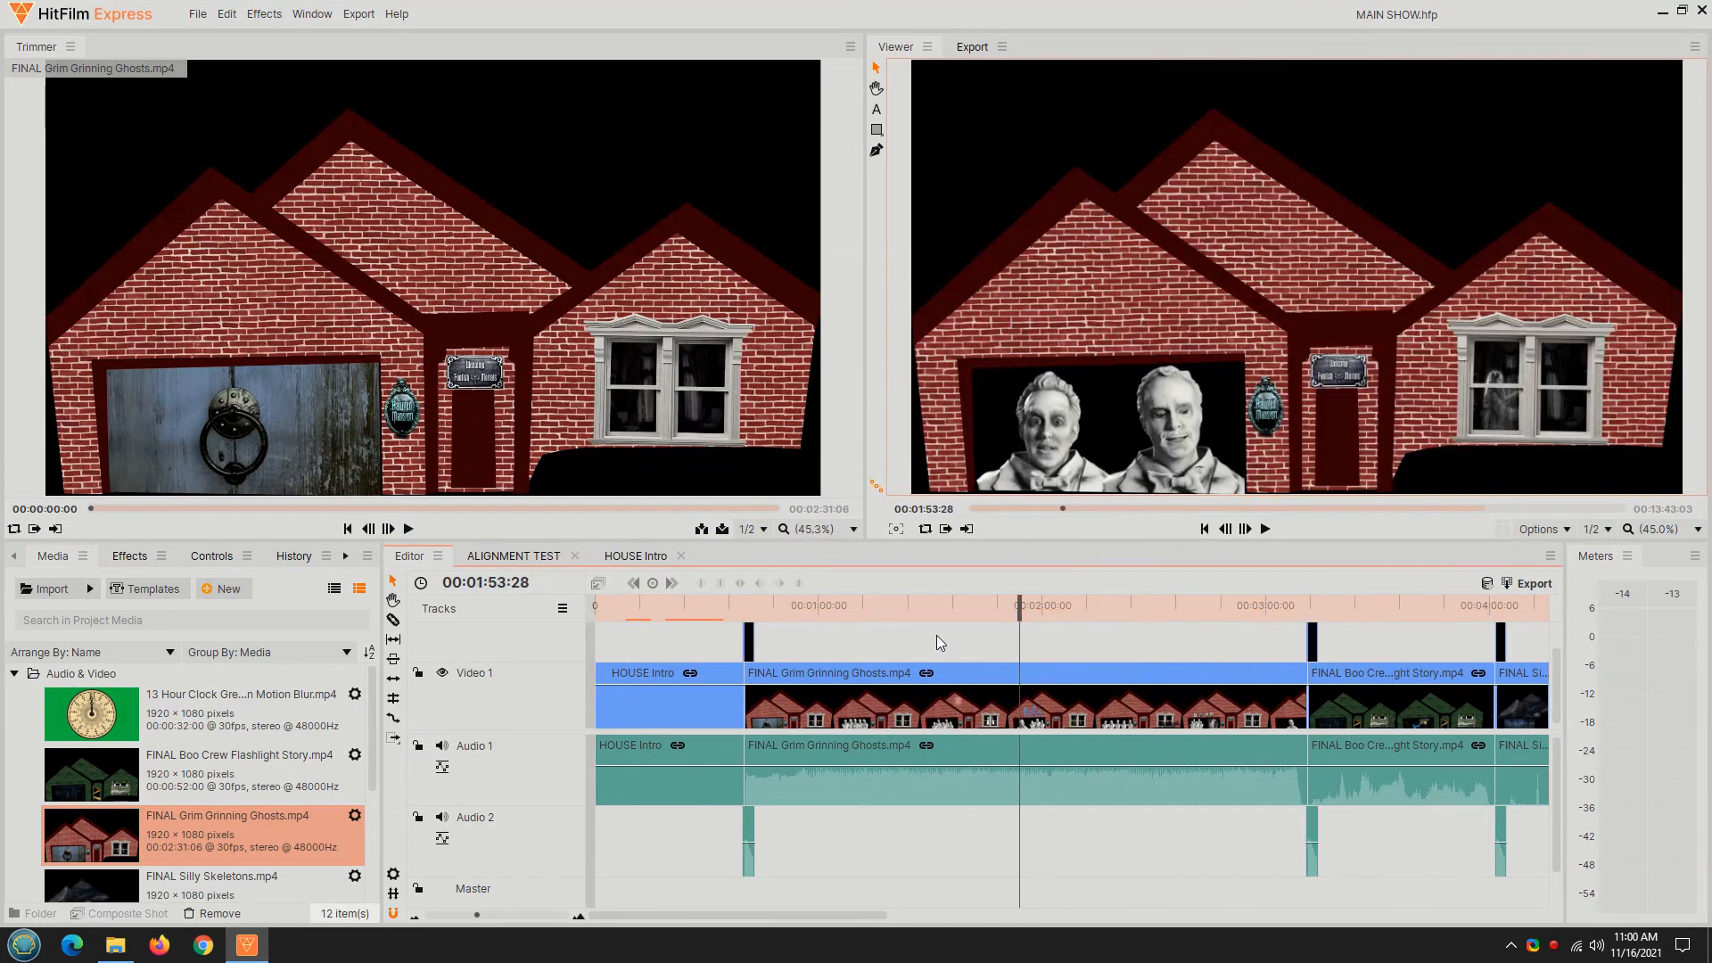
pyautogui.moveTo(1474, 298)
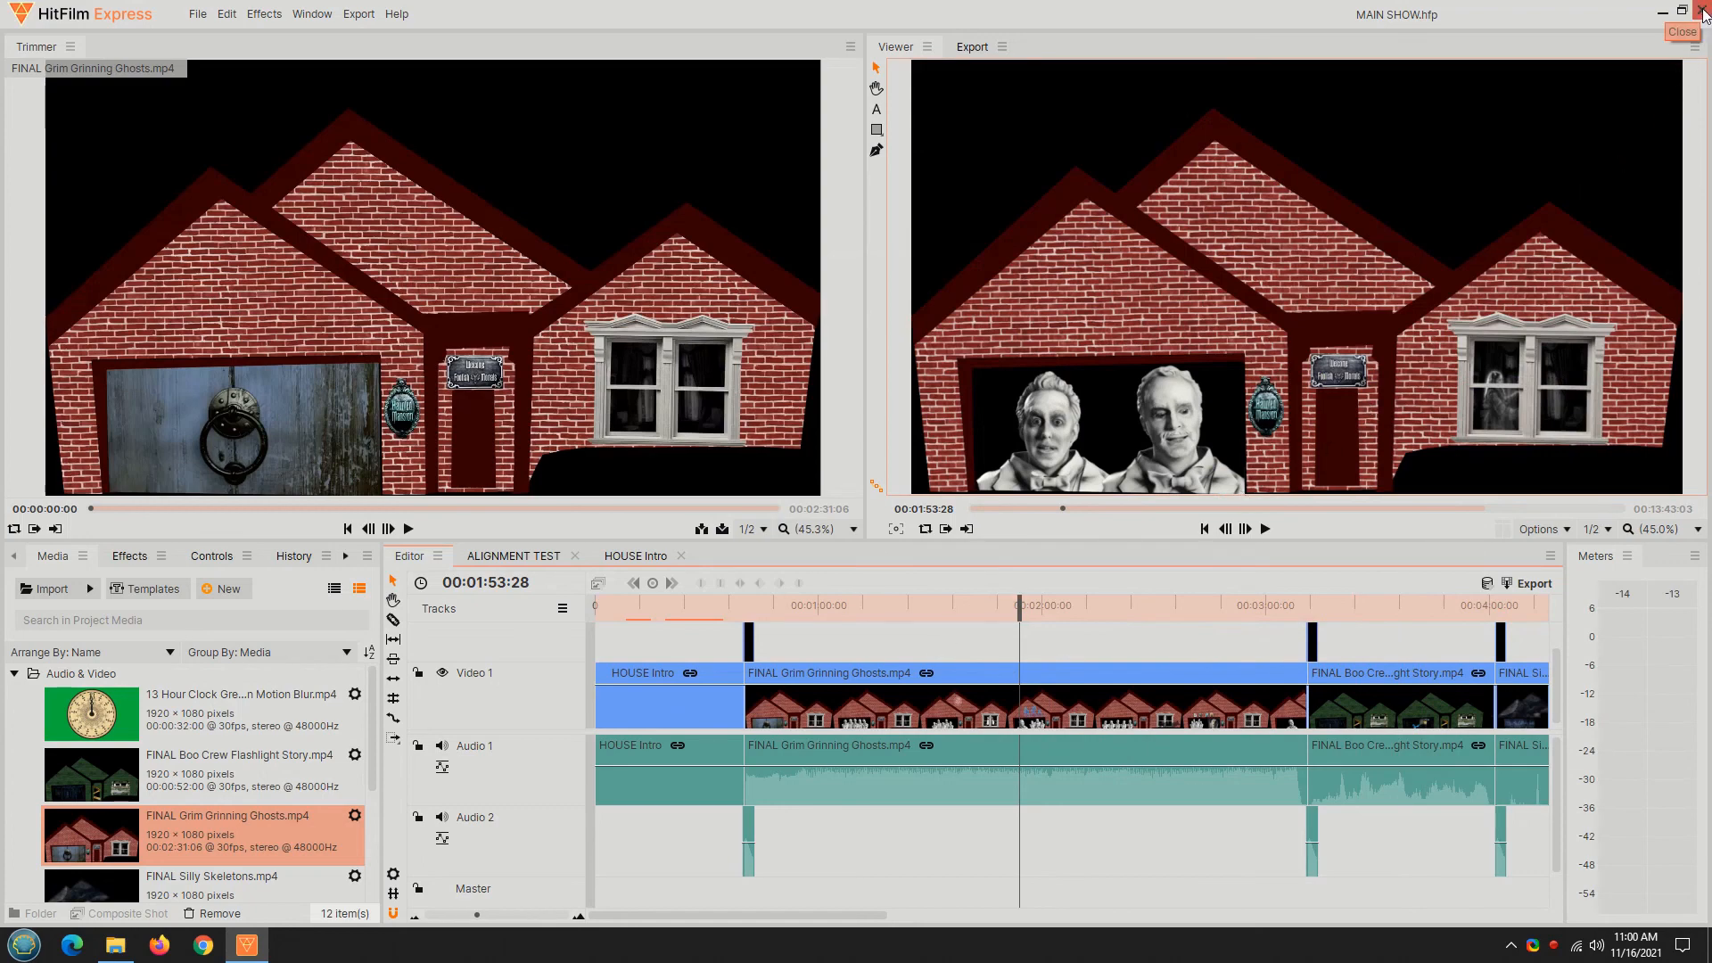
pyautogui.click(1679, 30)
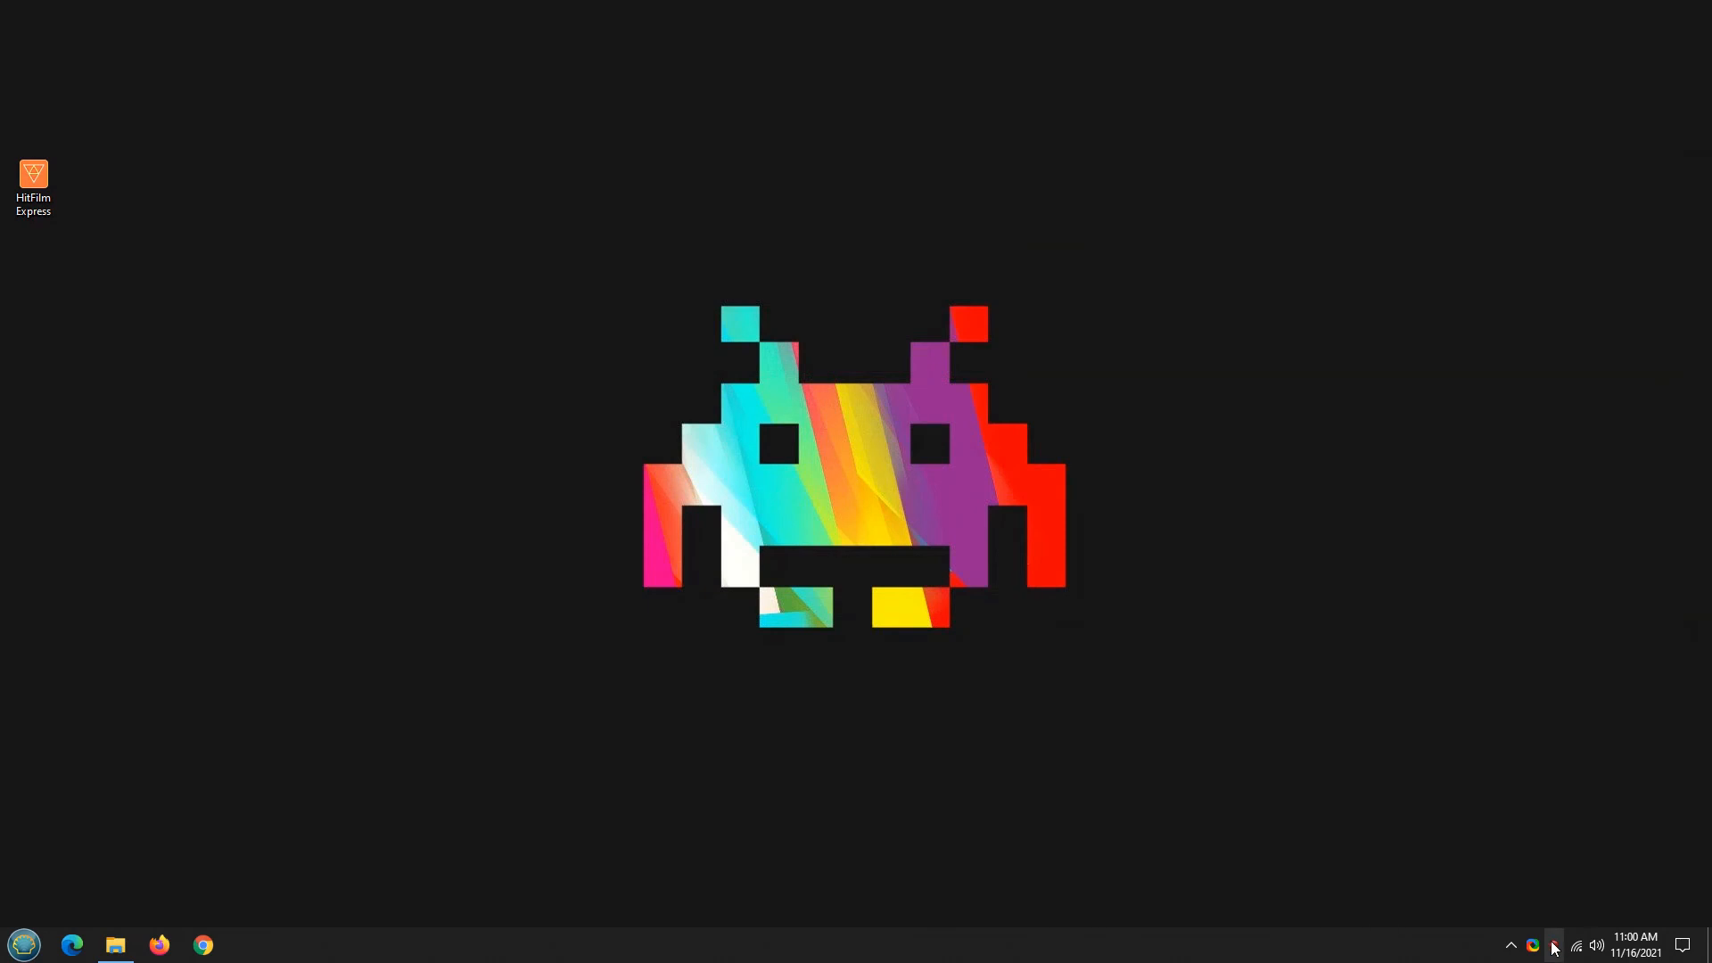